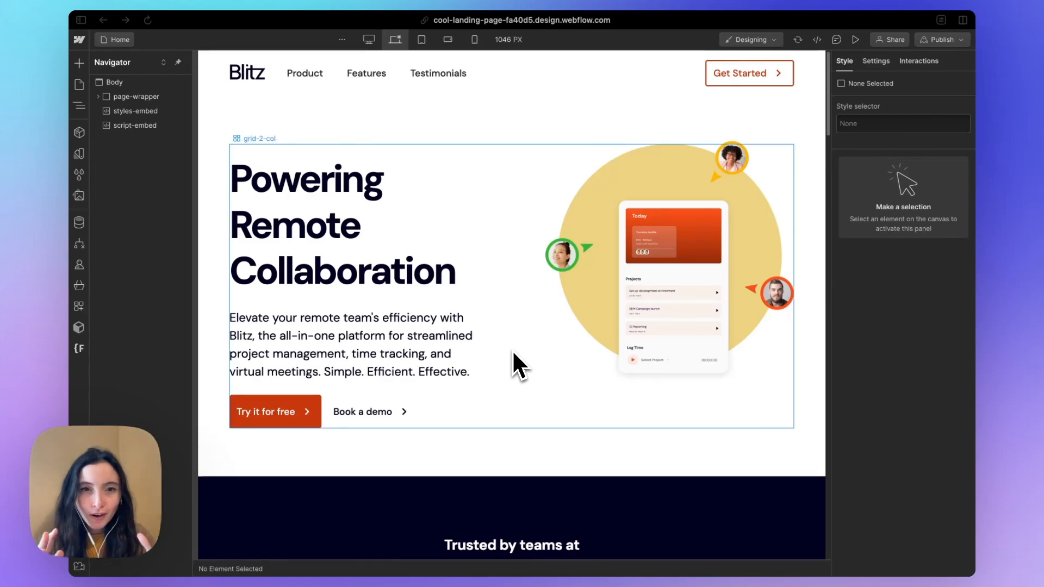
pyautogui.moveTo(877, 74)
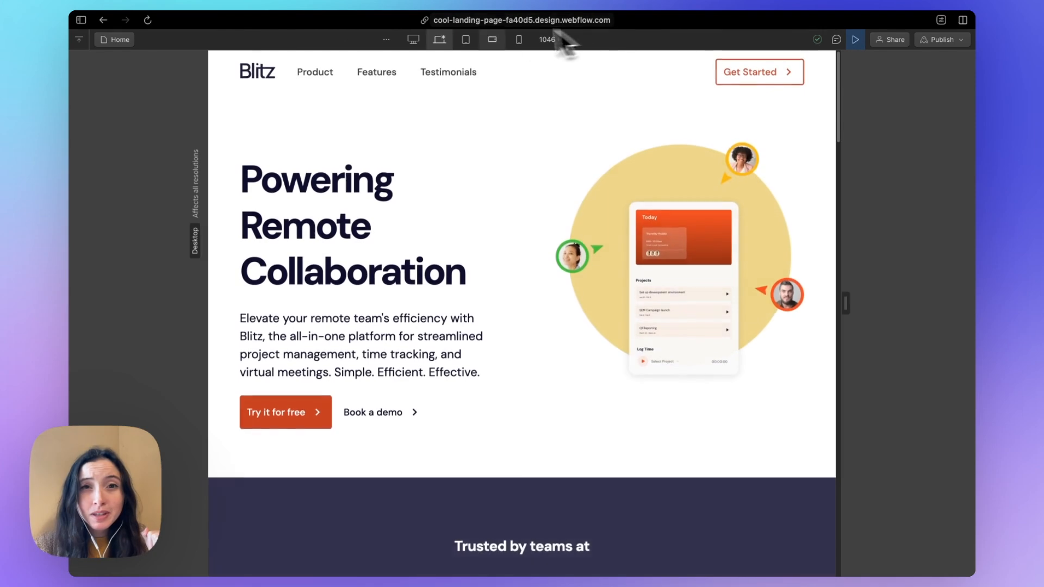
# - Preview the Blitz landing page at Mobile Portrait, then return to a wider desktop width
pyautogui.click(519, 39)
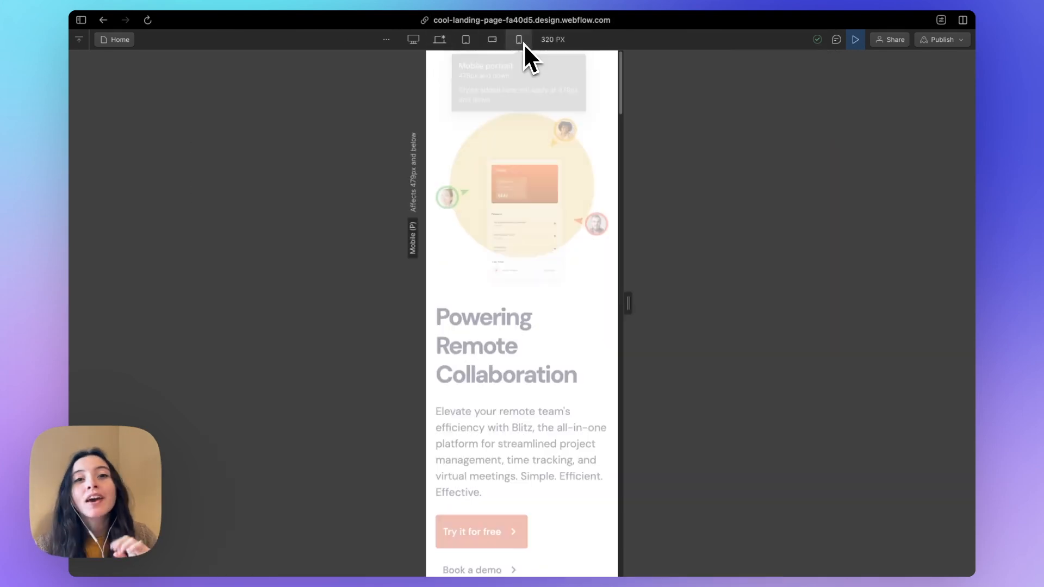
pyautogui.click(439, 39)
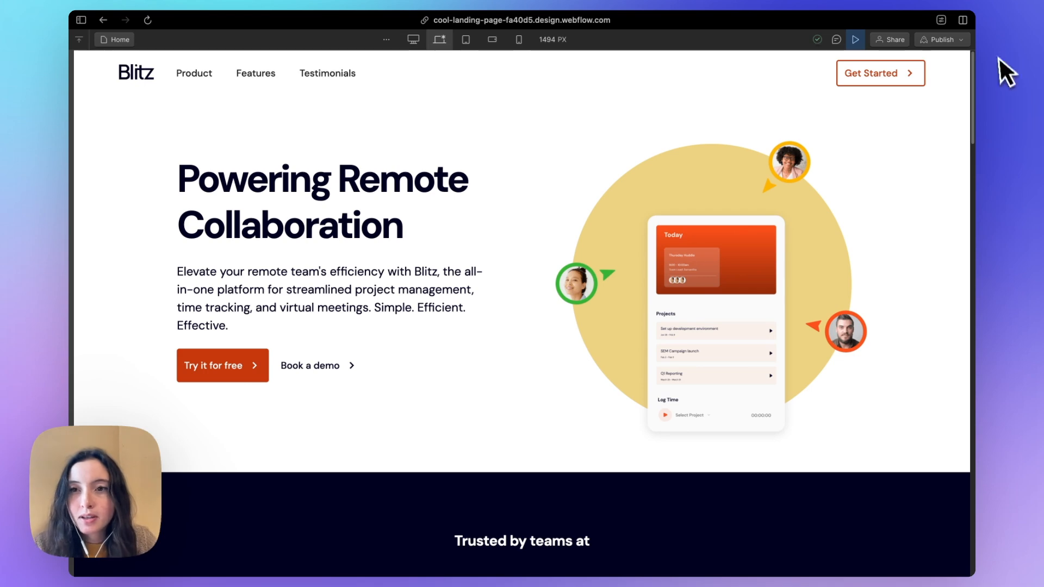
# - Exit Preview and open the General site settings for Cool Landing Page
pyautogui.click(855, 38)
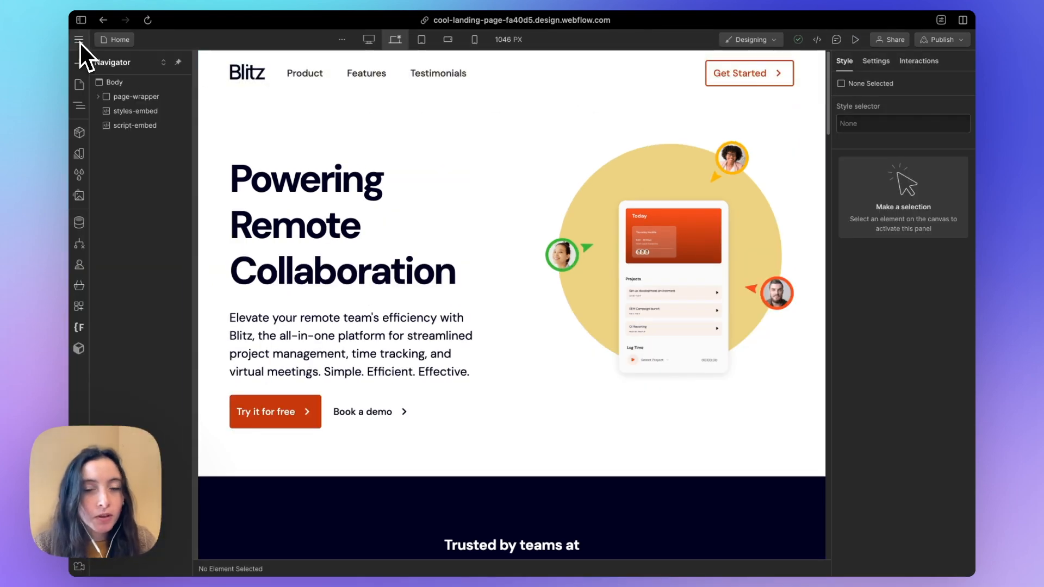
pyautogui.click(78, 39)
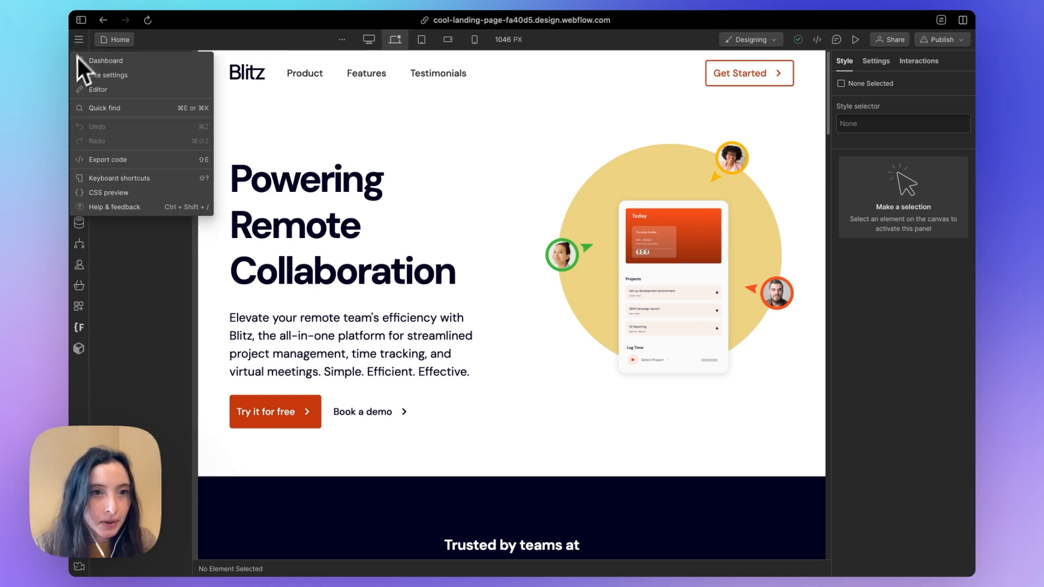
pyautogui.click(106, 60)
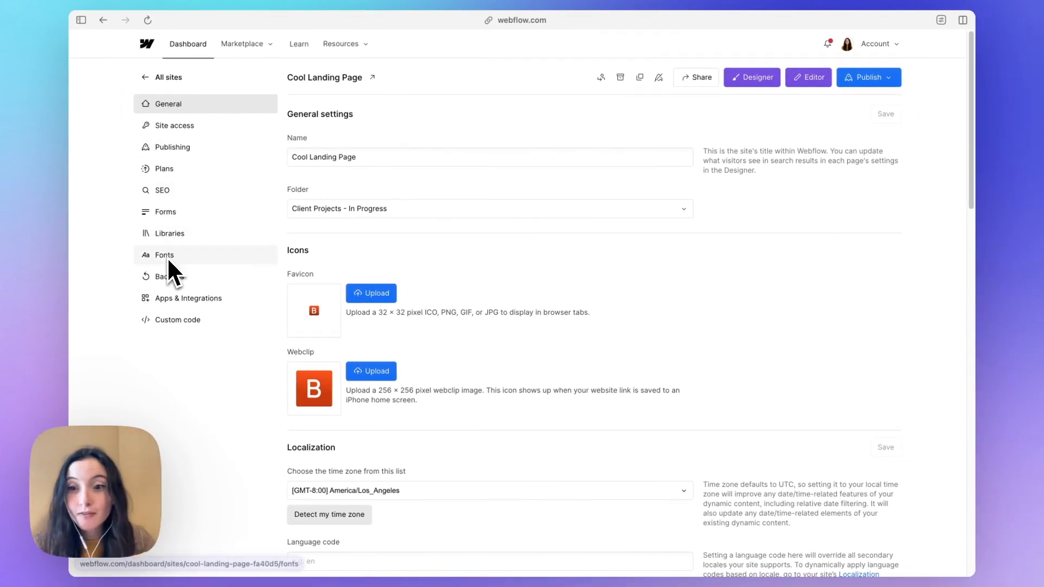
pyautogui.moveTo(314, 287)
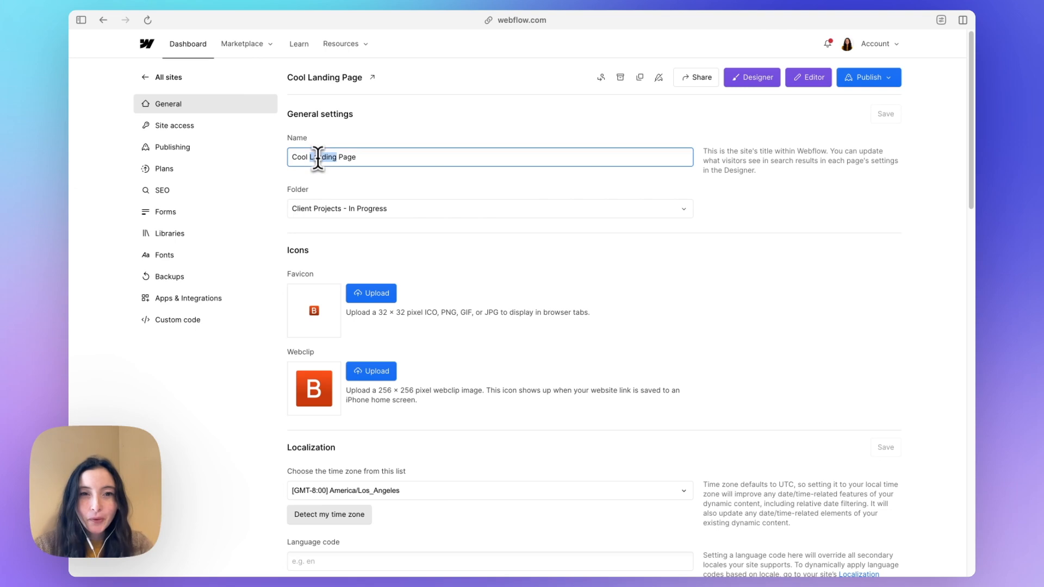
# - Replace the site name with 'Blitz Website' and save General settings
pyautogui.write('B')
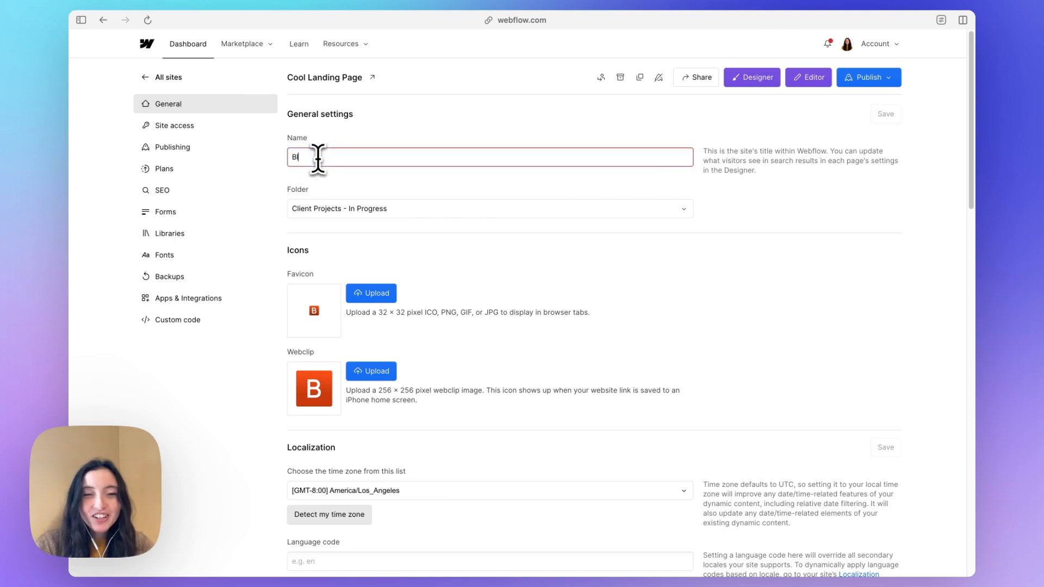
pyautogui.write('ii')
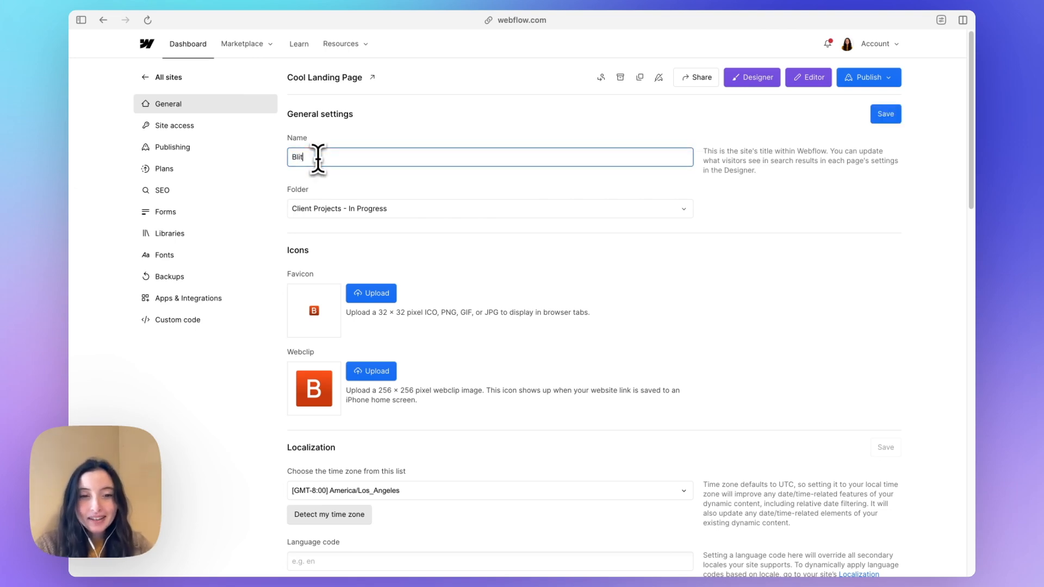
pyautogui.write('z Website')
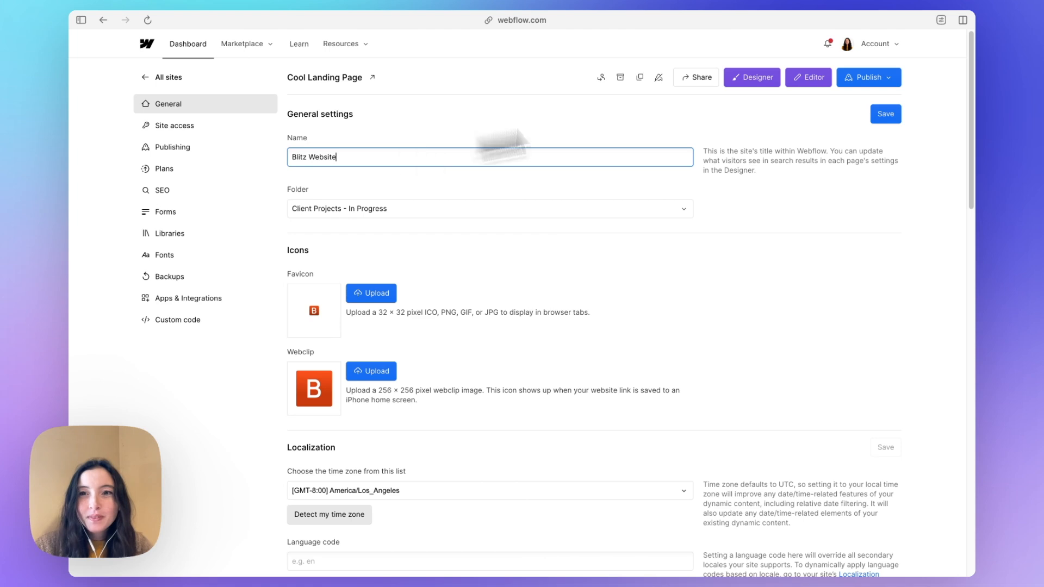
pyautogui.click(885, 113)
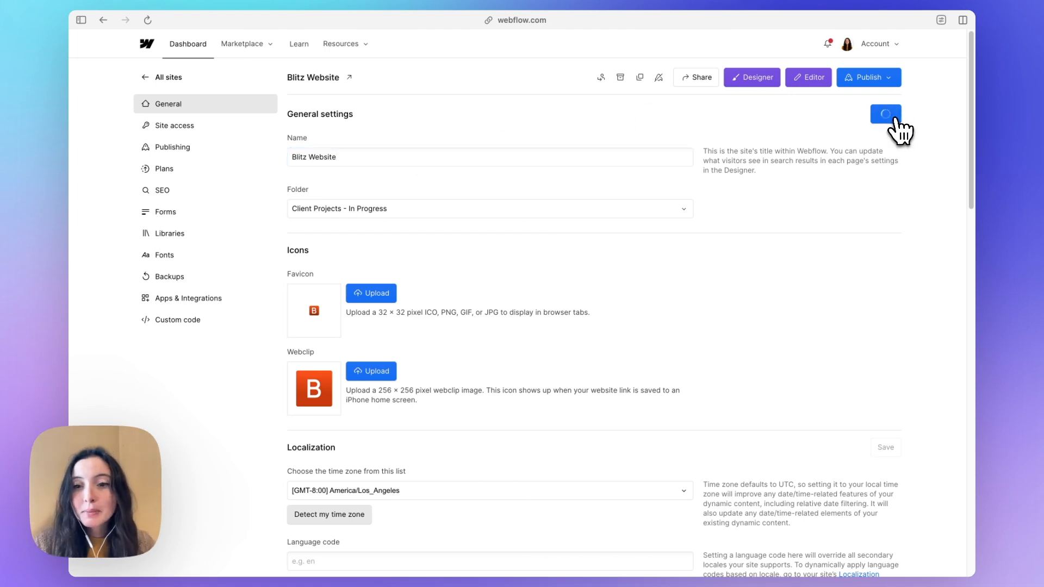
pyautogui.click(886, 113)
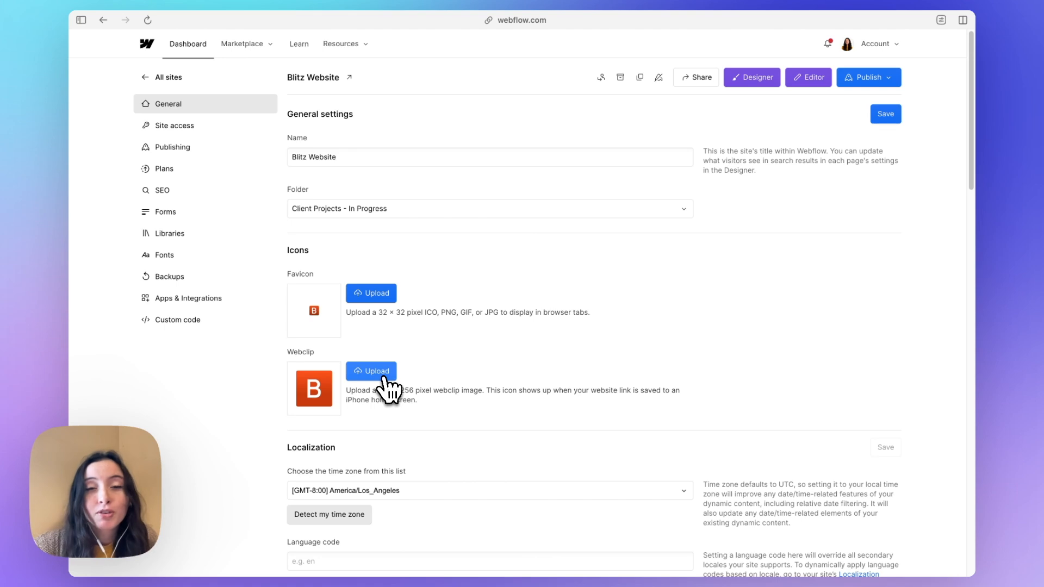
pyautogui.moveTo(554, 66)
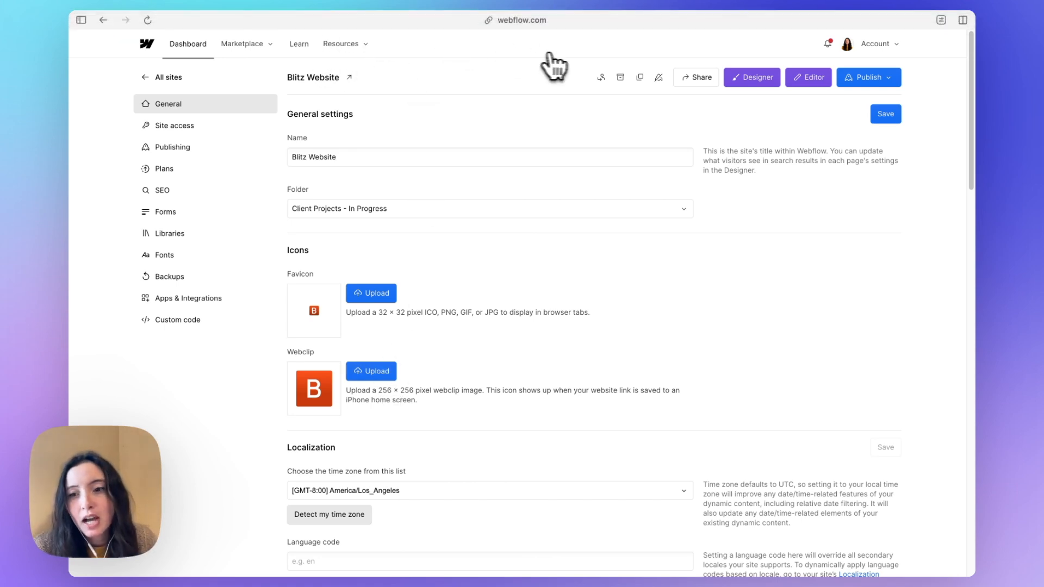
pyautogui.moveTo(93, 389)
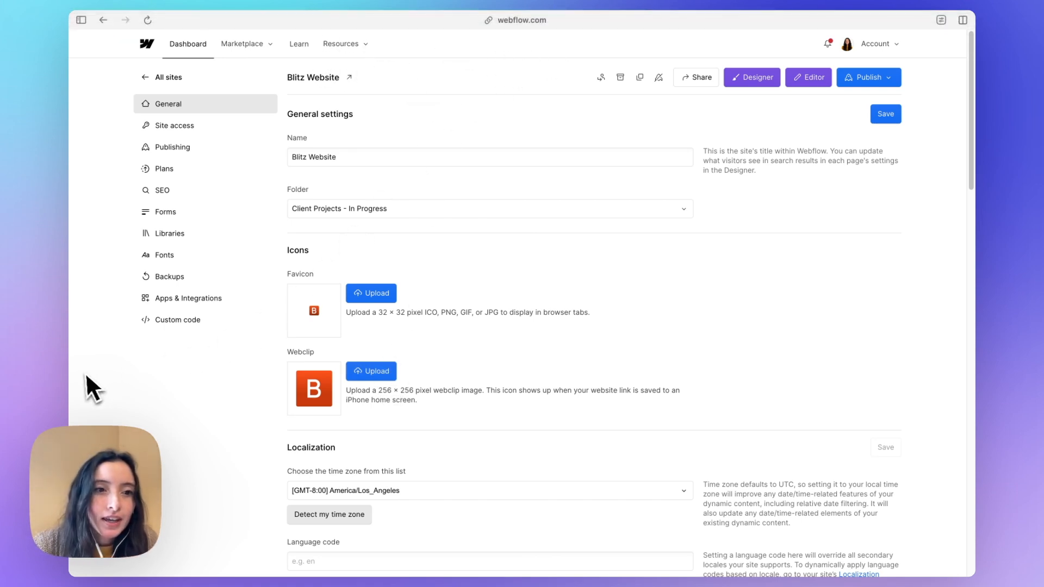
pyautogui.click(80, 20)
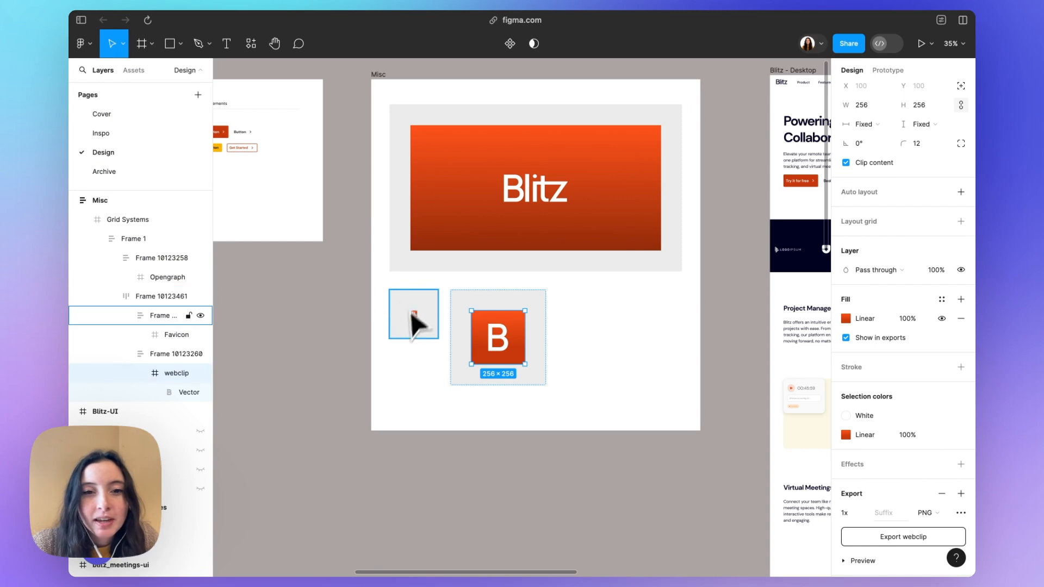
pyautogui.click(497, 338)
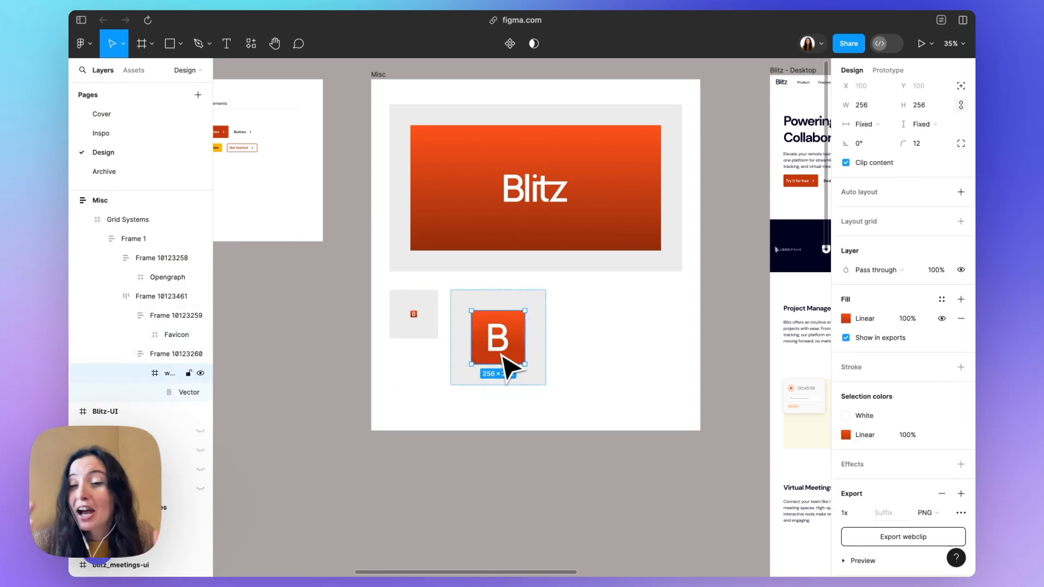
pyautogui.click(412, 314)
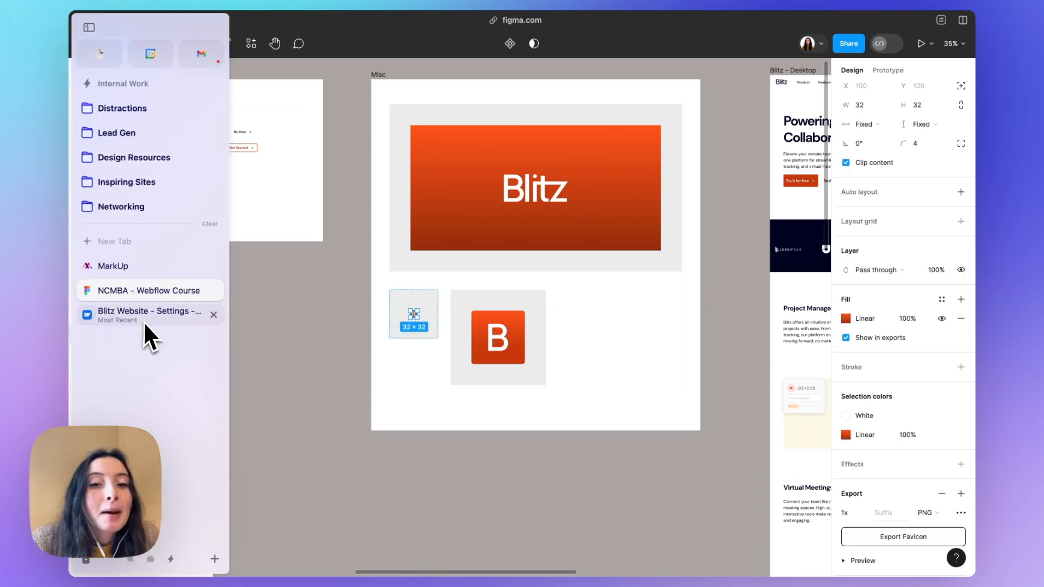
pyautogui.click(149, 312)
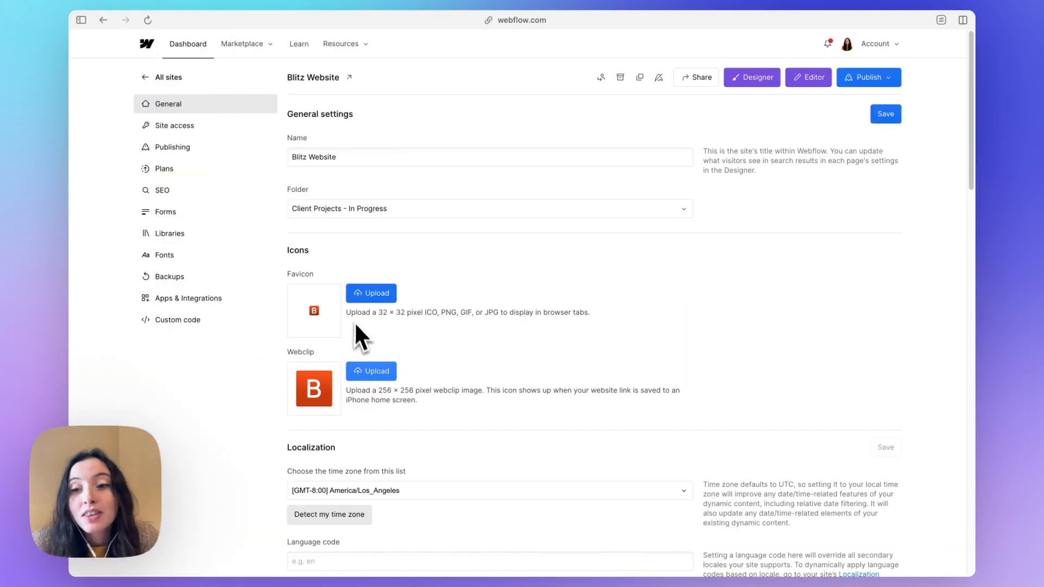
pyautogui.moveTo(371, 371)
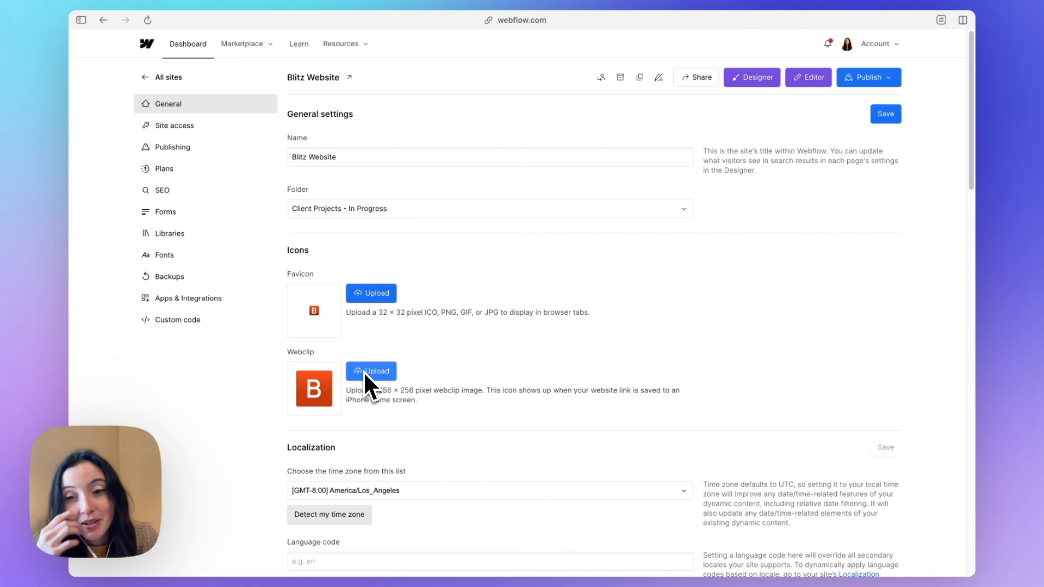
pyautogui.moveTo(380, 366)
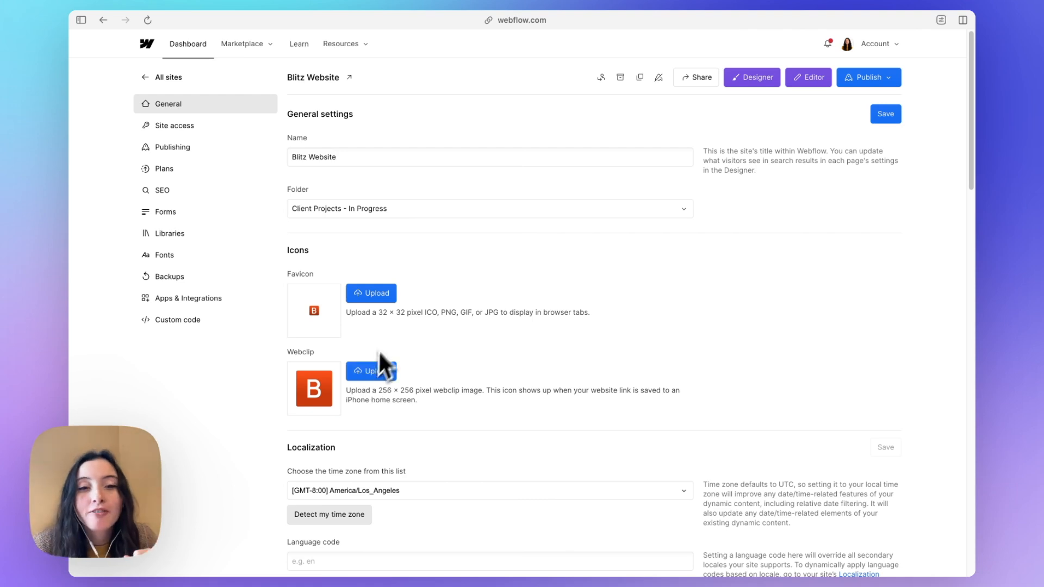
pyautogui.moveTo(400, 333)
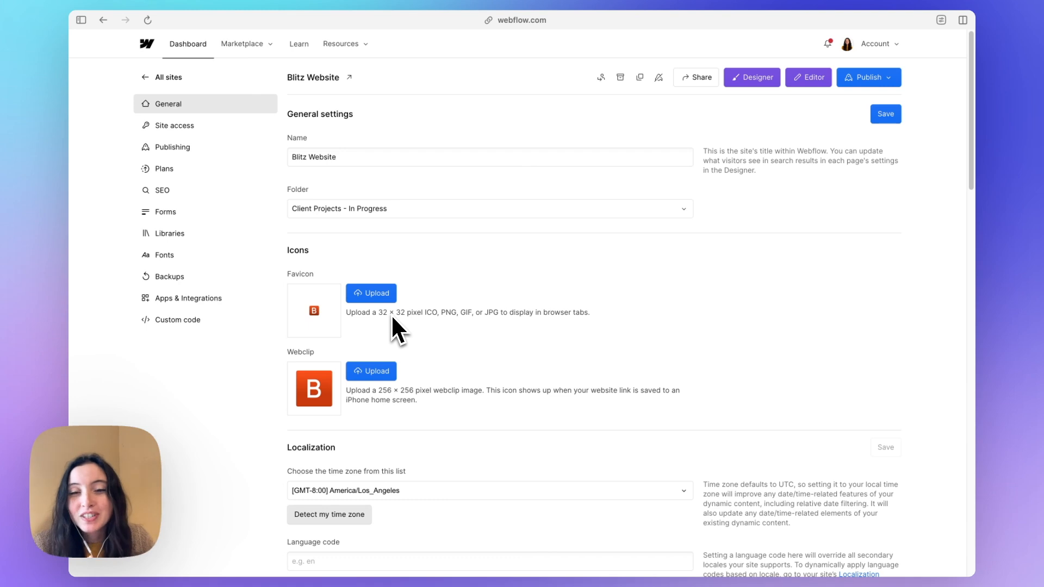
pyautogui.moveTo(398, 443)
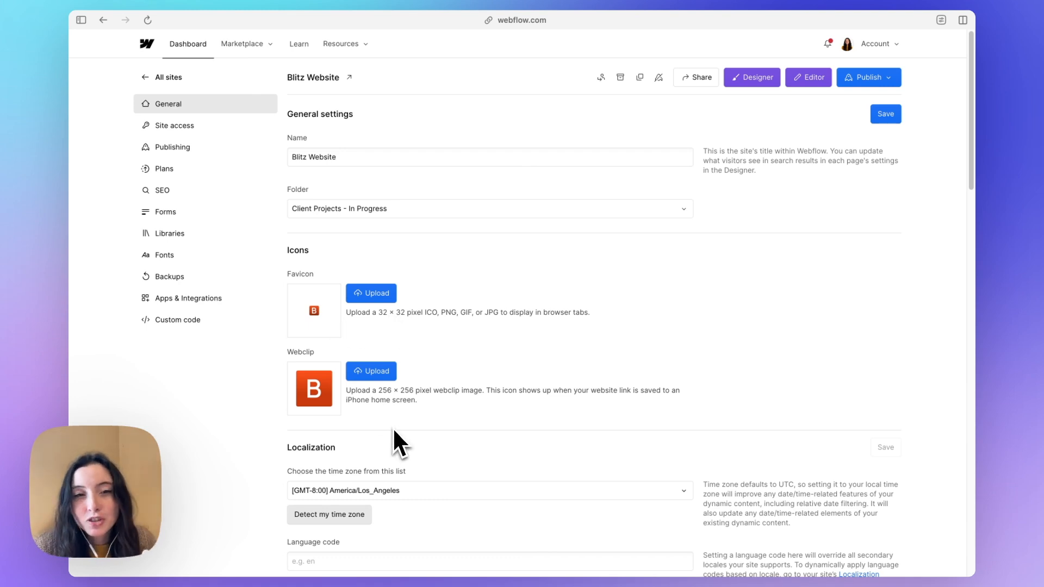
pyautogui.moveTo(344, 325)
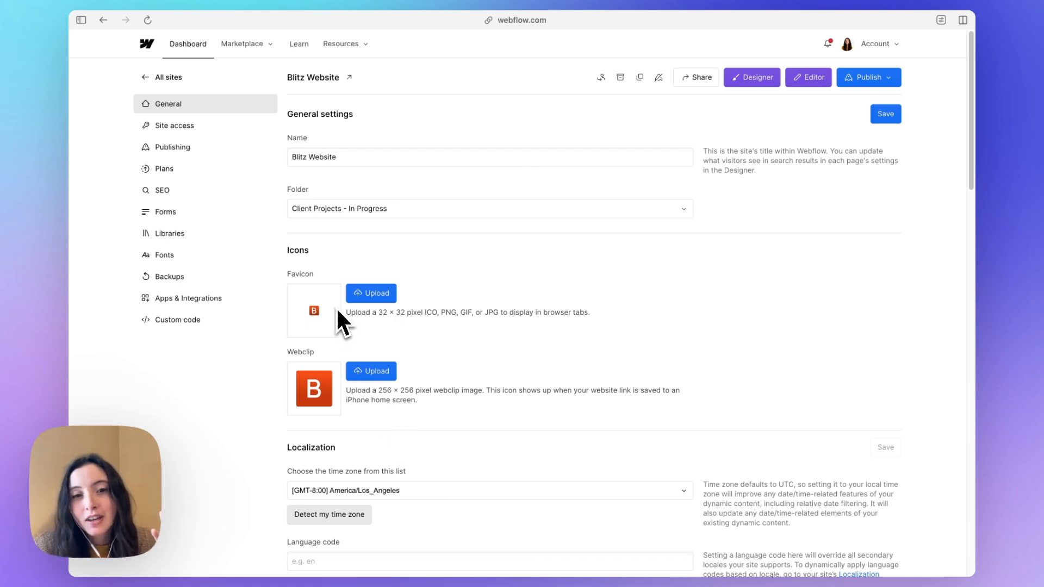
pyautogui.moveTo(339, 343)
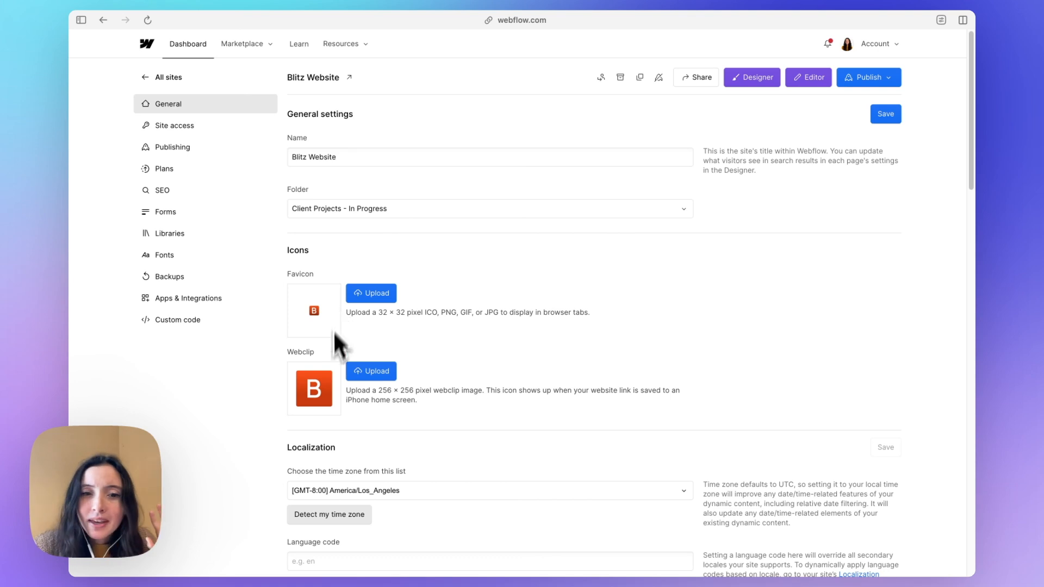
pyautogui.moveTo(323, 397)
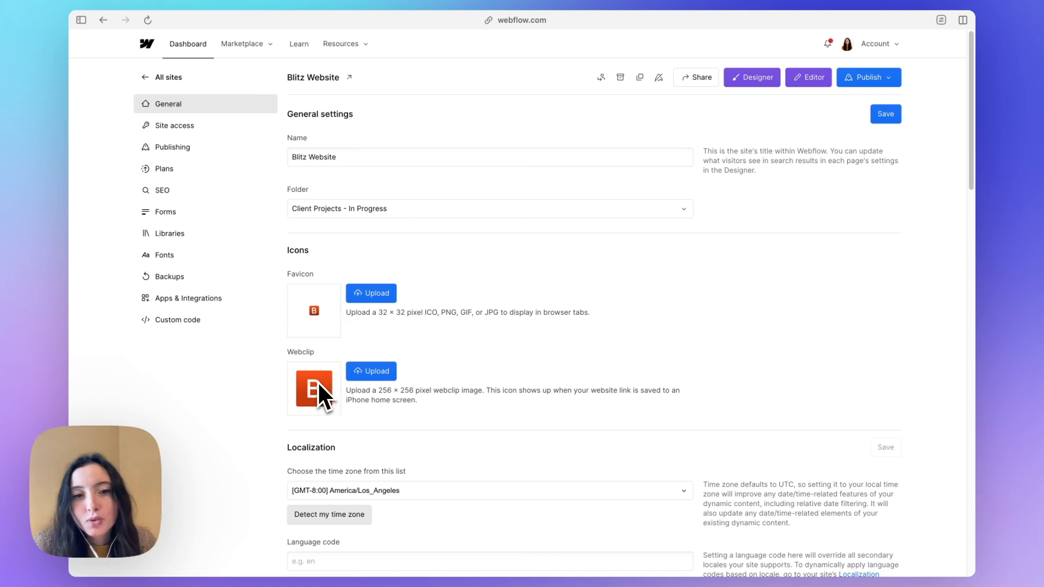
pyautogui.moveTo(326, 393)
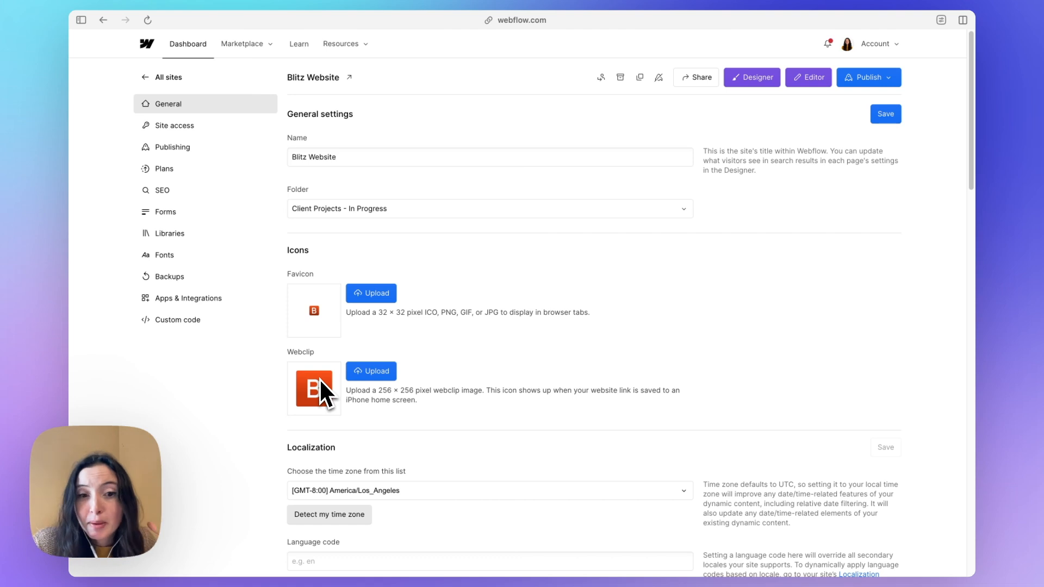
# - Enter 'en' as the Localization language code in General settings
pyautogui.scroll(-3)
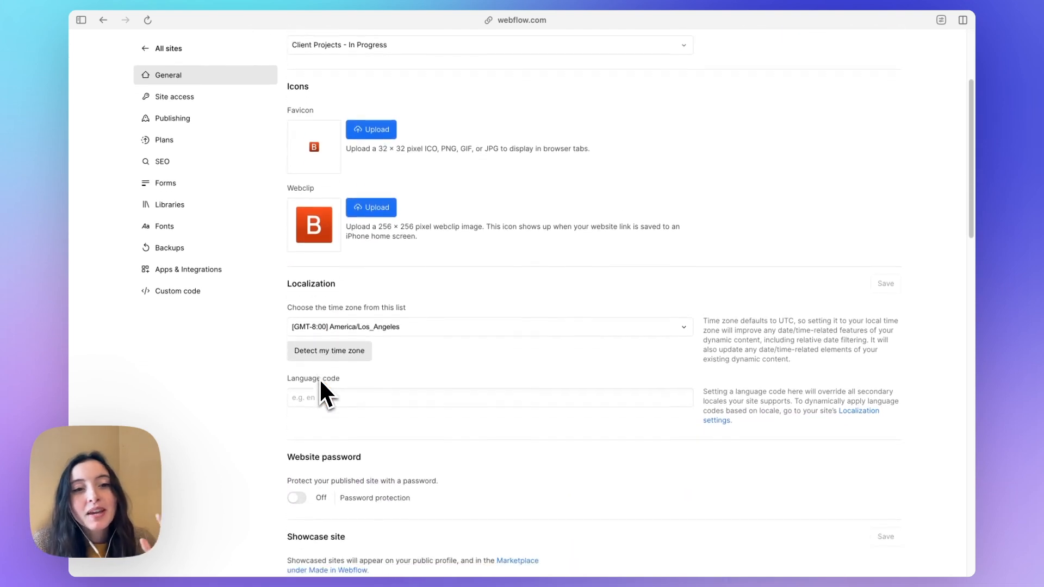
pyautogui.scroll(-3)
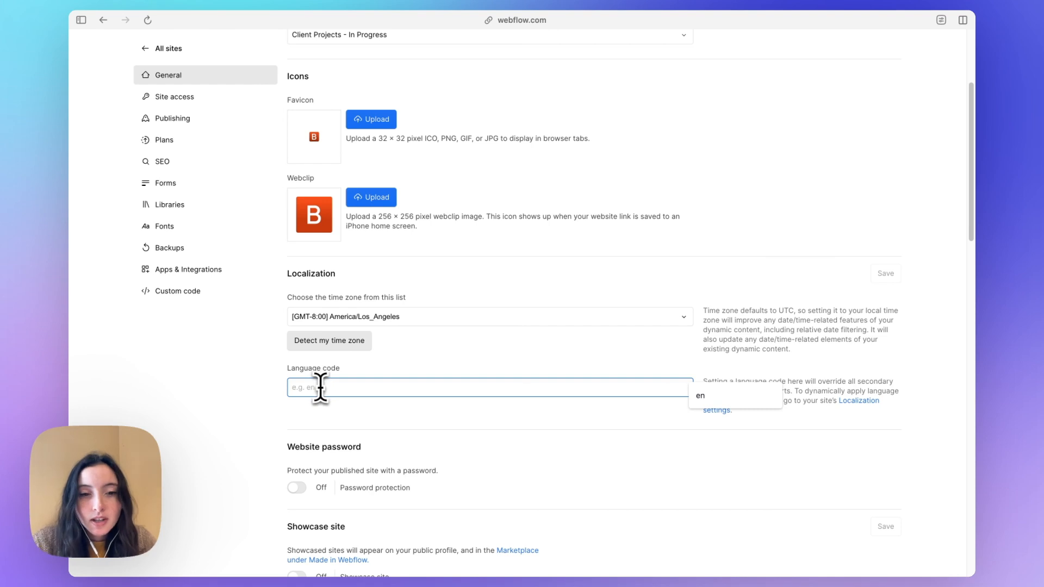
pyautogui.write('en')
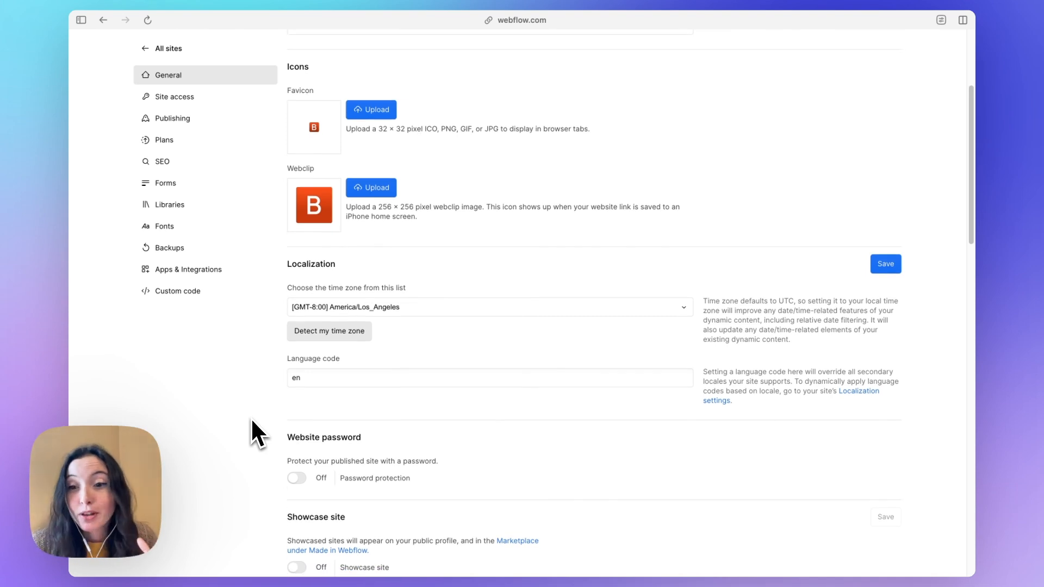
pyautogui.scroll(-3)
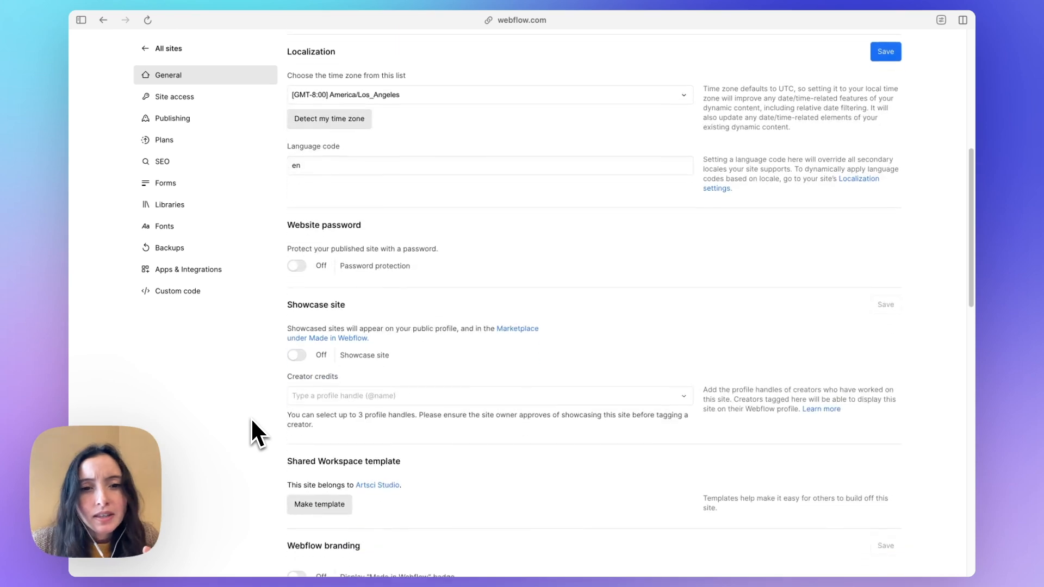
pyautogui.scroll(-3)
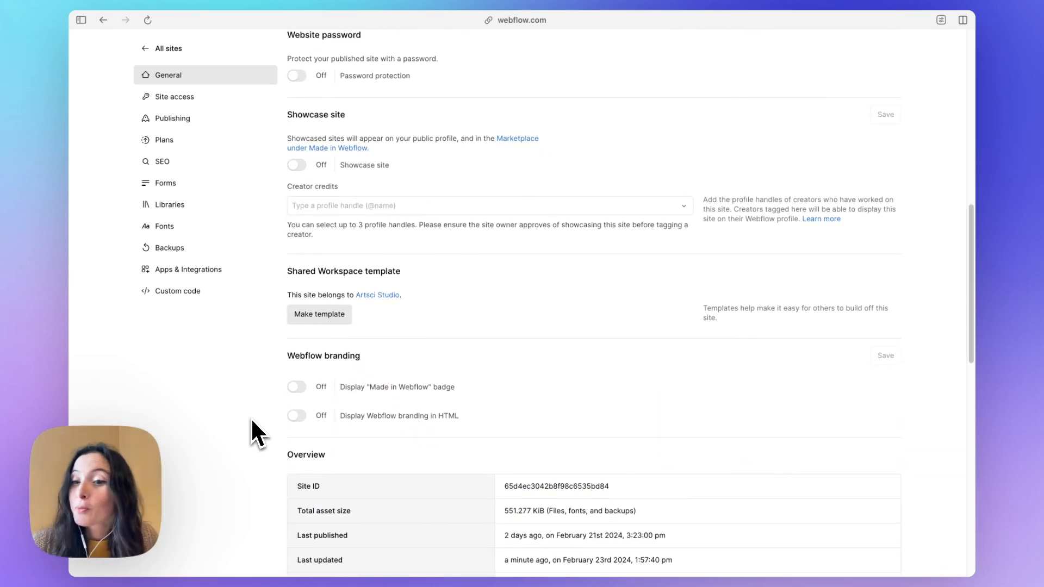
pyautogui.moveTo(318, 185)
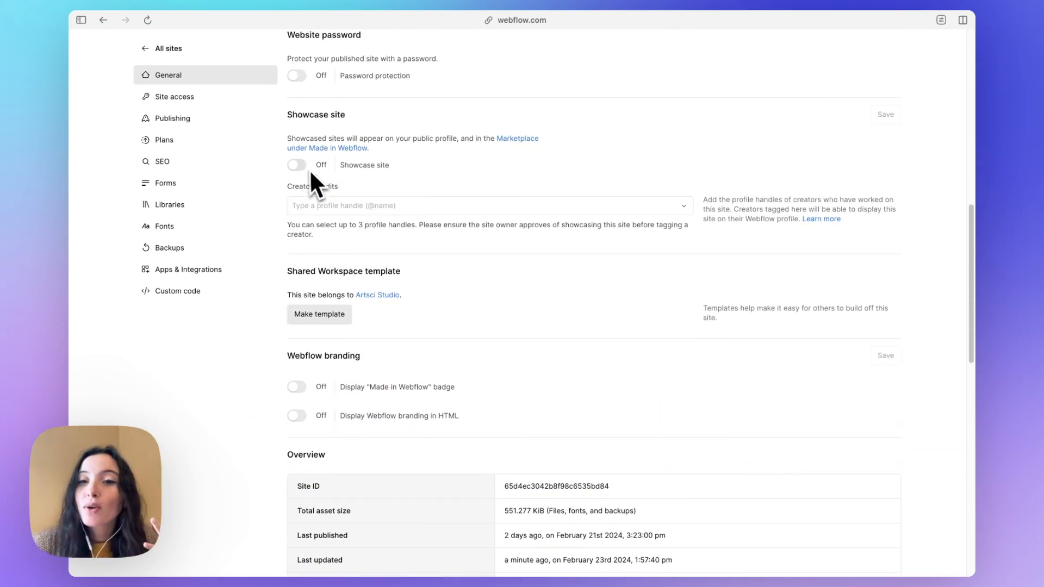
pyautogui.moveTo(305, 188)
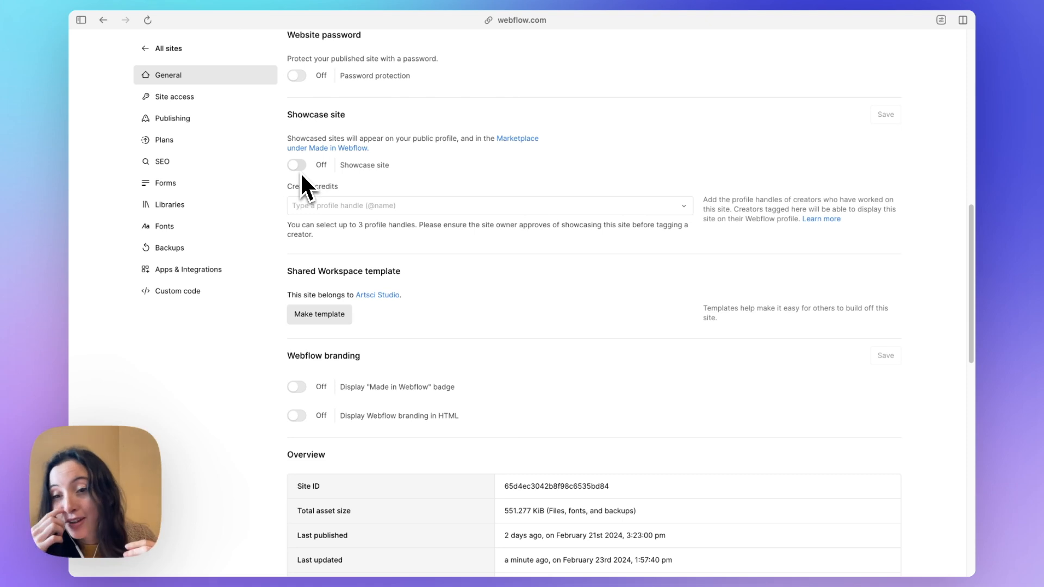
pyautogui.moveTo(366, 366)
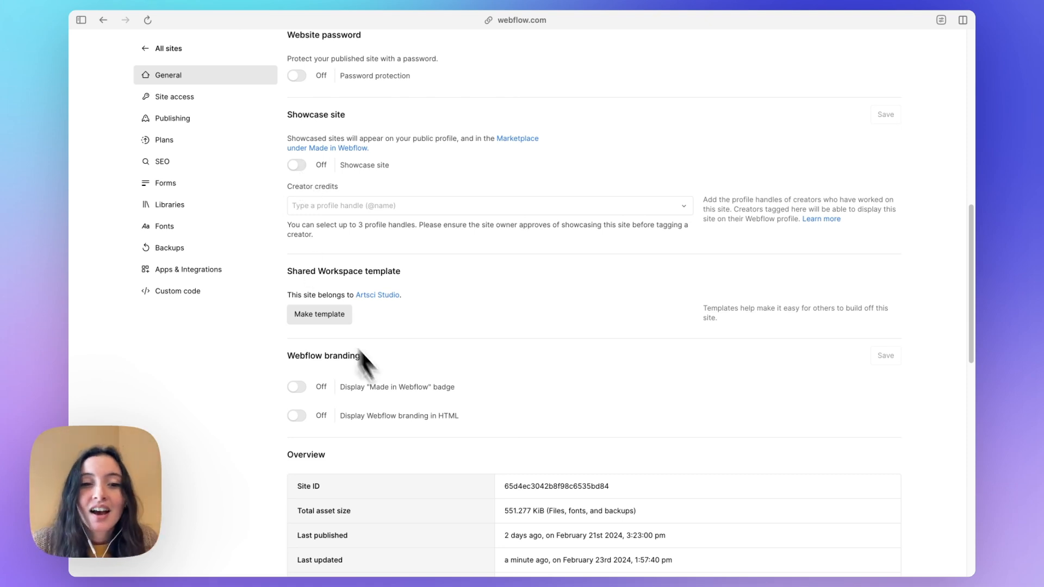
pyautogui.moveTo(314, 397)
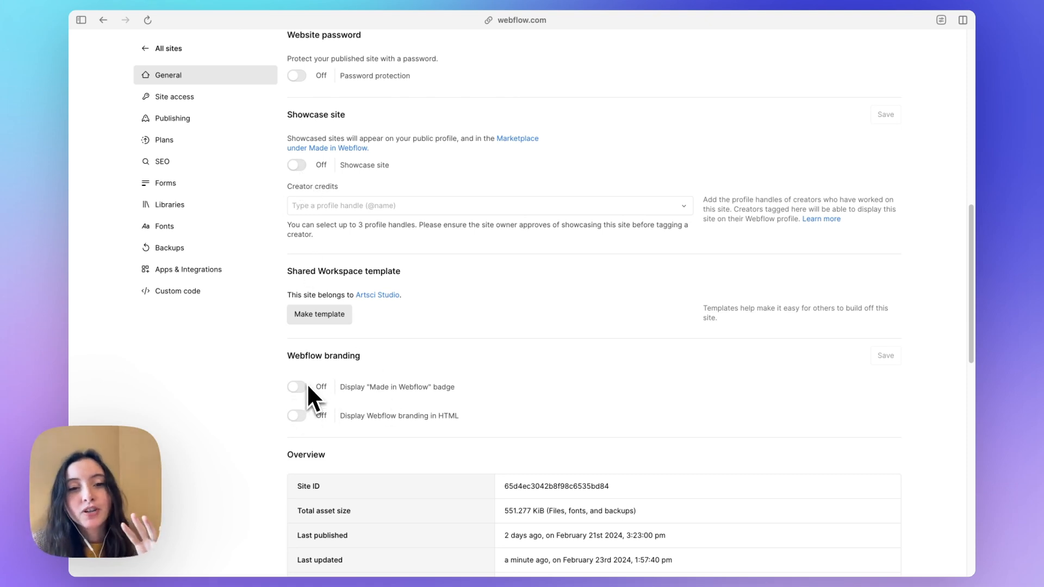
pyautogui.moveTo(314, 424)
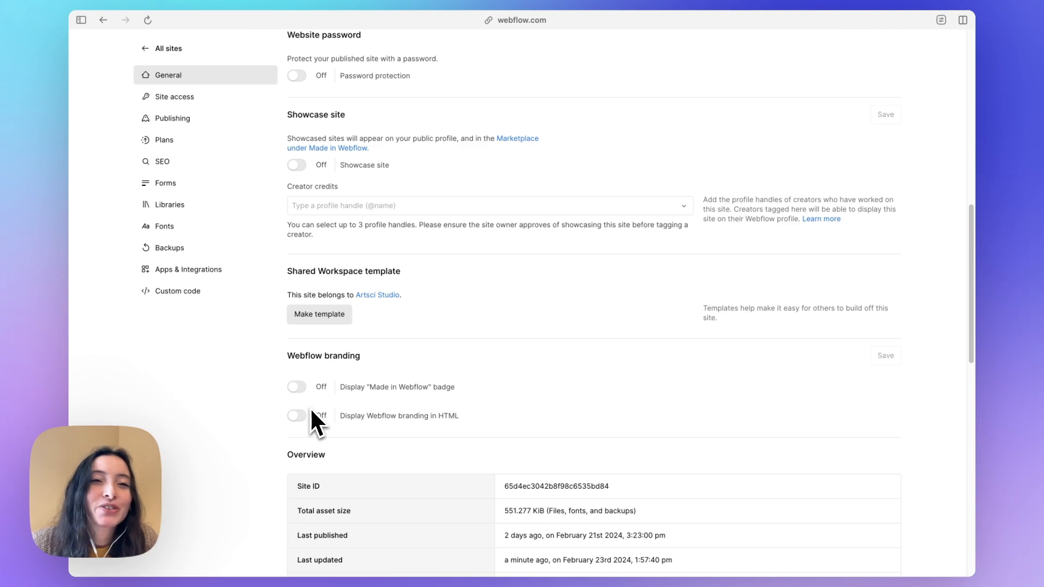
pyautogui.scroll(3)
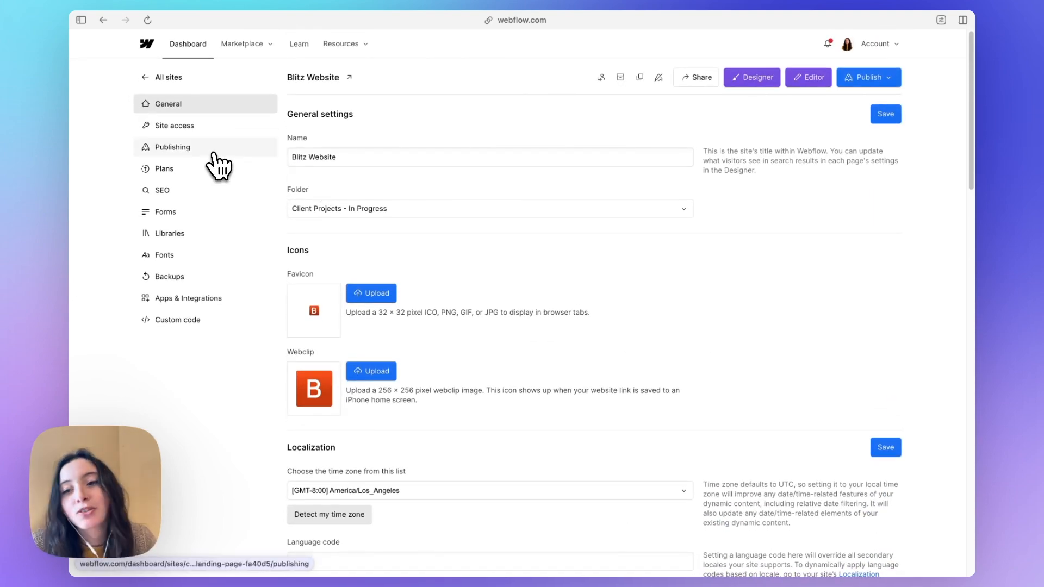
# - Change the Publishing staging domain to blitz-staging.webflow.io and save
pyautogui.click(172, 146)
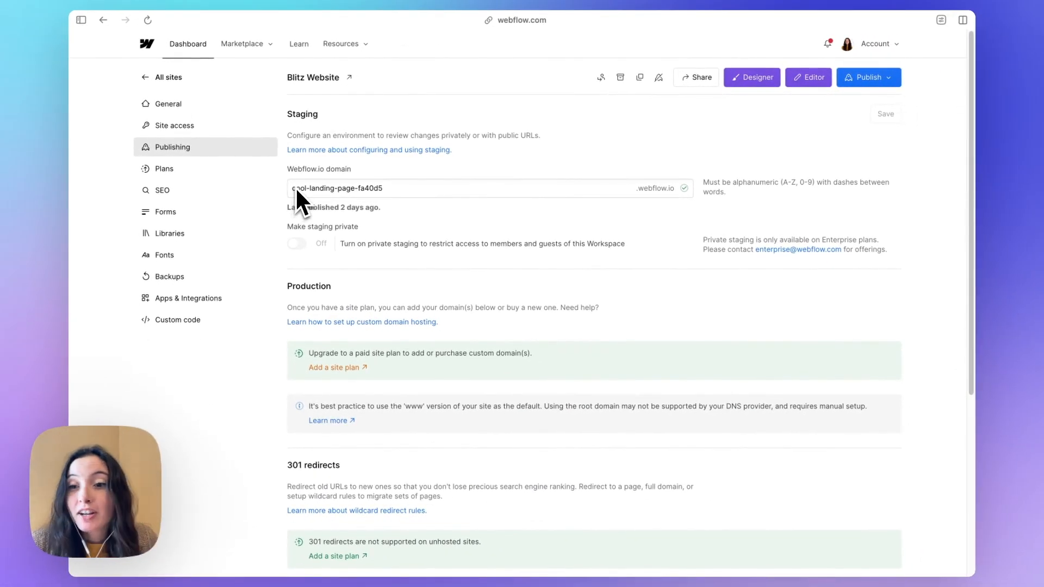
pyautogui.moveTo(353, 360)
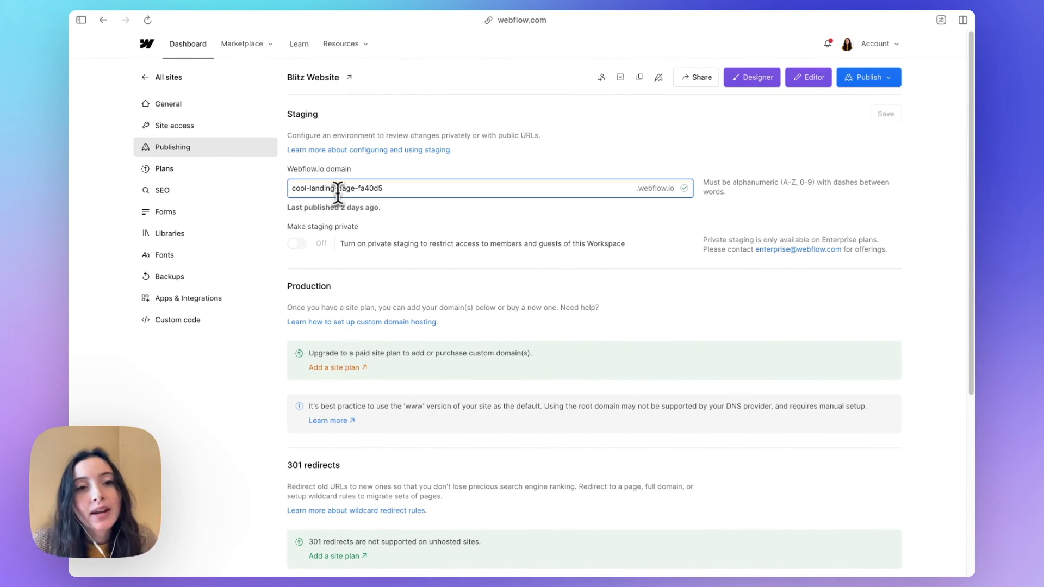
pyautogui.tripleClick(338, 188)
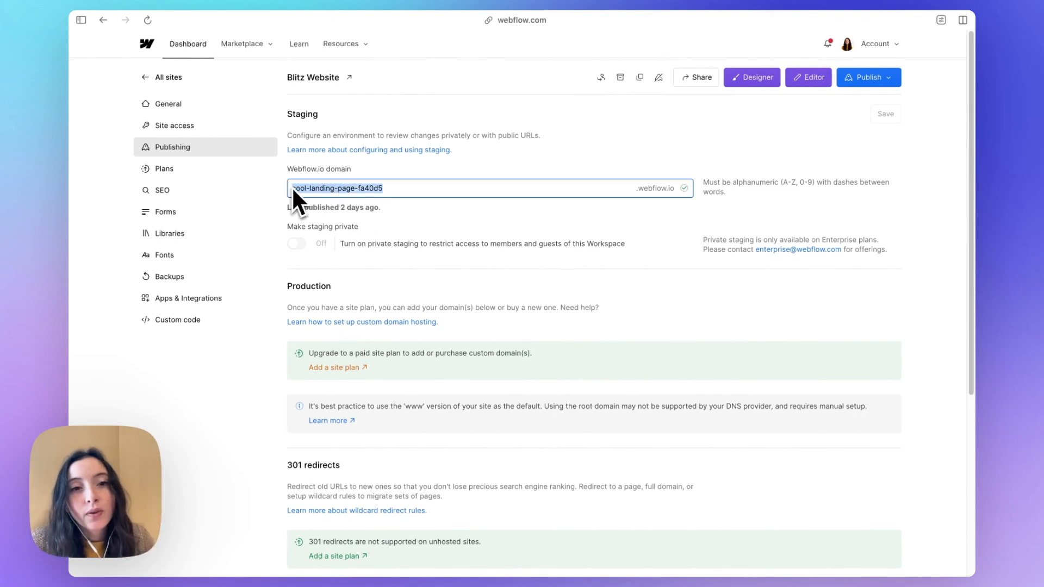
pyautogui.moveTo(459, 196)
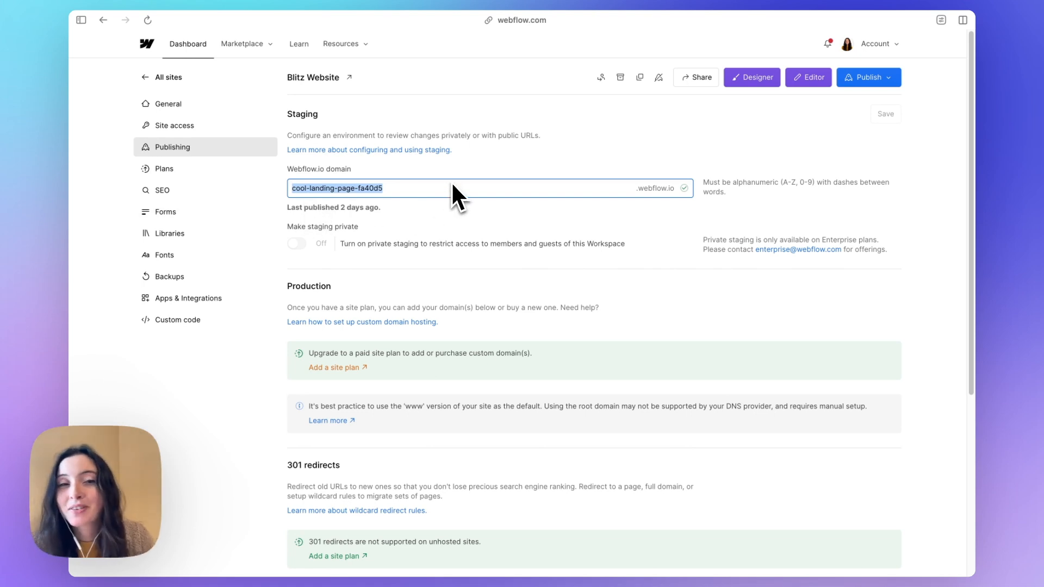
pyautogui.moveTo(333, 223)
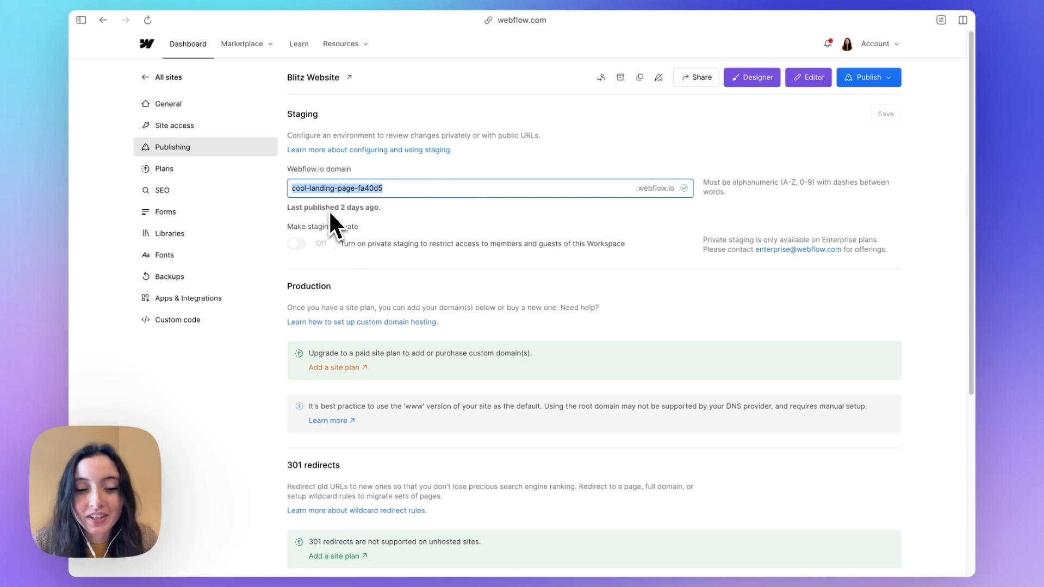
pyautogui.write('blitz-')
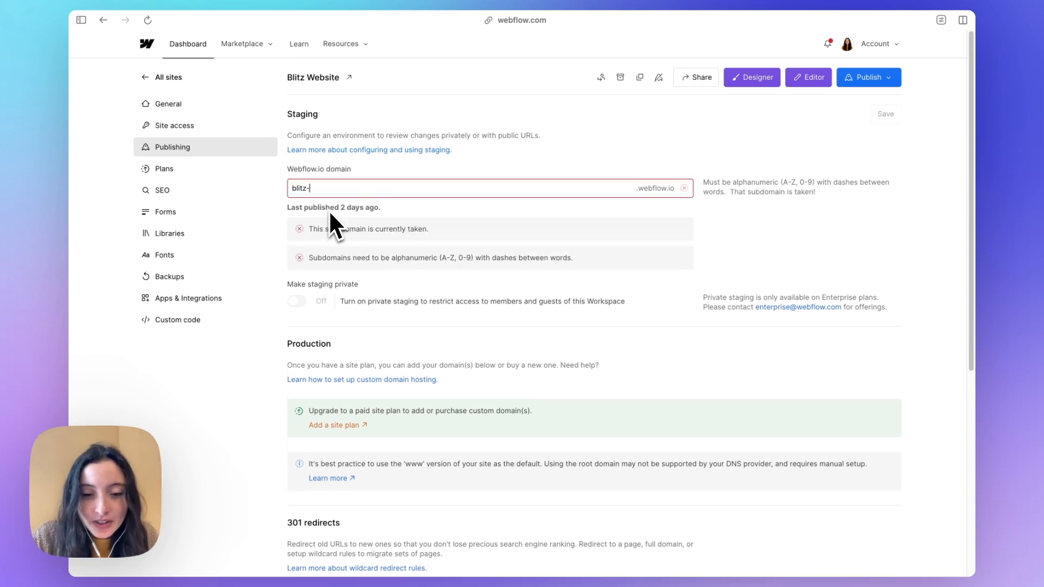
pyautogui.write('stagin')
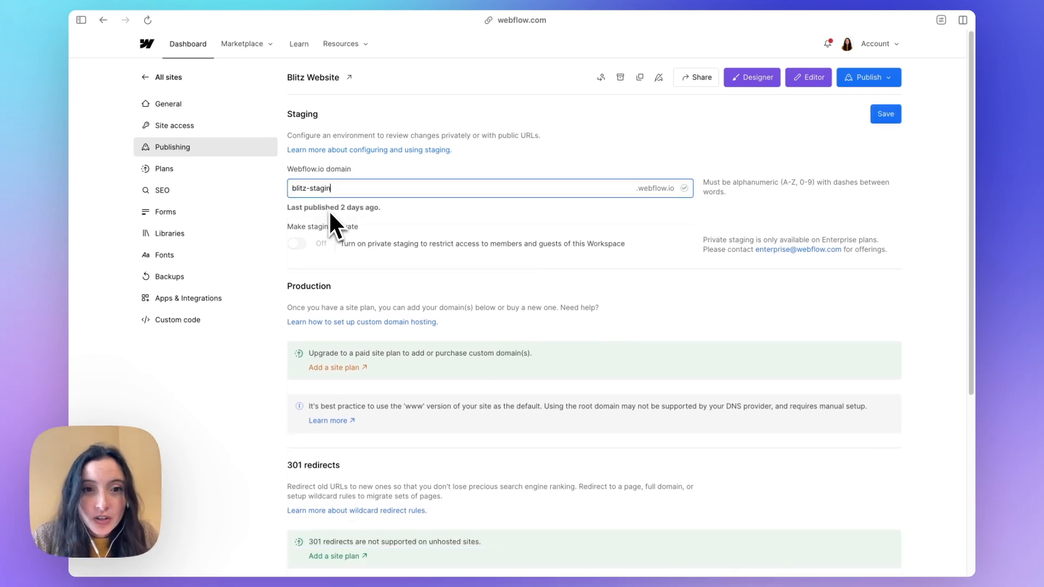
pyautogui.write('g')
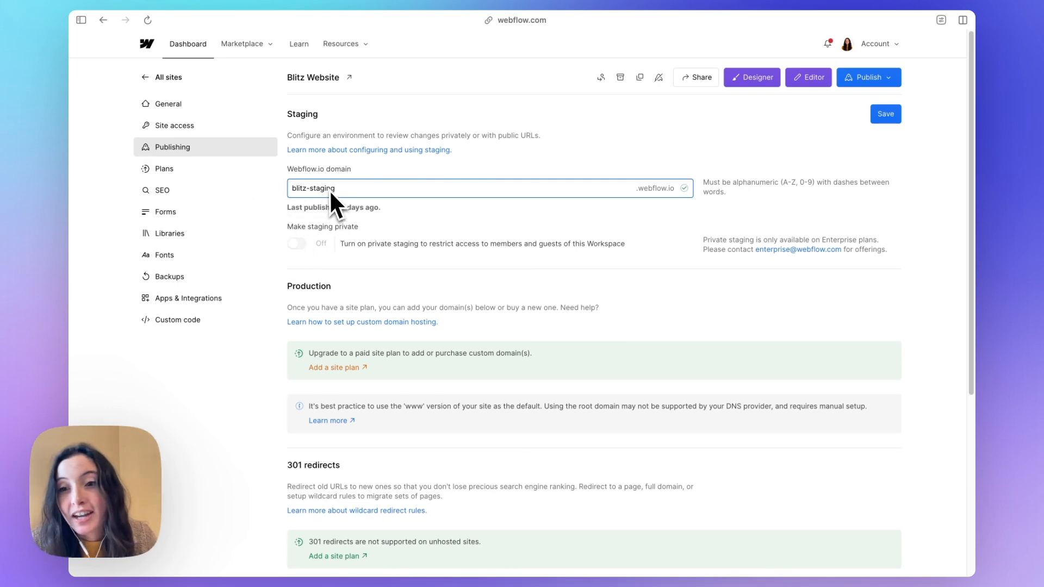
pyautogui.moveTo(380, 216)
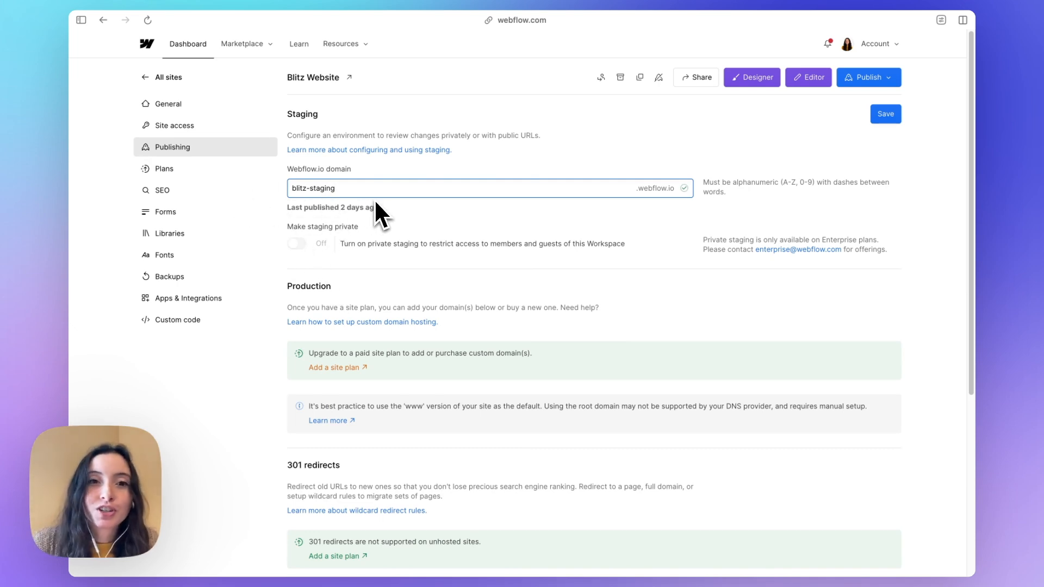
pyautogui.moveTo(369, 202)
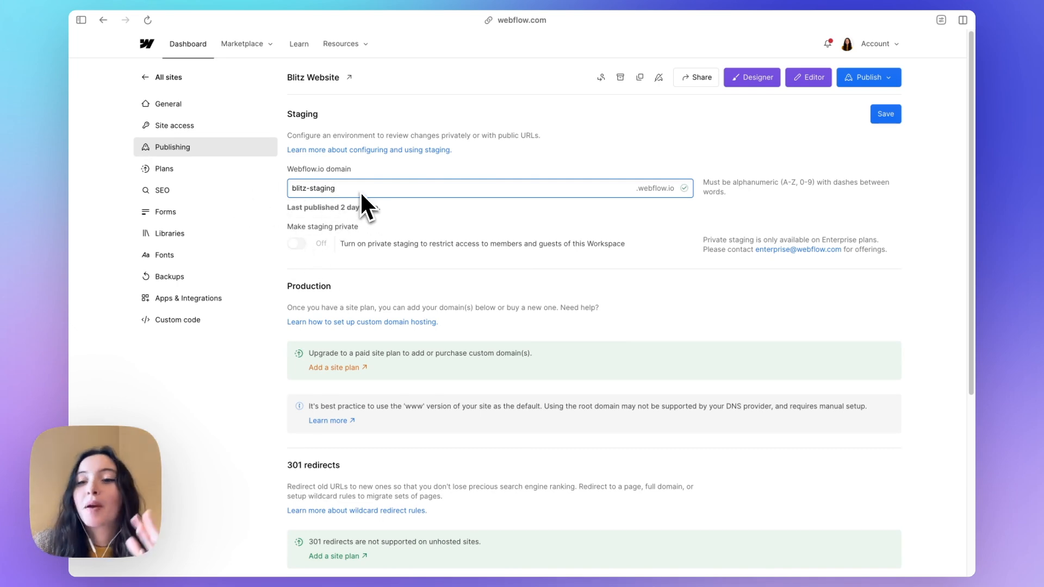
pyautogui.click(886, 114)
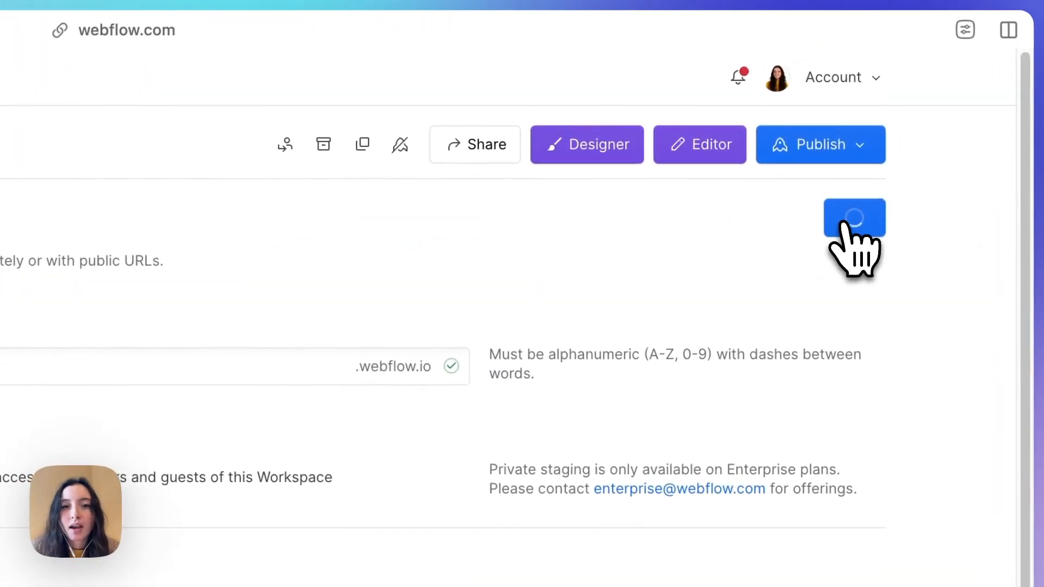
pyautogui.click(854, 217)
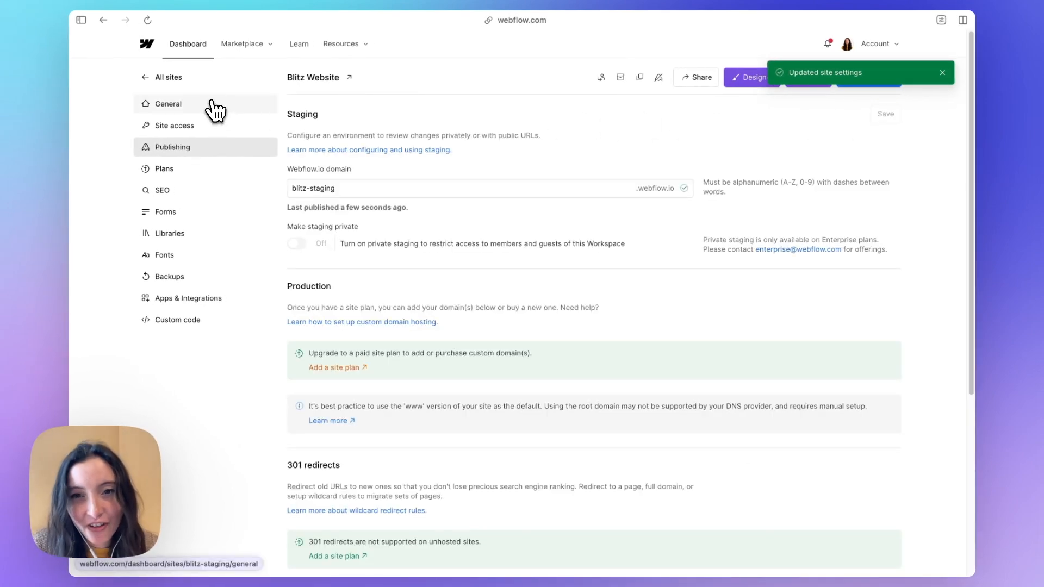
# - Enter 'en' in the General Localization language code and save that section
pyautogui.click(168, 104)
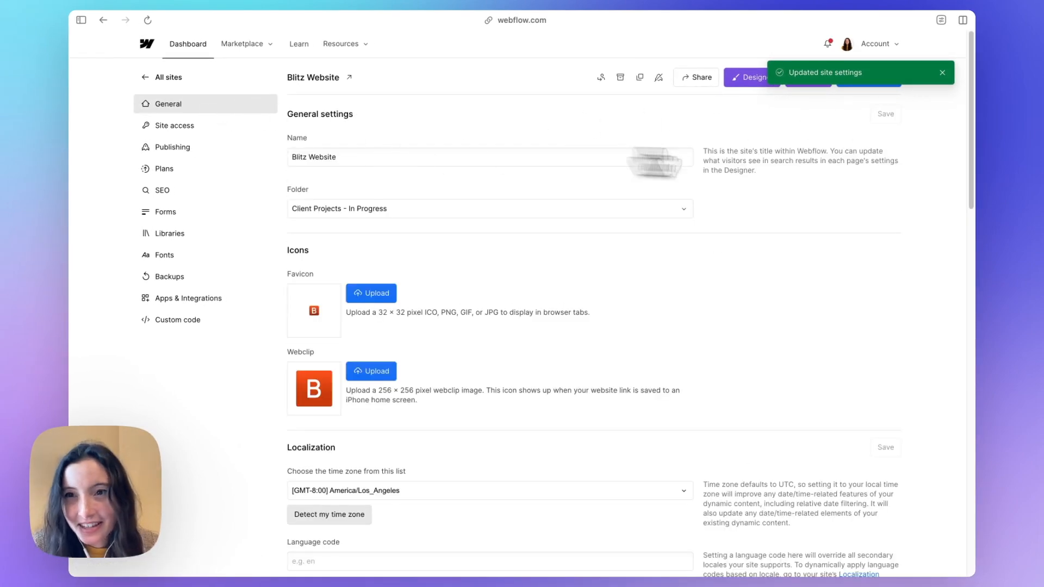
pyautogui.scroll(-3)
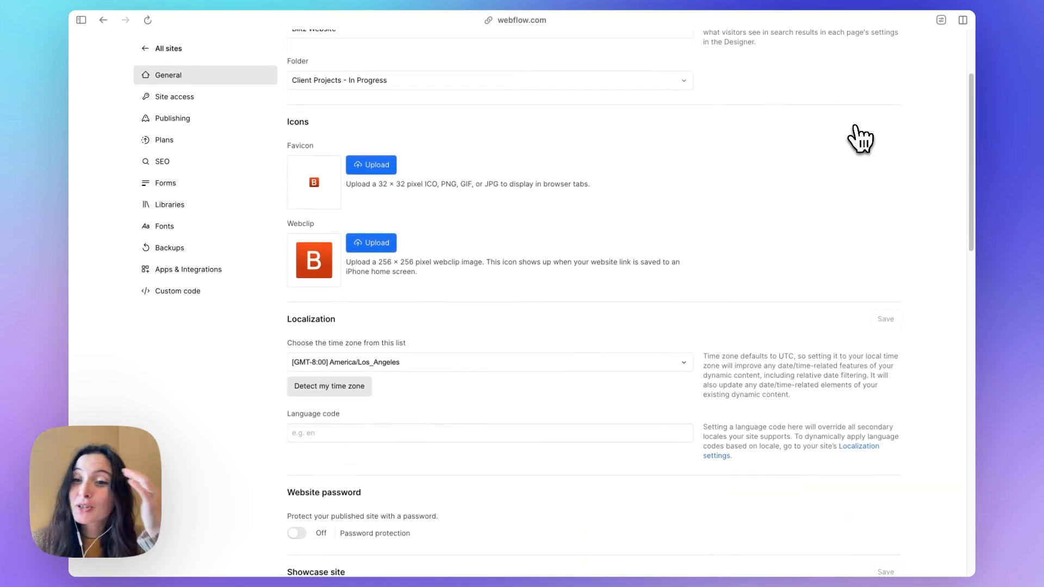
pyautogui.scroll(3)
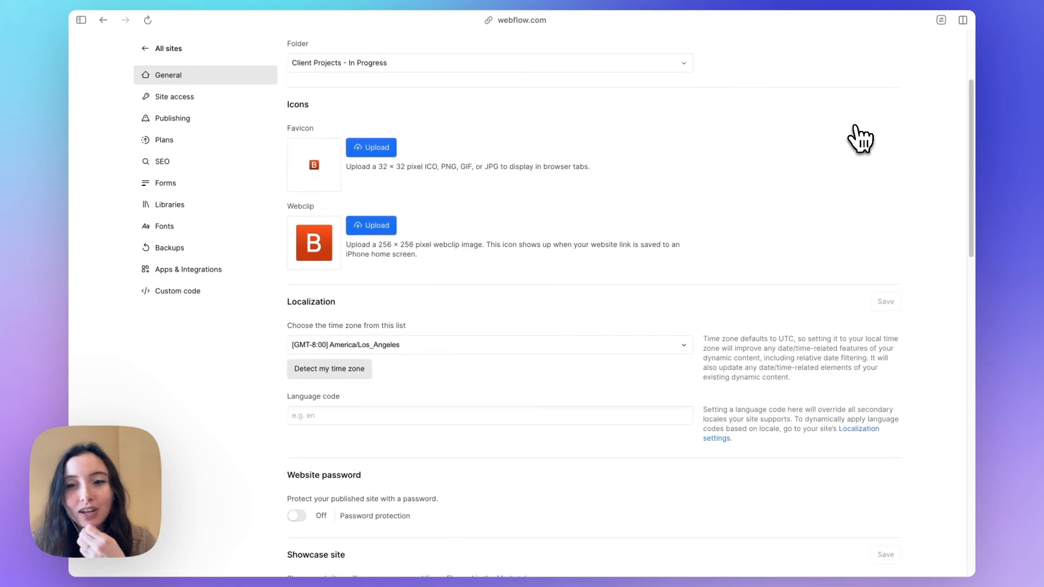
pyautogui.scroll(-3)
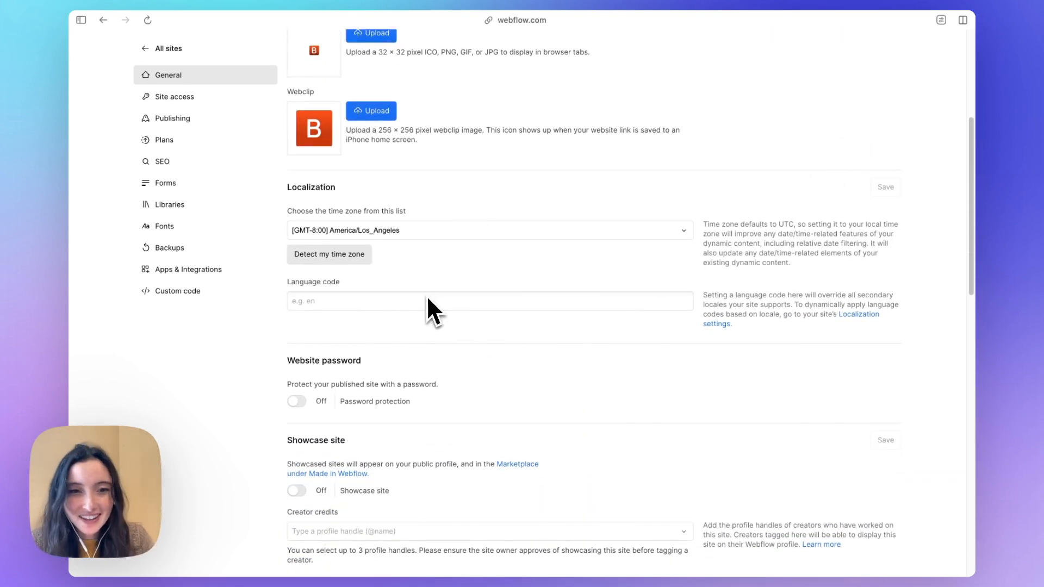
pyautogui.write('en')
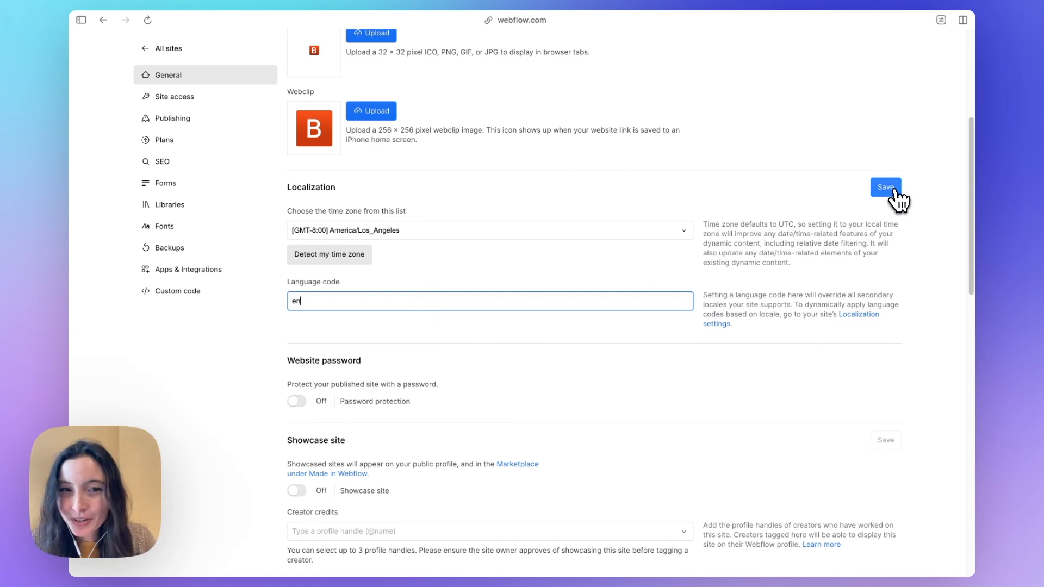
pyautogui.click(886, 187)
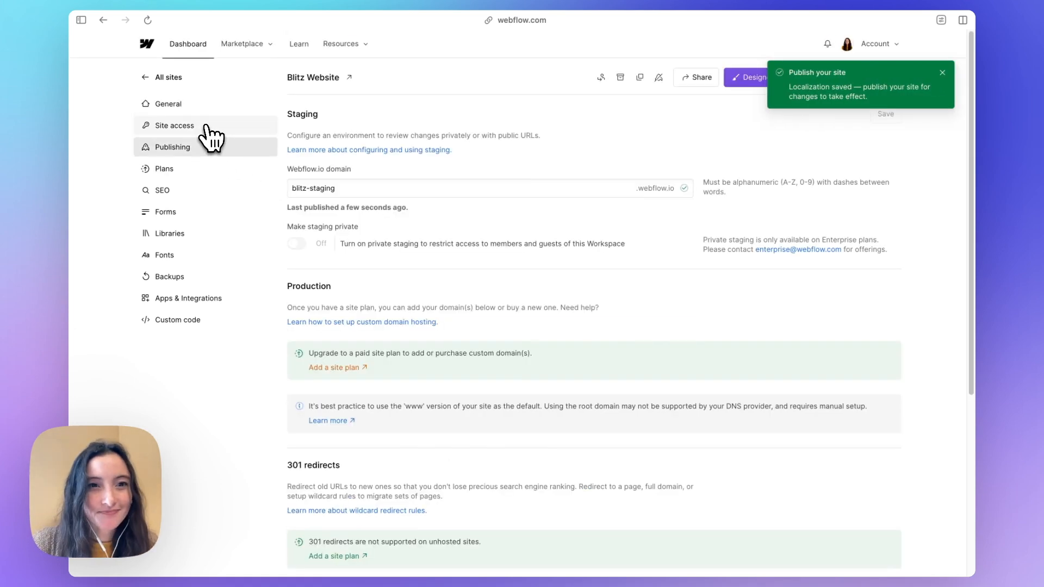
pyautogui.moveTo(433, 219)
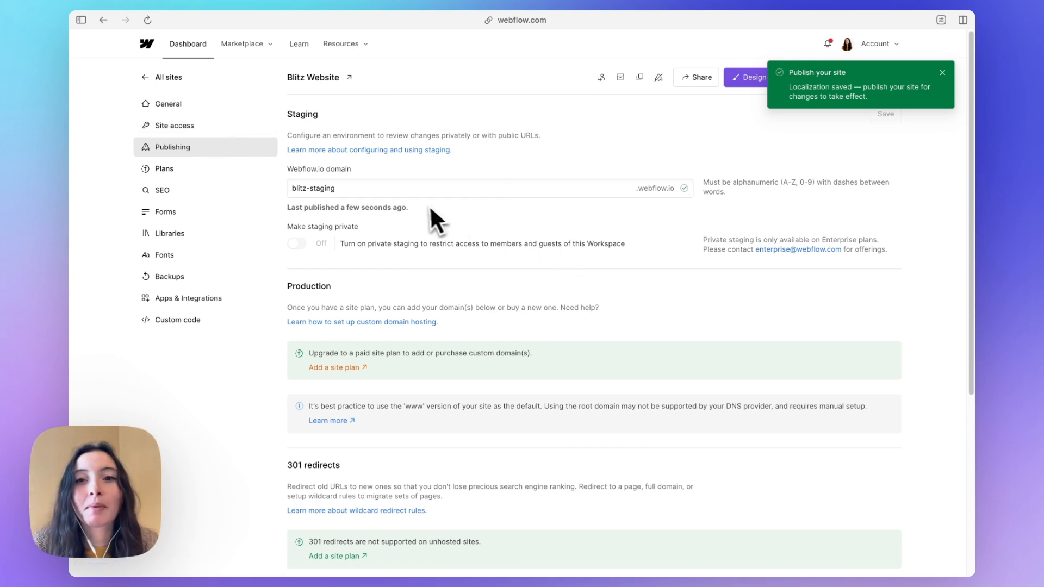
# - Scroll through Publishing to the Advanced publishing options for SSL, minification and frame headers
pyautogui.scroll(-3)
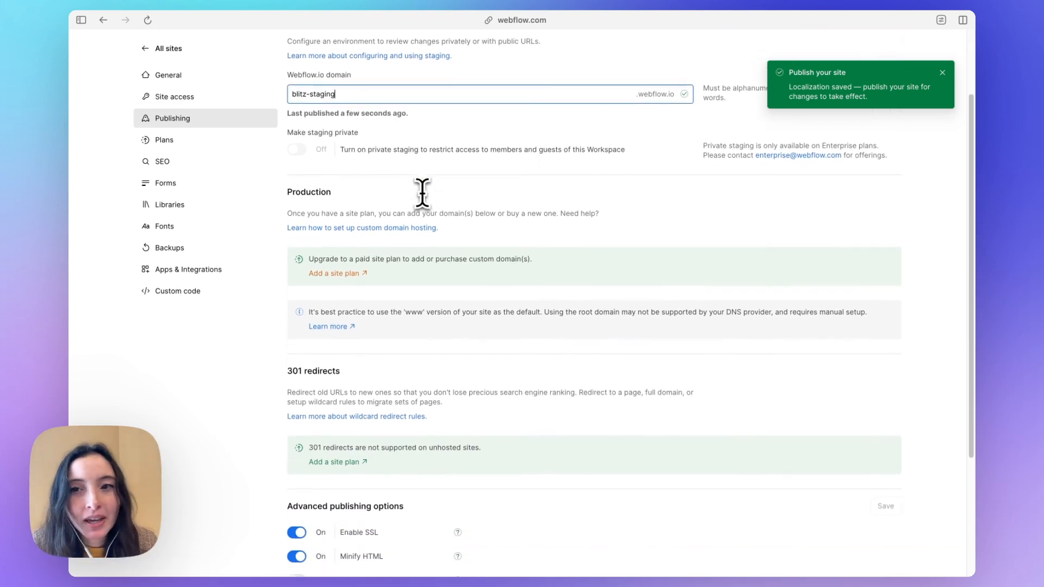
pyautogui.scroll(-3)
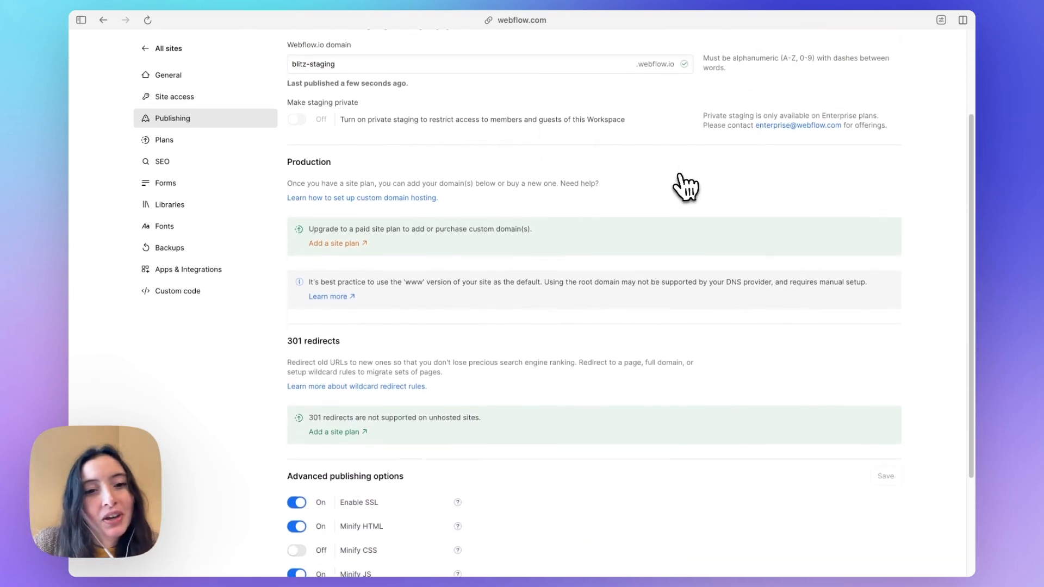
pyautogui.scroll(-3)
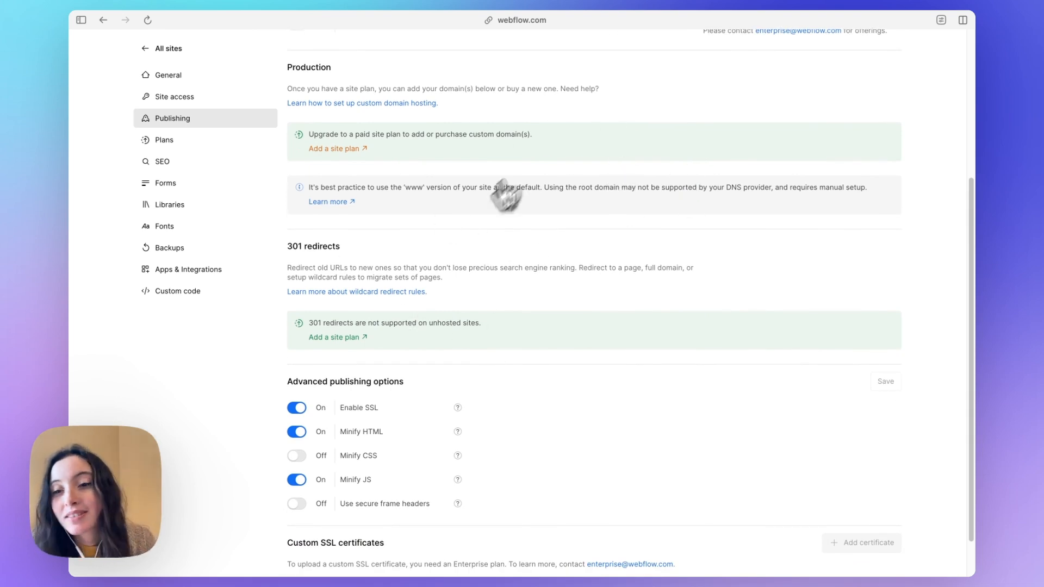
pyautogui.moveTo(585, 261)
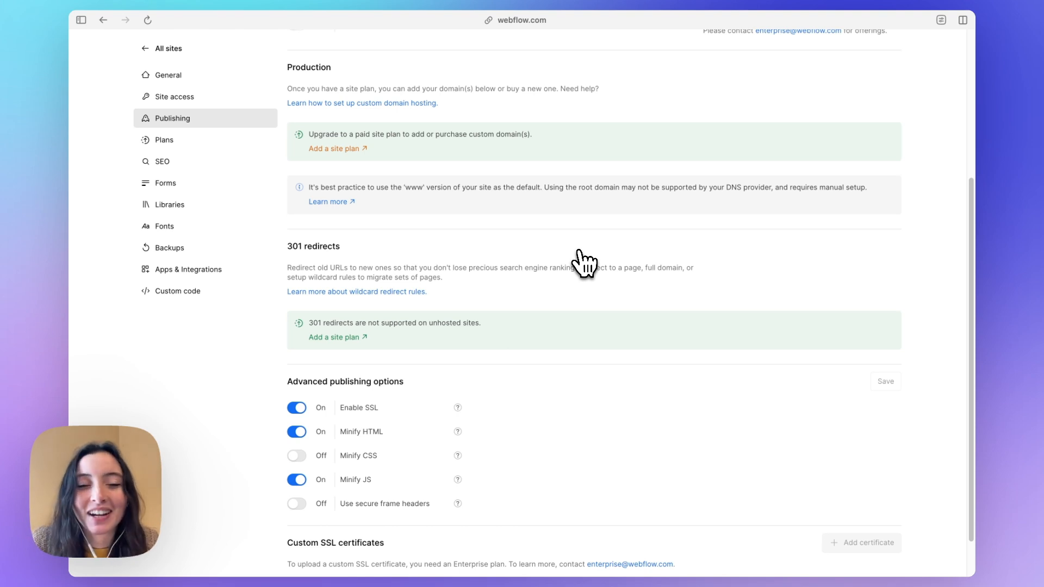
pyautogui.scroll(-3)
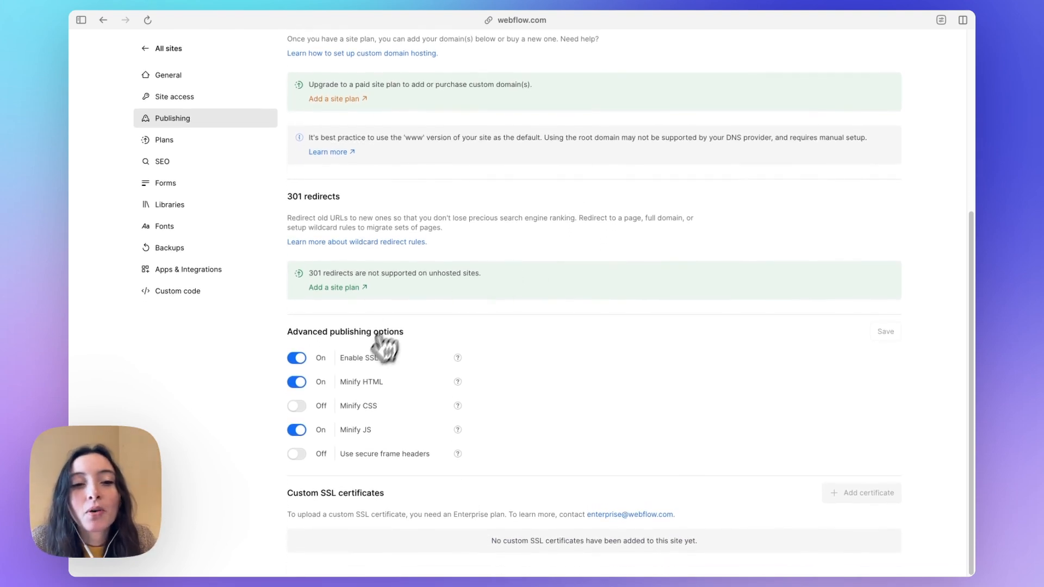
pyautogui.moveTo(338, 350)
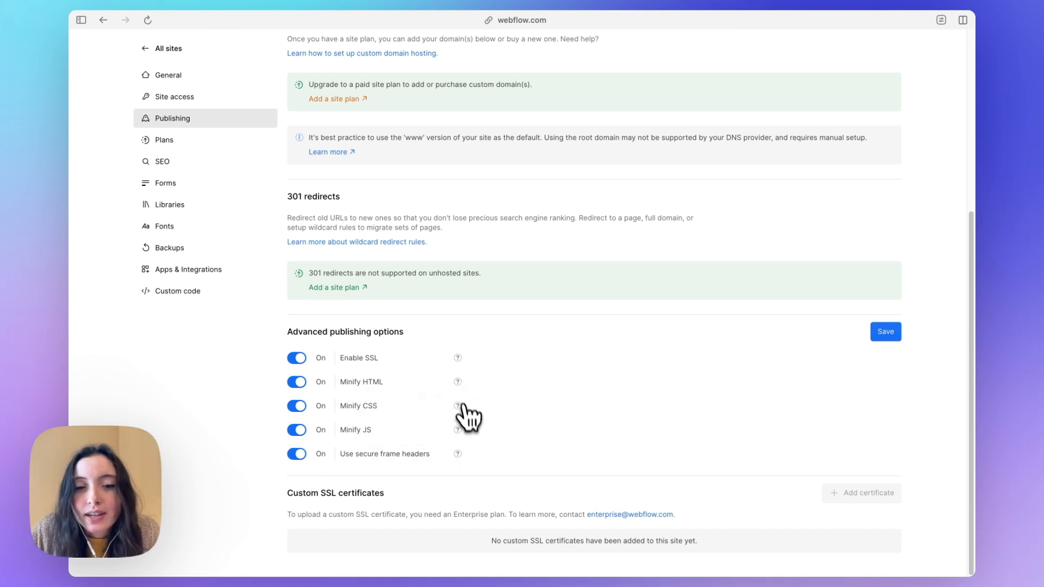
pyautogui.moveTo(457, 406)
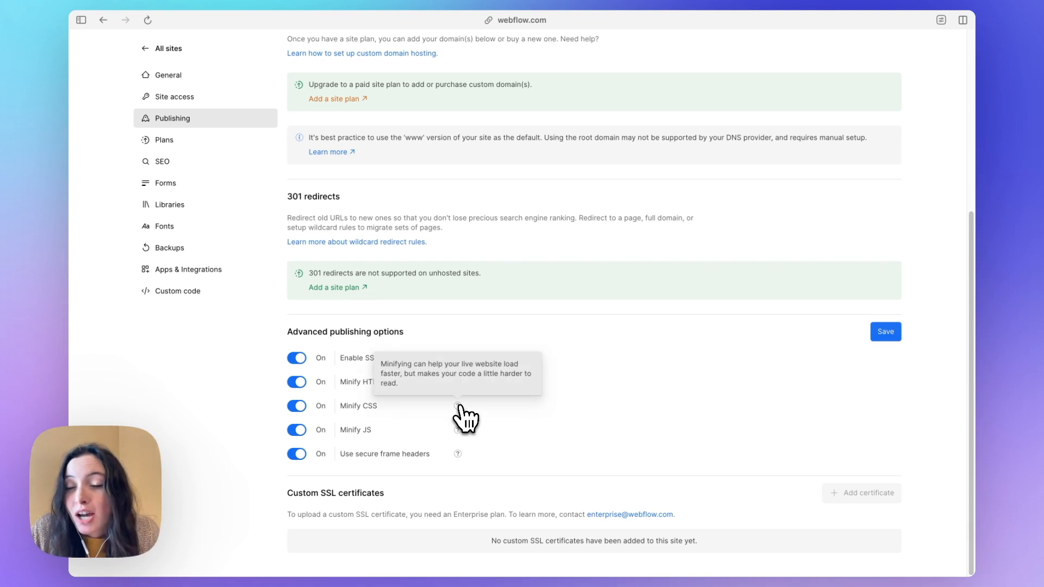
pyautogui.moveTo(466, 440)
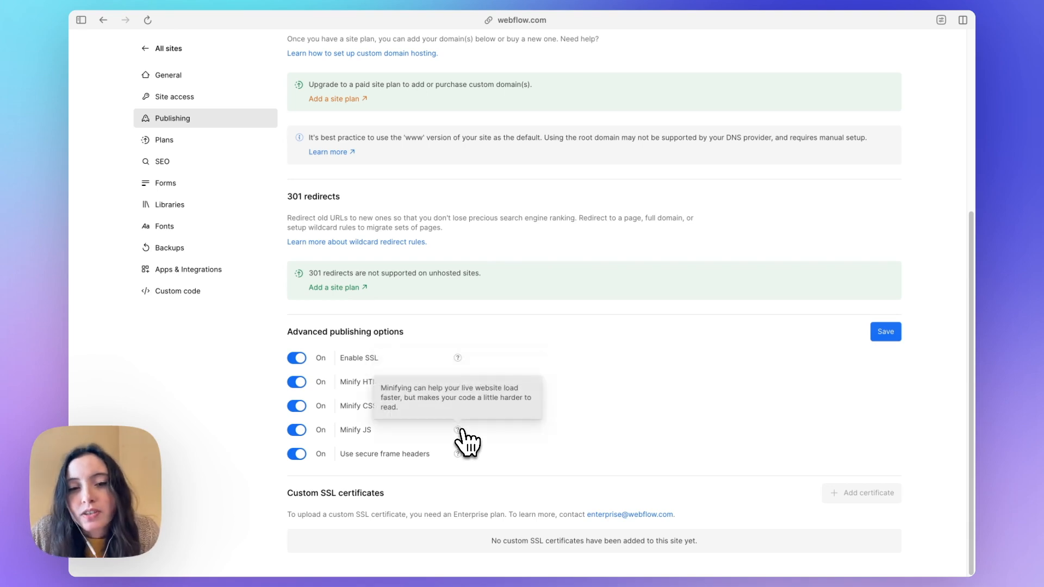
pyautogui.moveTo(458, 454)
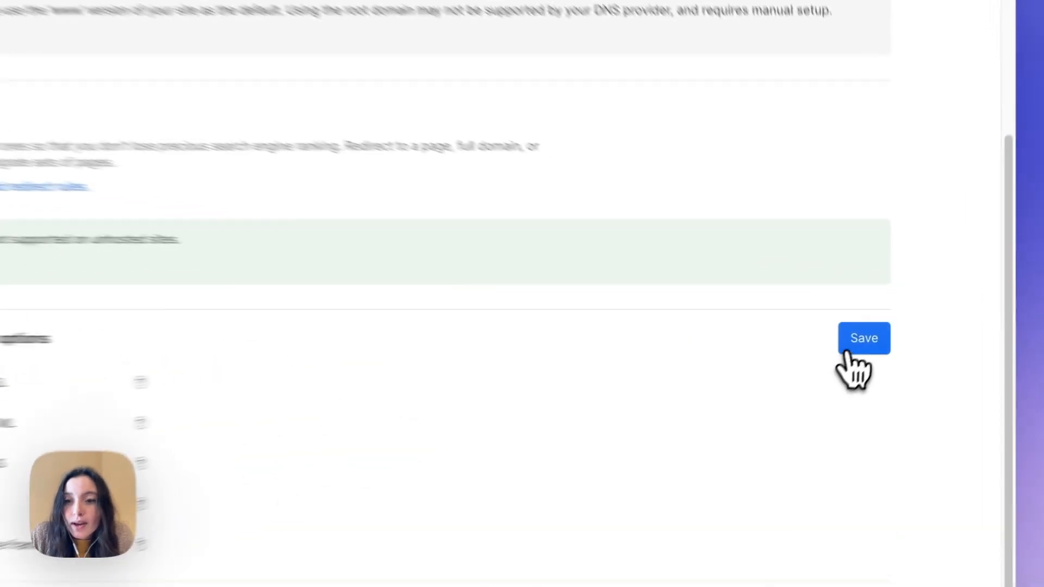
pyautogui.scroll(3)
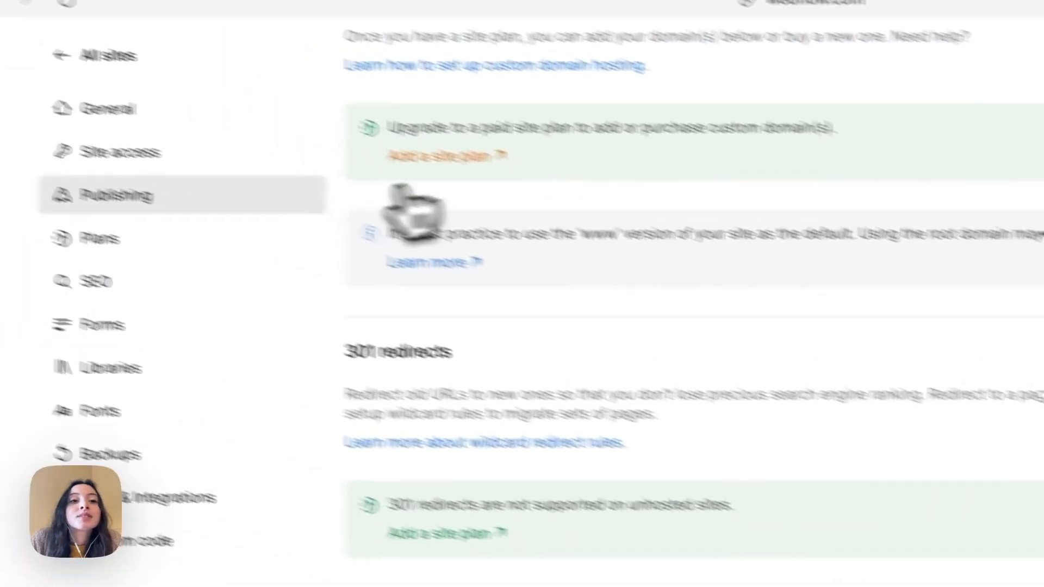
# - View the Plans page listing Starter, Basic, CMS and Business tiers
pyautogui.click(205, 327)
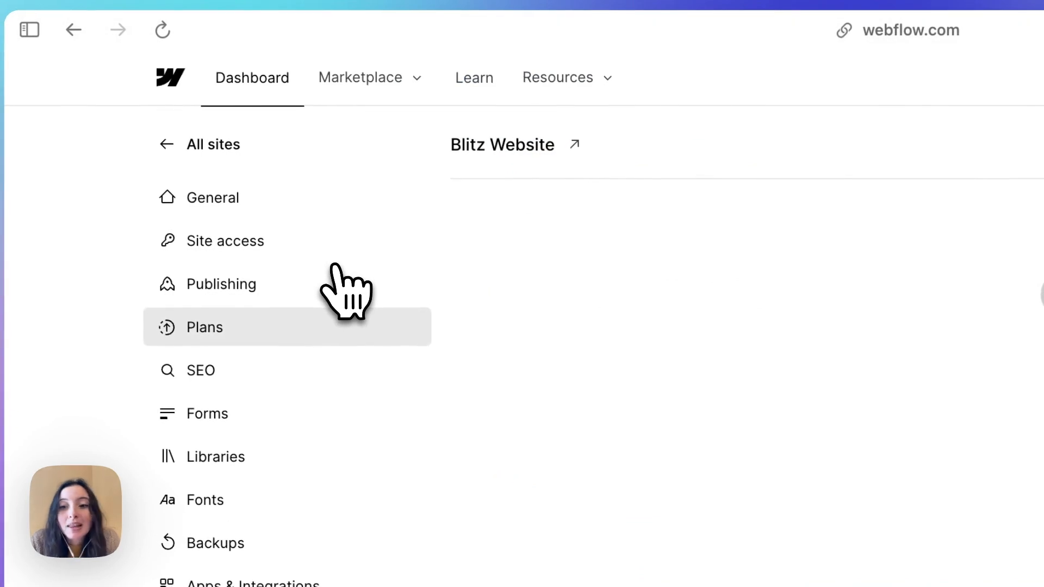
pyautogui.click(204, 327)
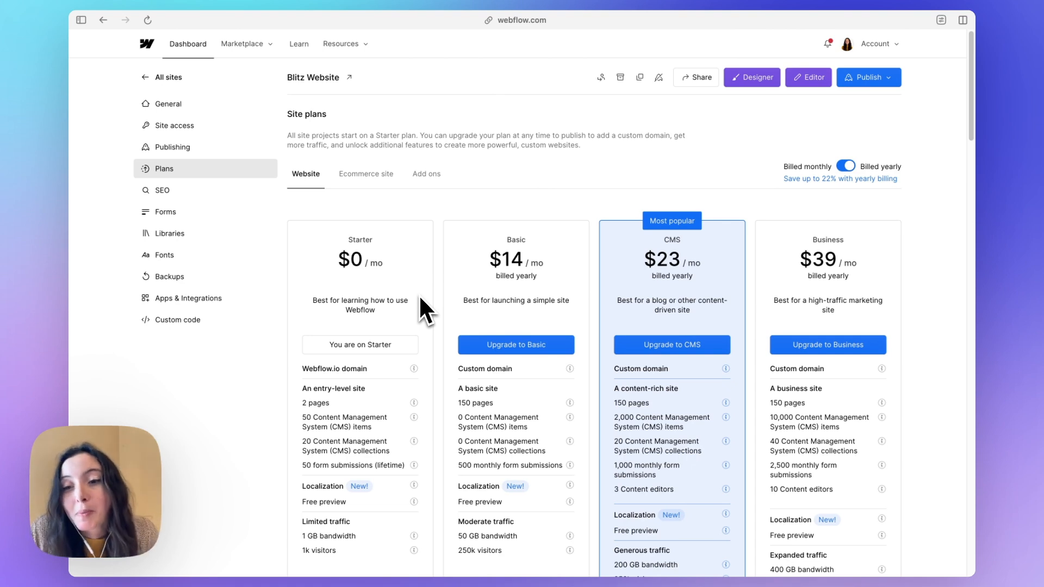
pyautogui.moveTo(685, 273)
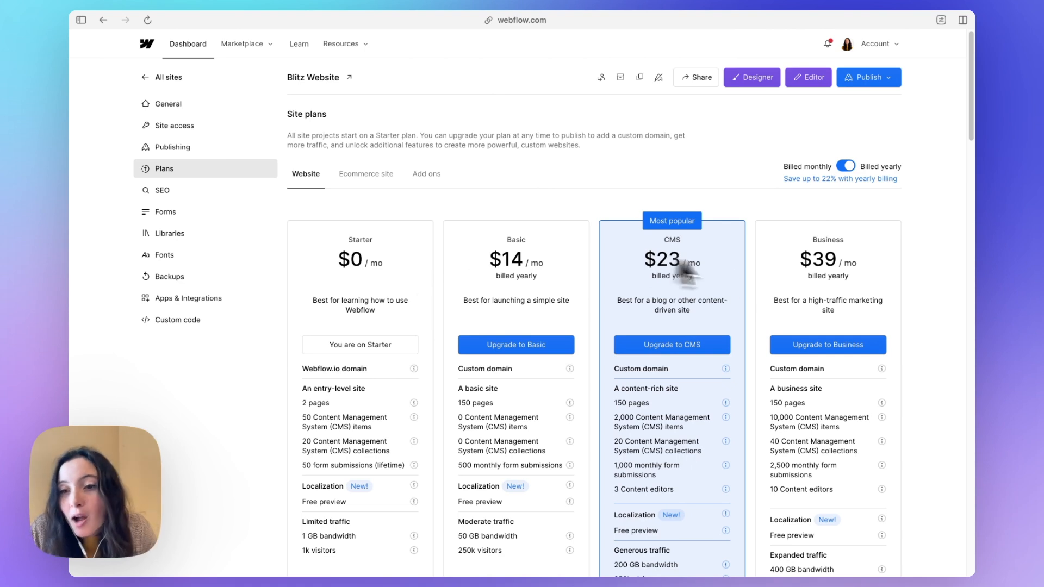
pyautogui.moveTo(724, 287)
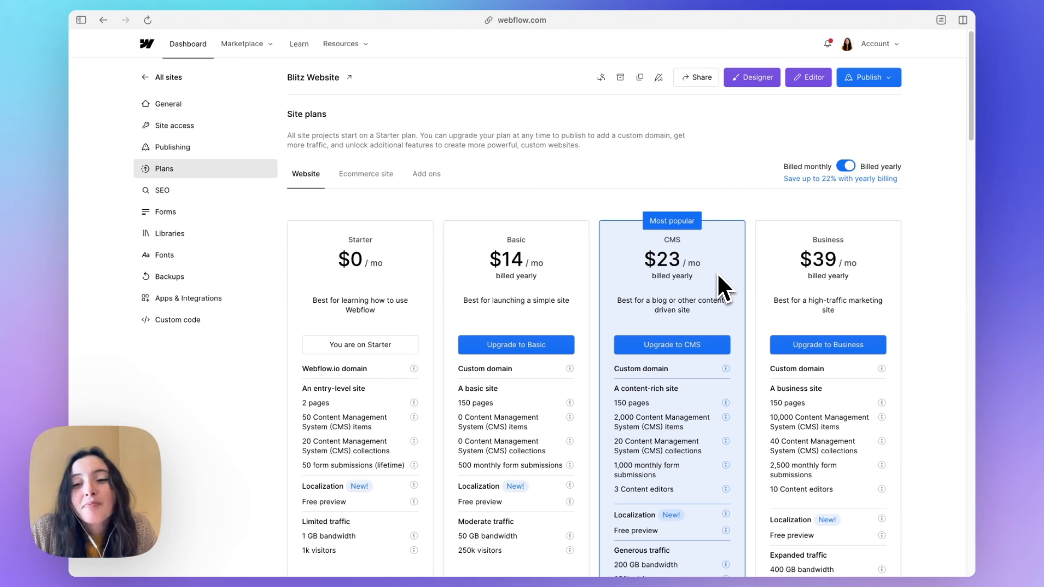
pyautogui.moveTo(526, 323)
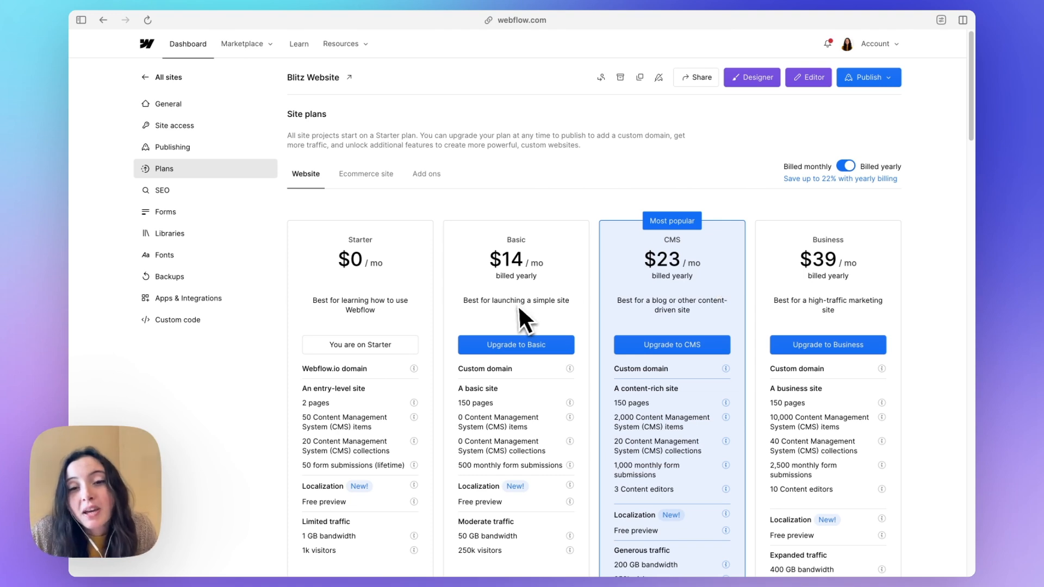
pyautogui.moveTo(653, 337)
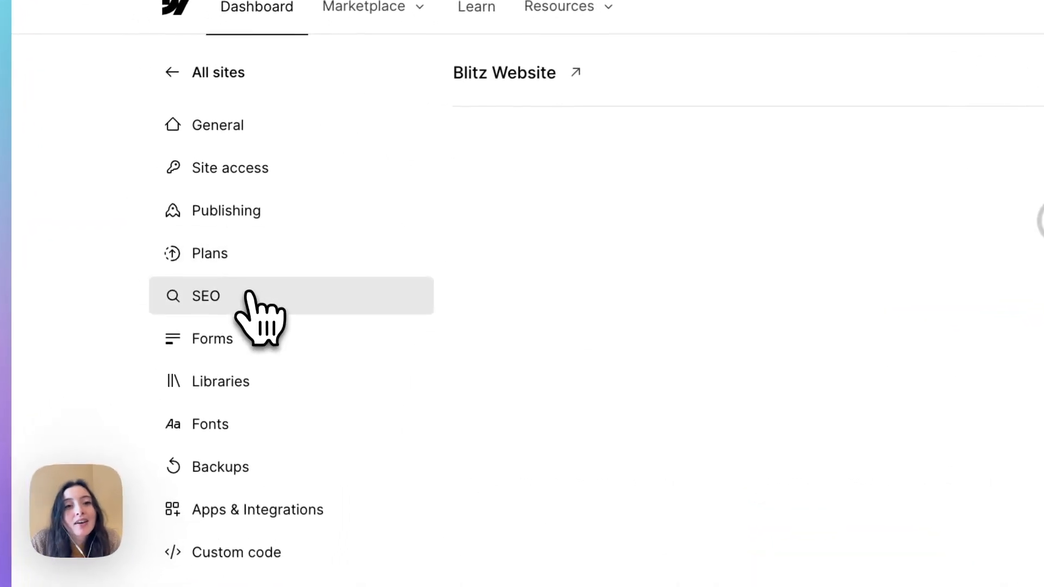
# - Turn on Disable Webflow subdomain indexing in SEO settings and save Indexing
pyautogui.click(205, 295)
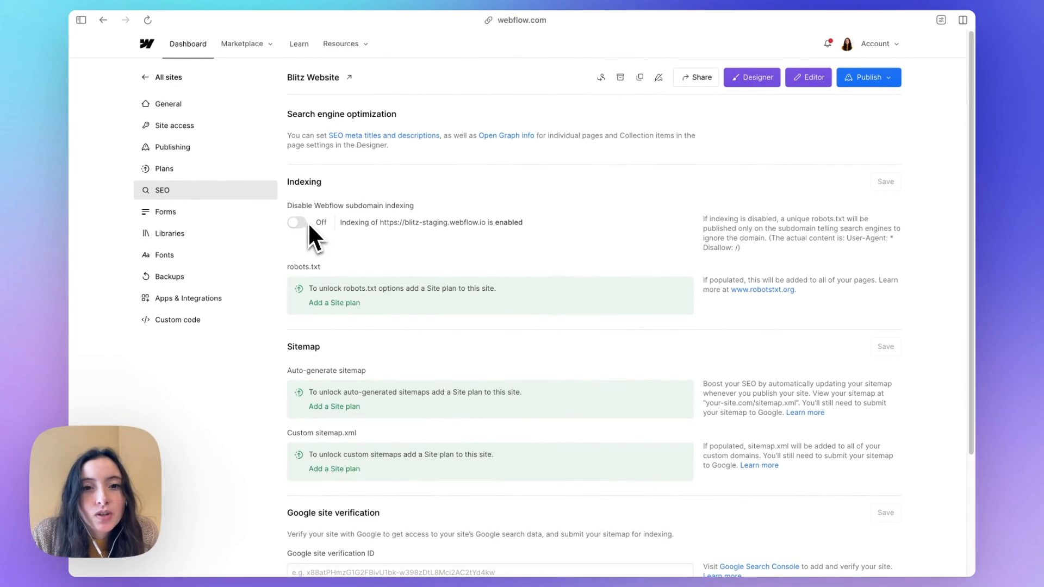
pyautogui.moveTo(466, 244)
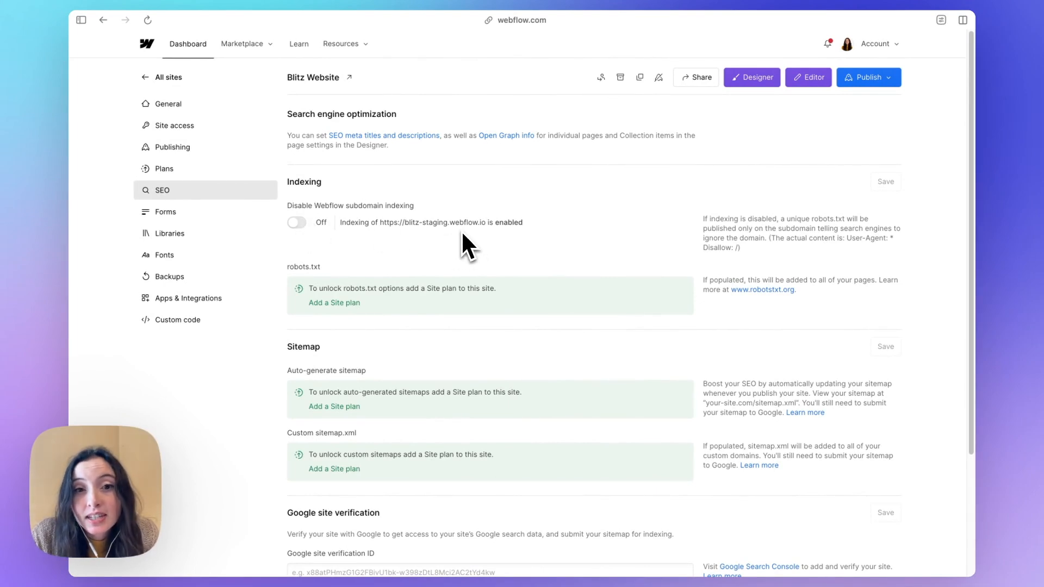
pyautogui.moveTo(298, 237)
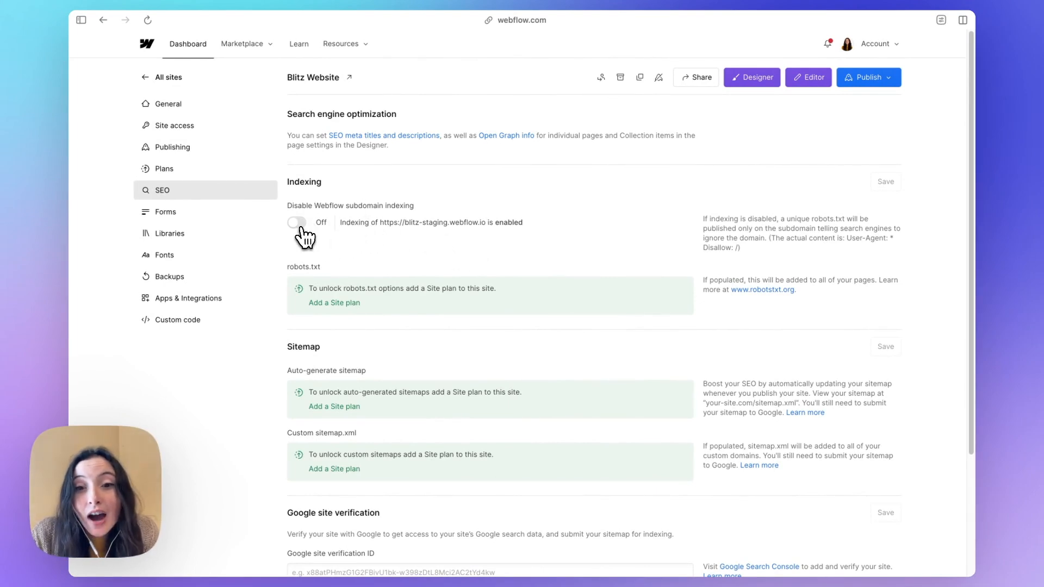
pyautogui.click(297, 222)
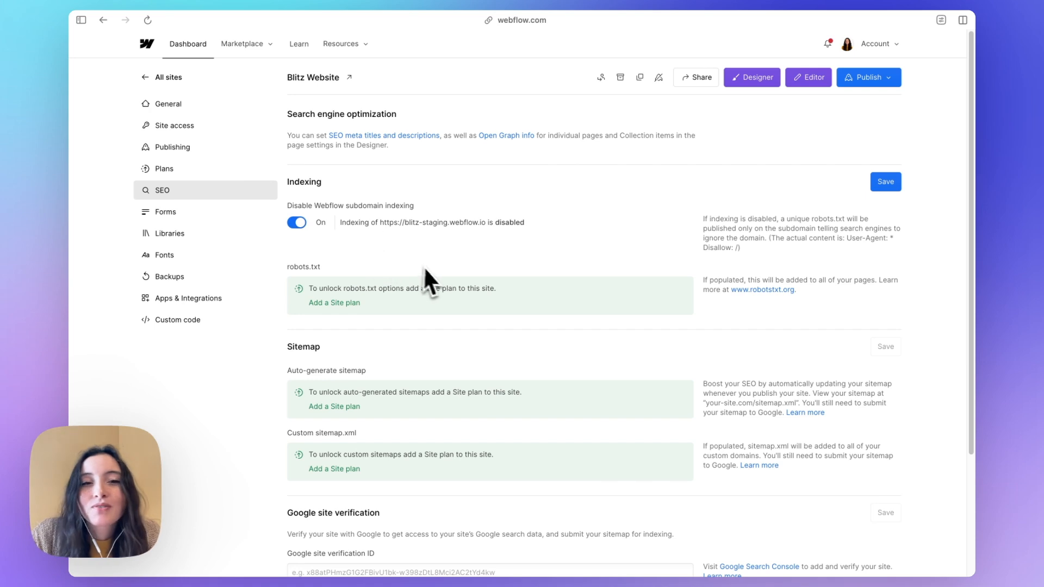
pyautogui.click(296, 223)
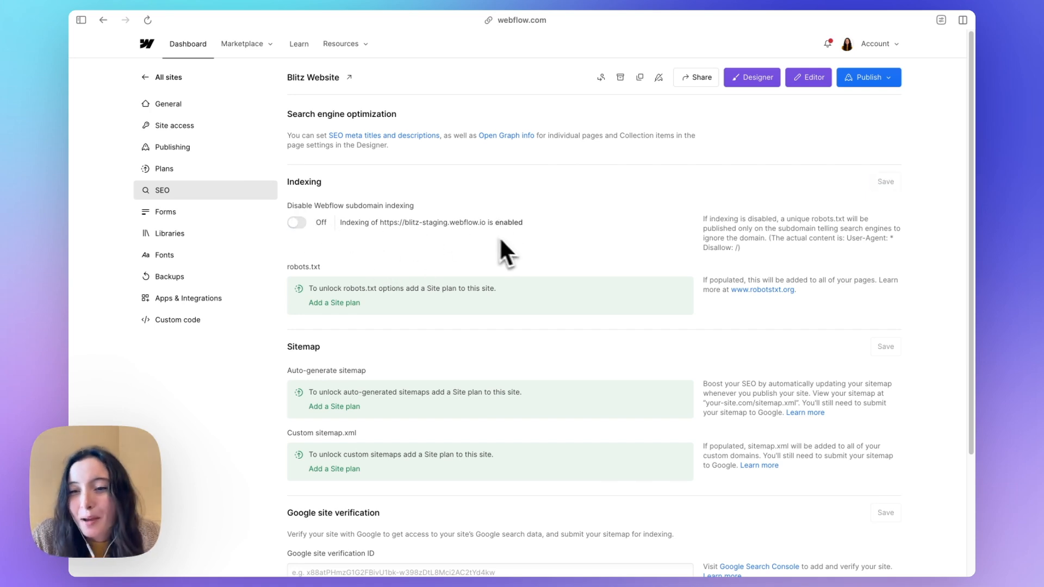
pyautogui.click(297, 222)
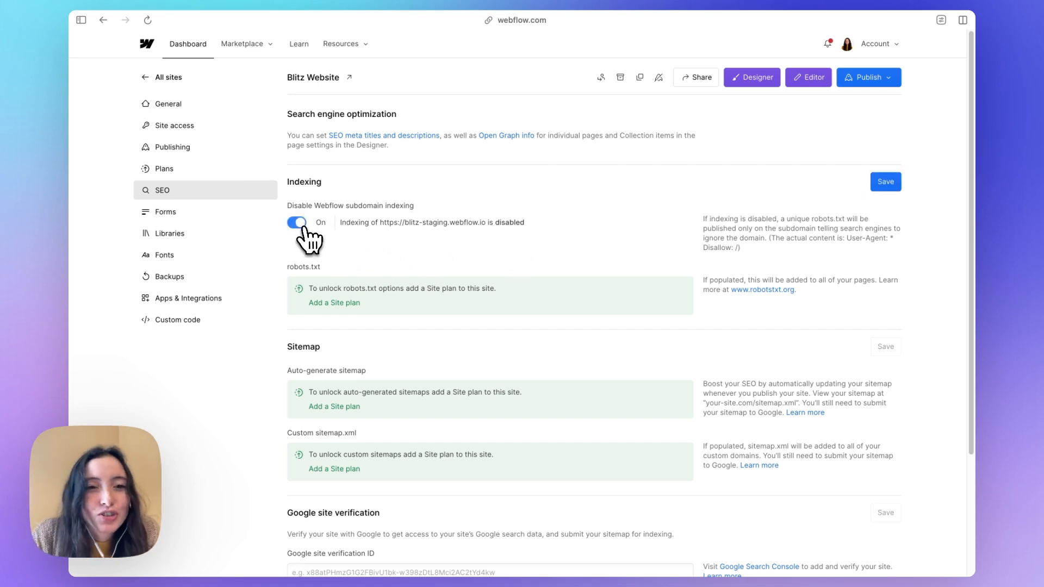
pyautogui.moveTo(427, 241)
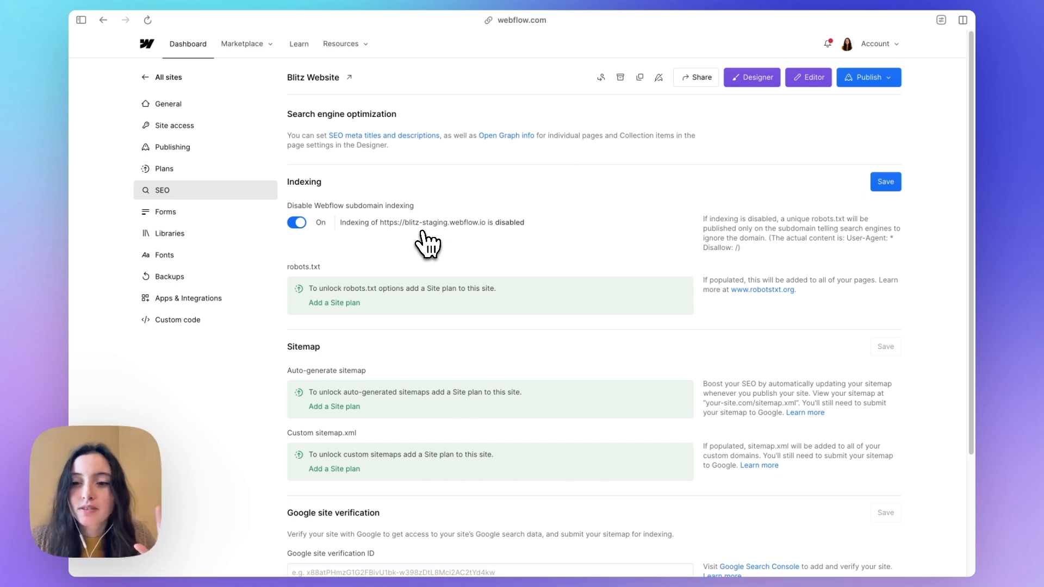
pyautogui.moveTo(860, 190)
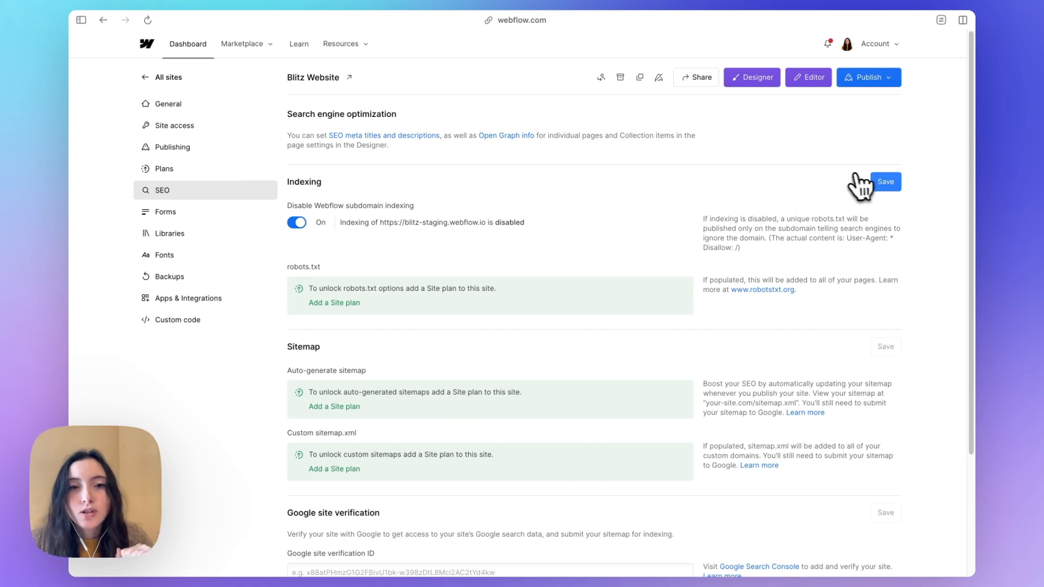
pyautogui.moveTo(901, 199)
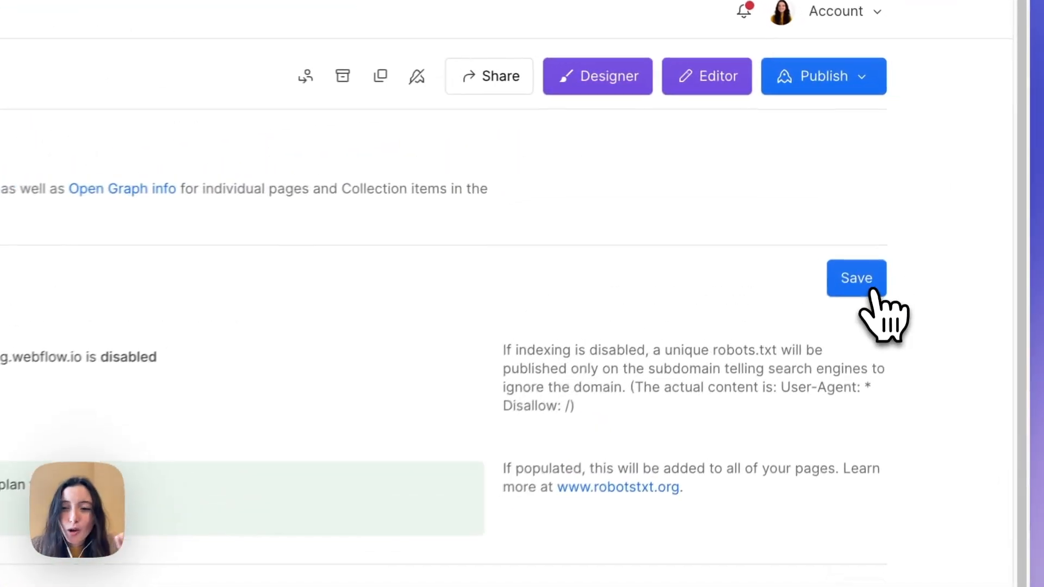
pyautogui.click(857, 278)
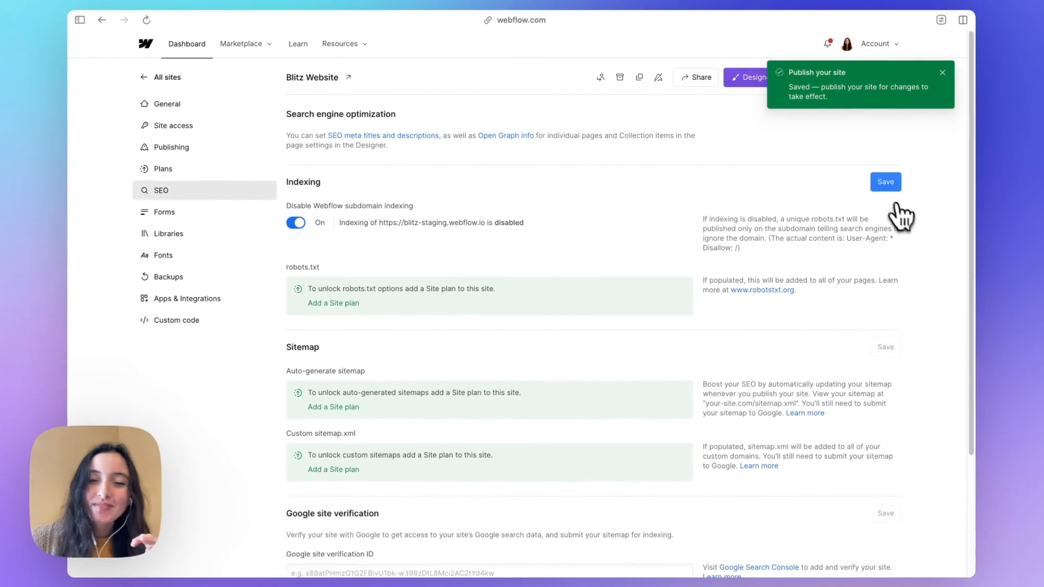
# - Review the SEO sitemap and verification options and the empty Global canonical URL field
pyautogui.scroll(-3)
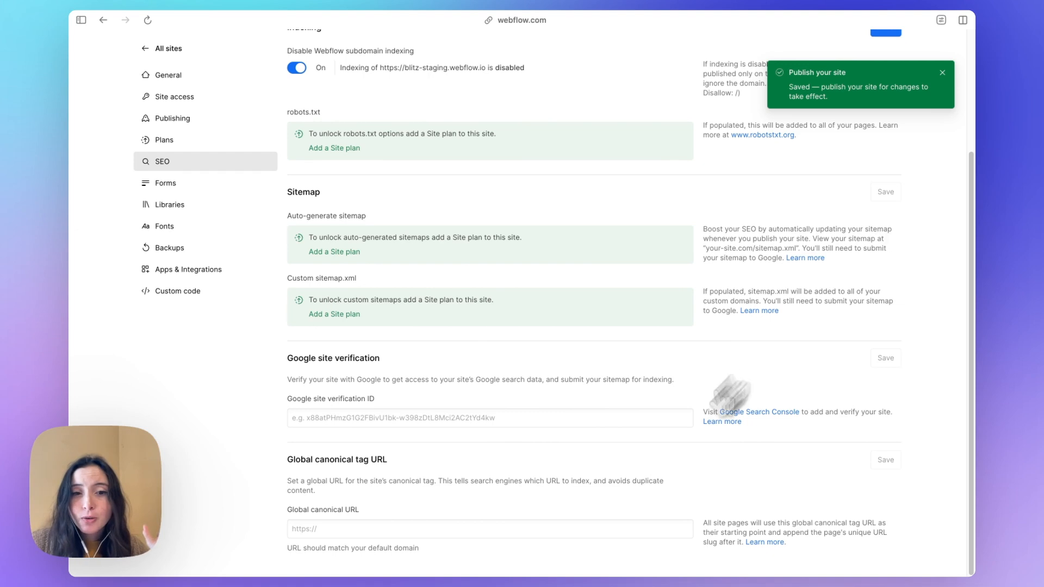
pyautogui.moveTo(618, 440)
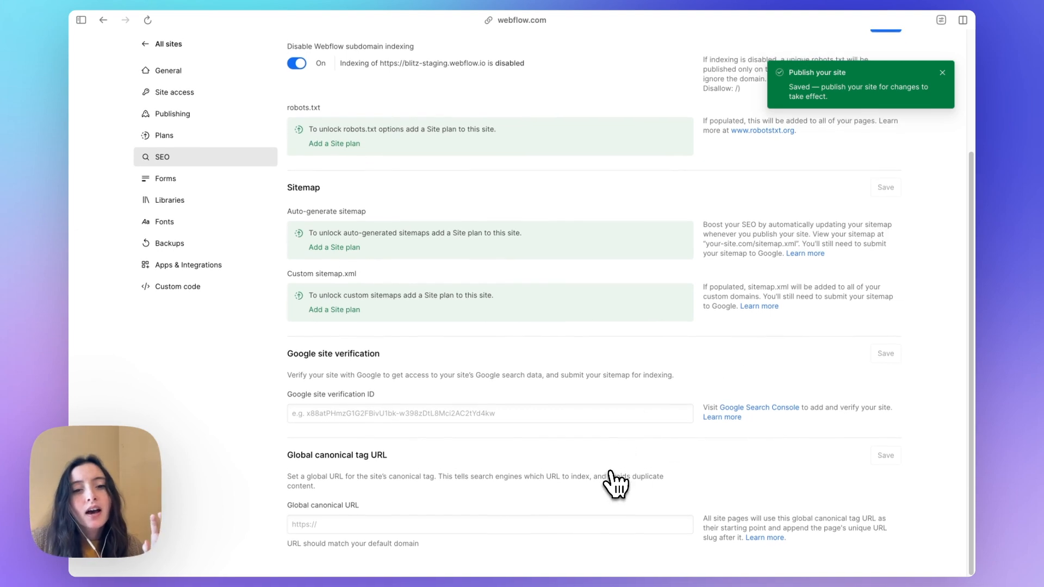
pyautogui.click(490, 528)
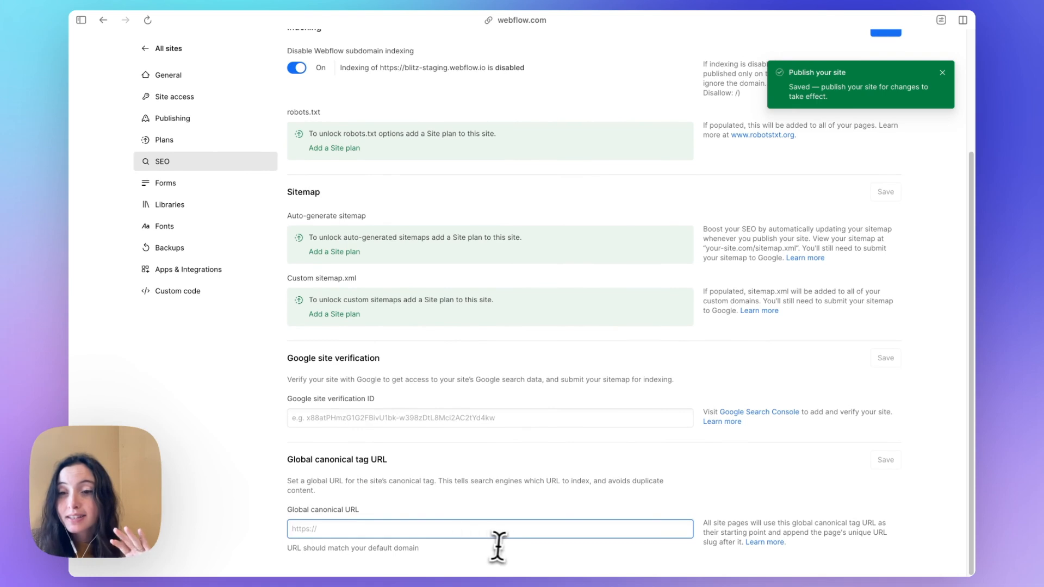
pyautogui.moveTo(347, 513)
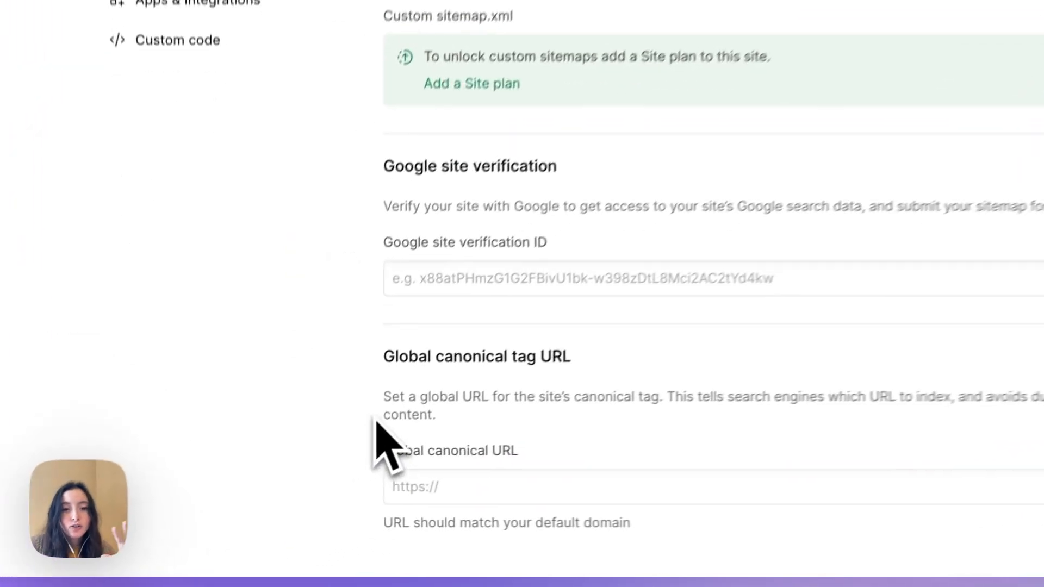
pyautogui.scroll(-3)
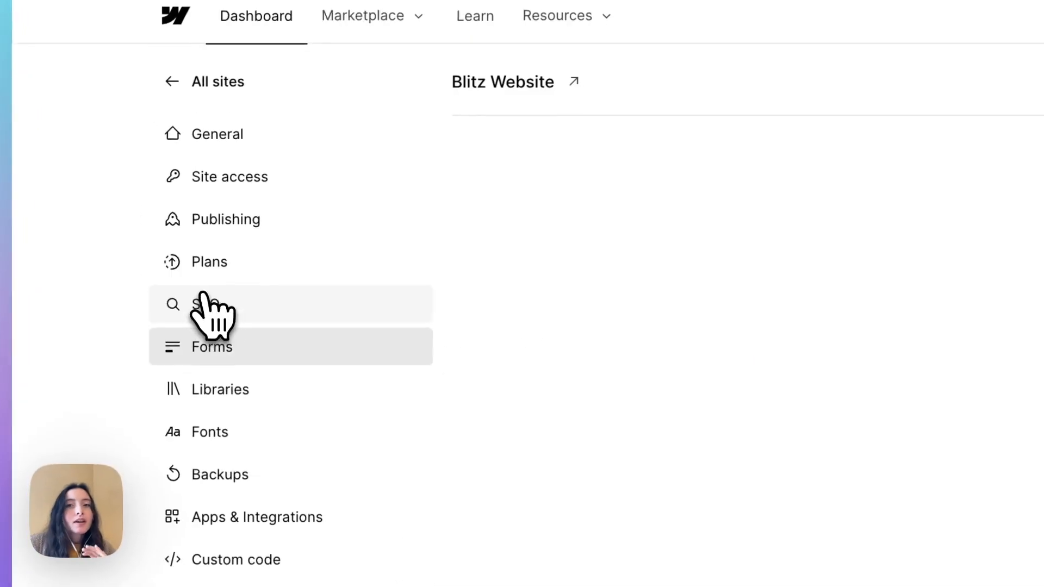
pyautogui.click(211, 346)
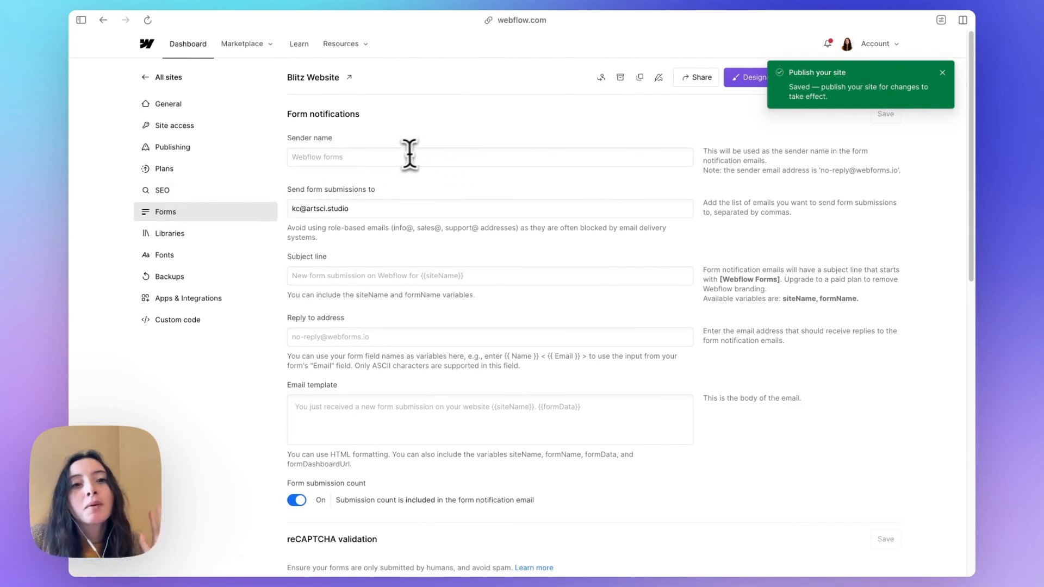
pyautogui.scroll(-3)
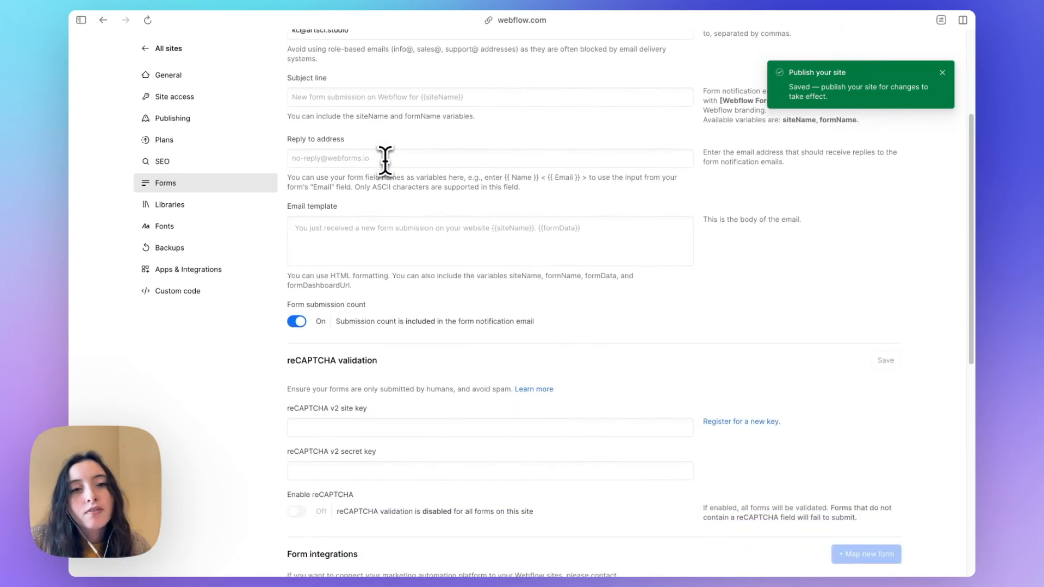
pyautogui.scroll(3)
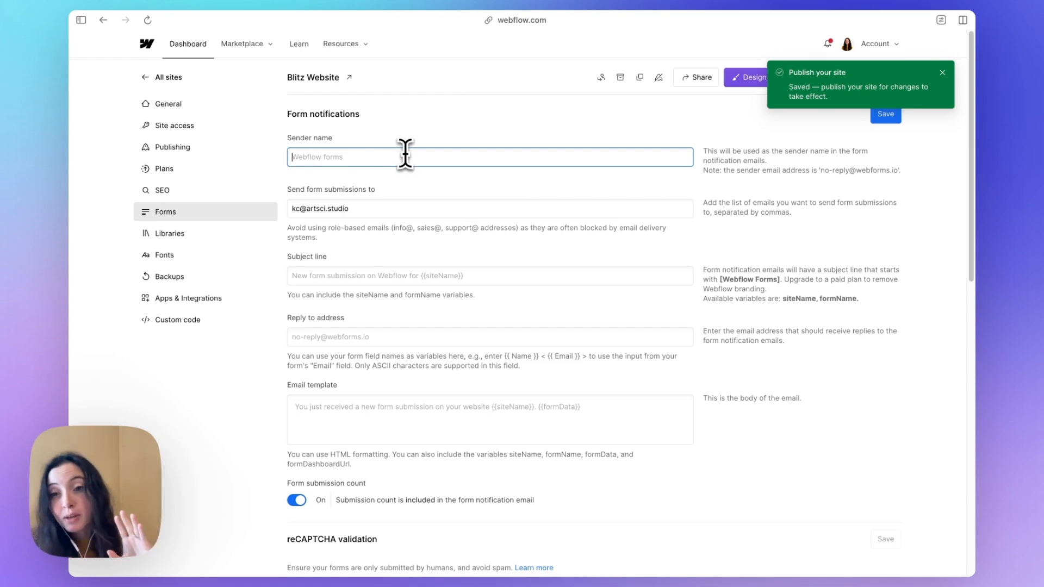
pyautogui.moveTo(390, 200)
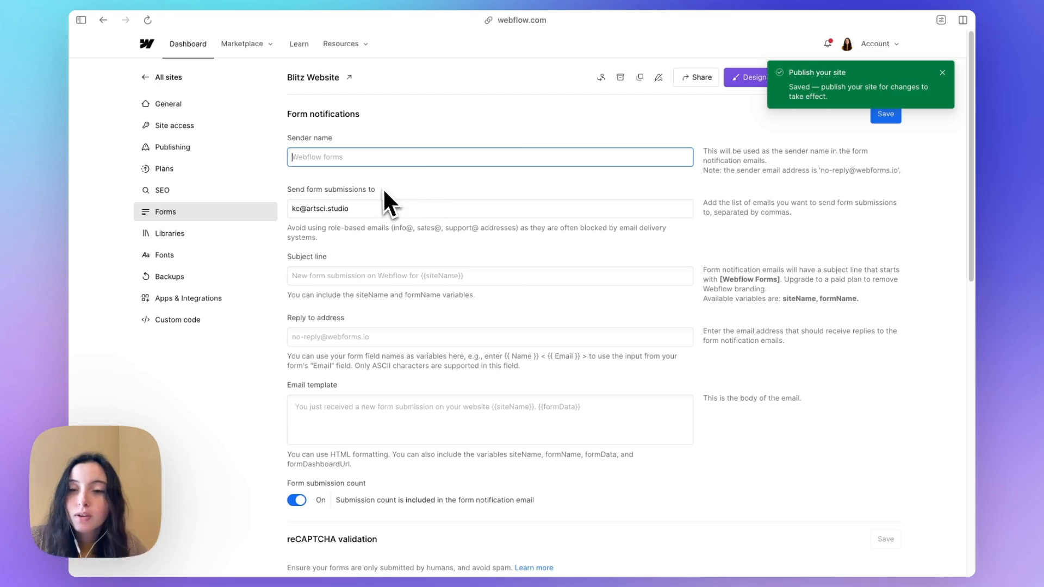
pyautogui.moveTo(467, 293)
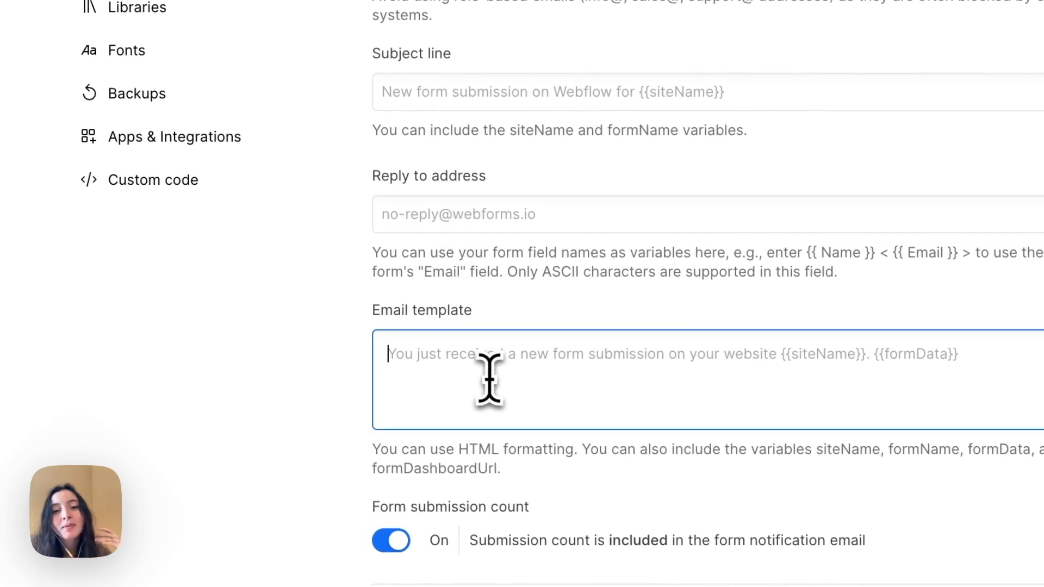
pyautogui.scroll(-3)
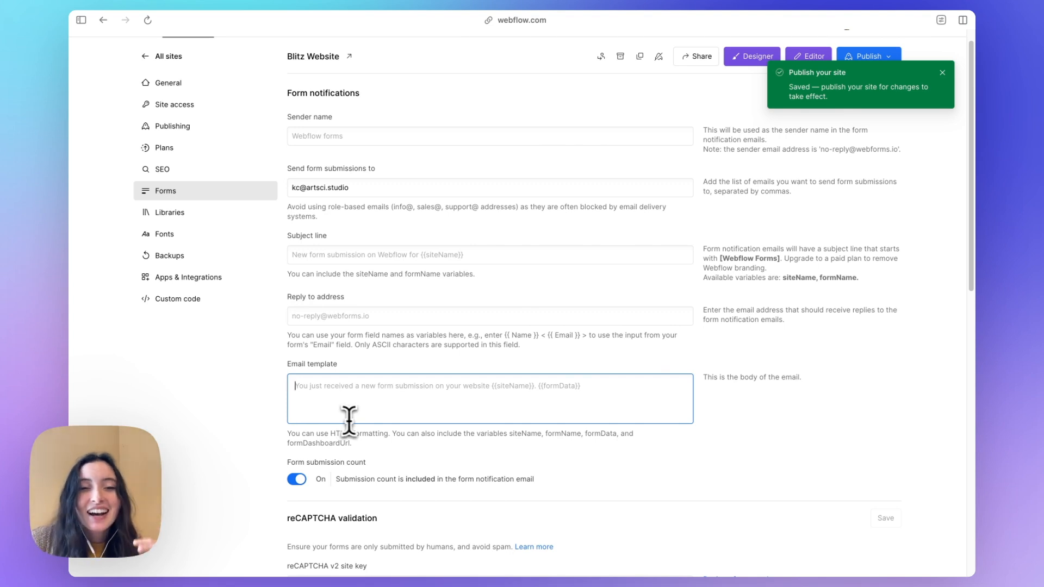
pyautogui.scroll(-3)
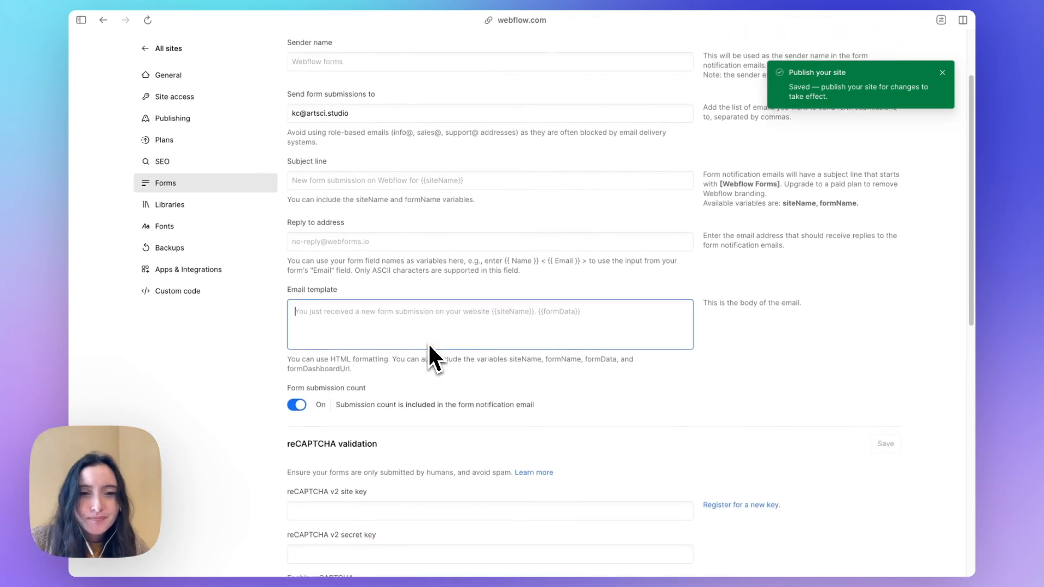
pyautogui.scroll(-3)
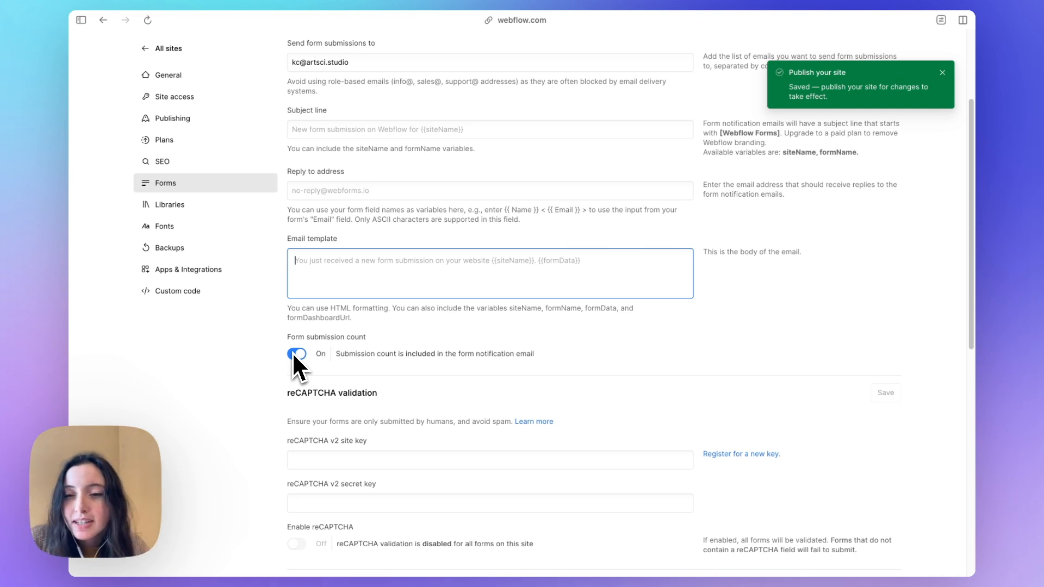
# - Scroll past reCAPTCHA, integrations and spam filtering, then open Libraries showing no installed libraries
pyautogui.scroll(-3)
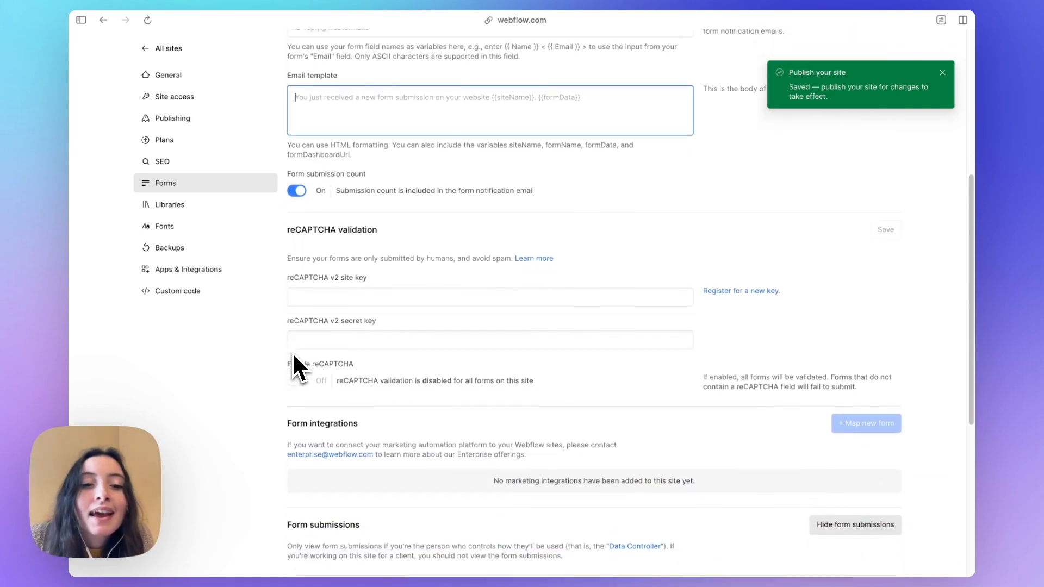
pyautogui.scroll(-3)
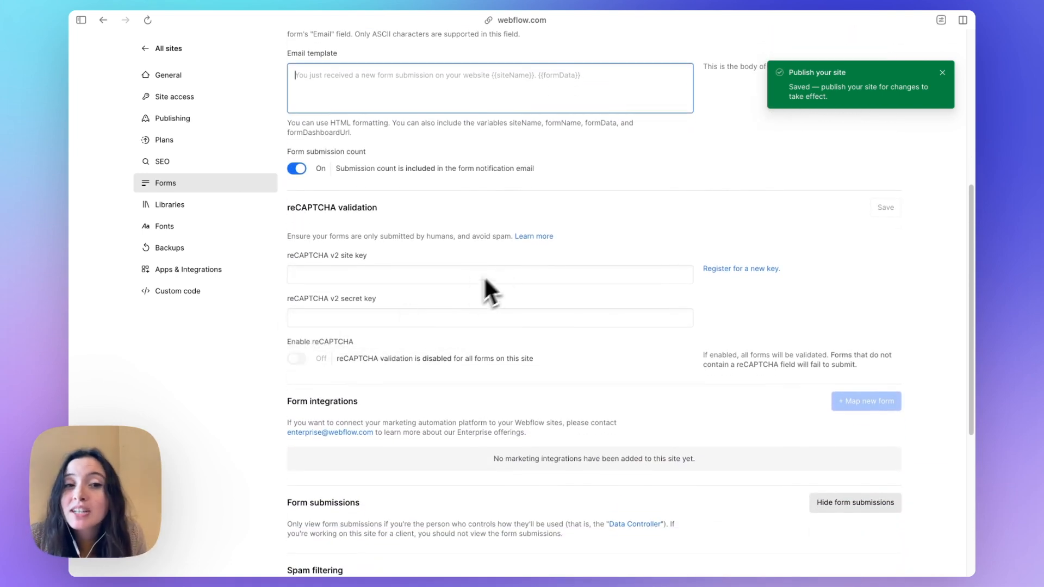
pyautogui.moveTo(456, 290)
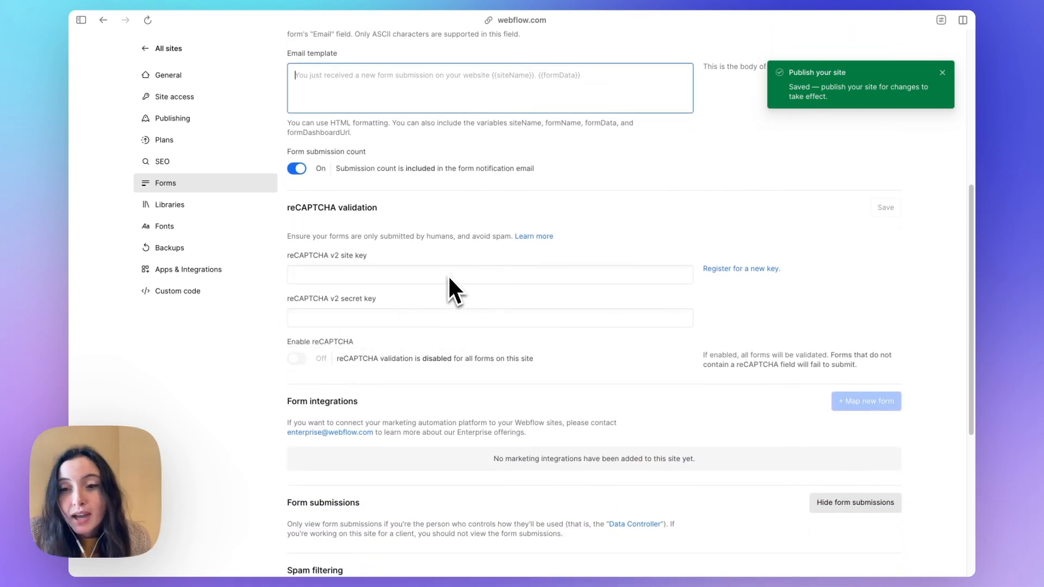
pyautogui.moveTo(447, 279)
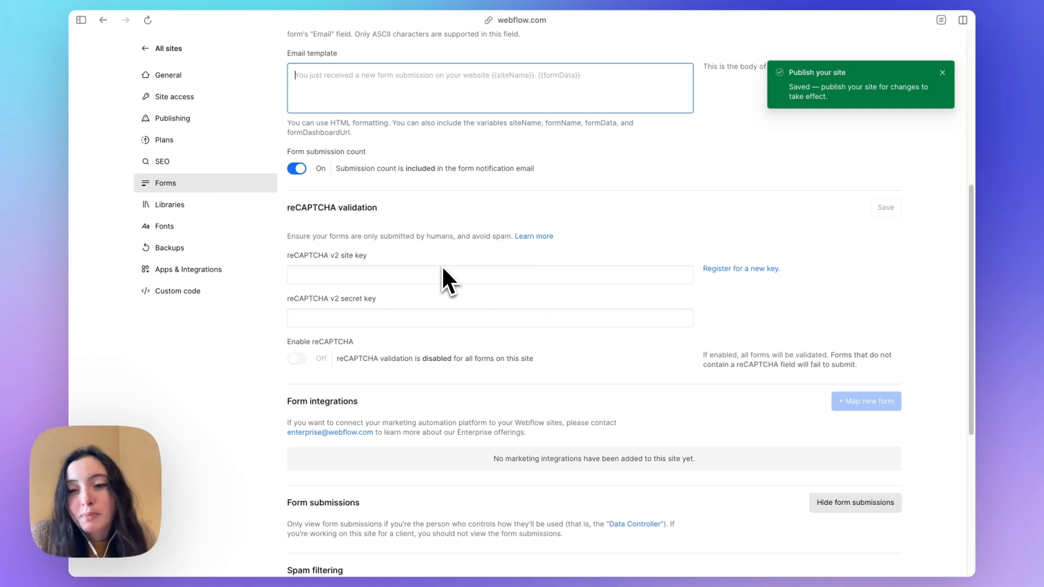
pyautogui.scroll(-3)
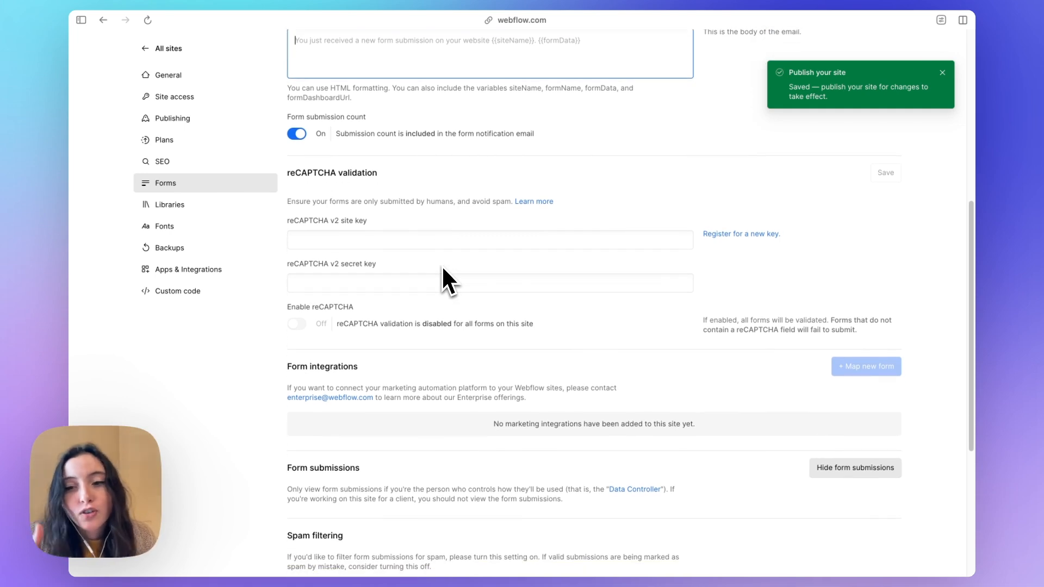
pyautogui.scroll(-3)
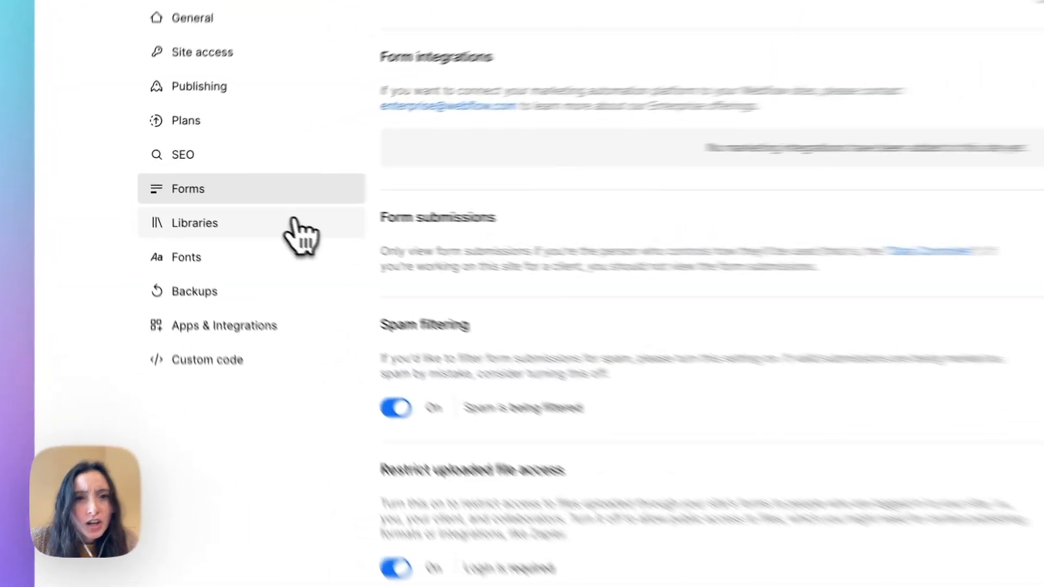
pyautogui.click(194, 223)
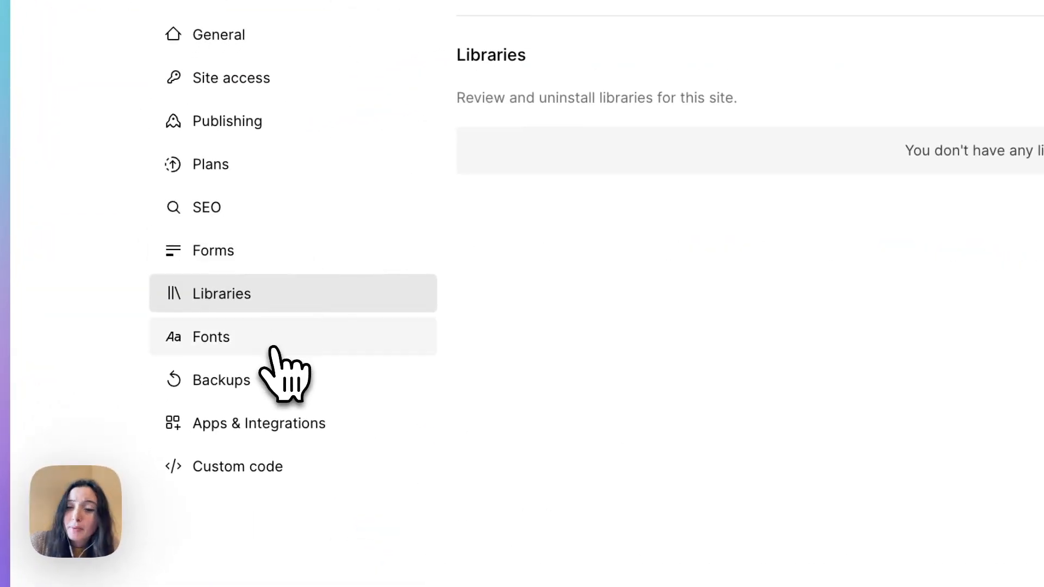
# - Open Blitz Website's Backups page listing automatic backups from February 21–23, 2024
pyautogui.click(209, 337)
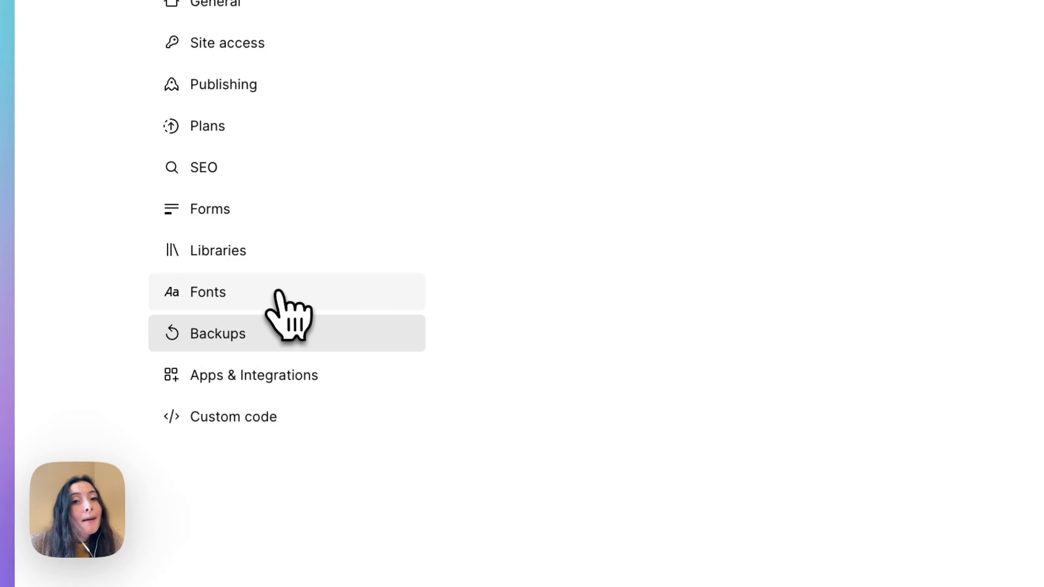
pyautogui.click(217, 333)
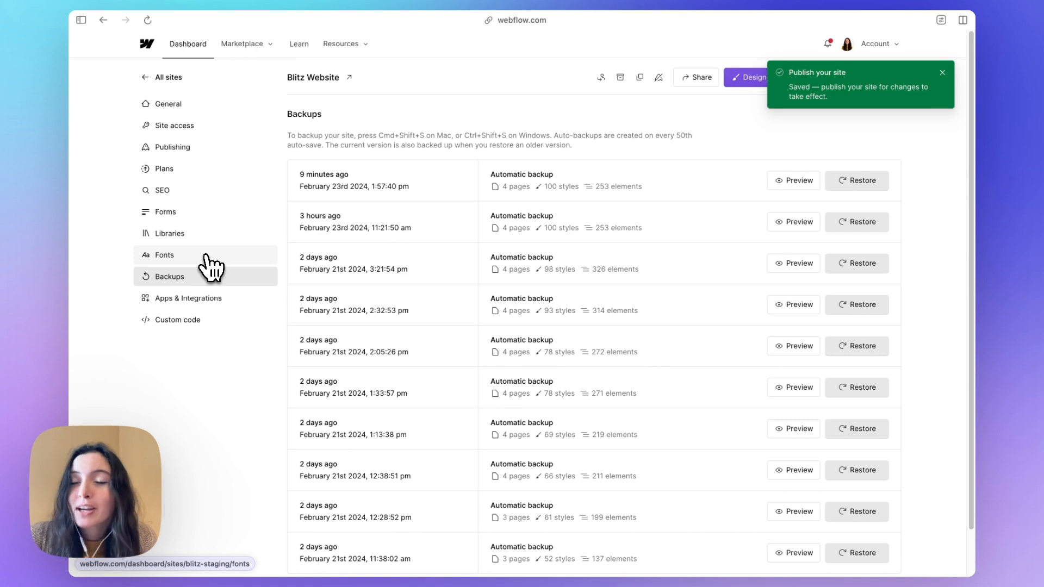
pyautogui.moveTo(696, 320)
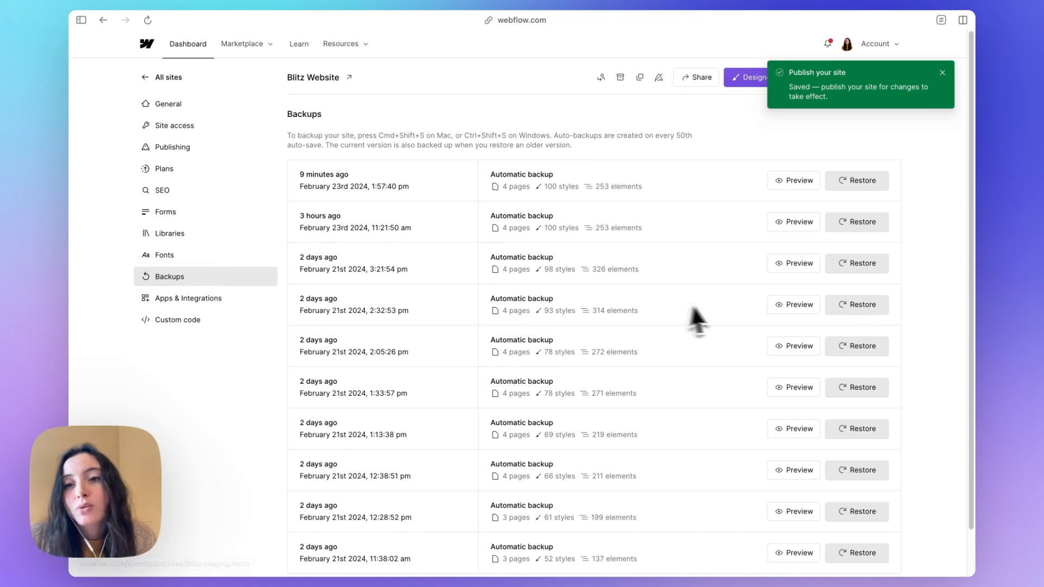
pyautogui.moveTo(799, 363)
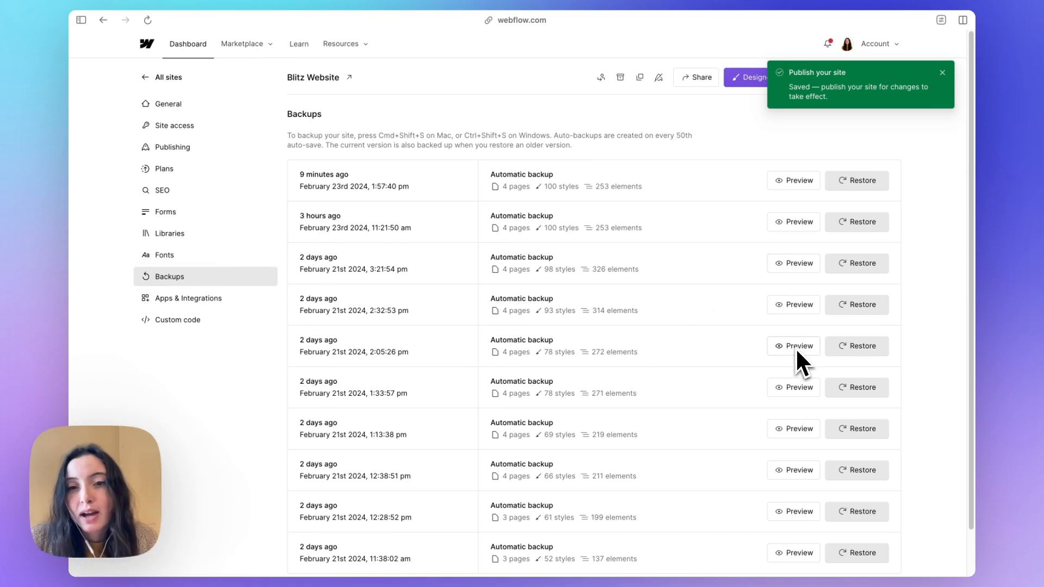
pyautogui.moveTo(611, 271)
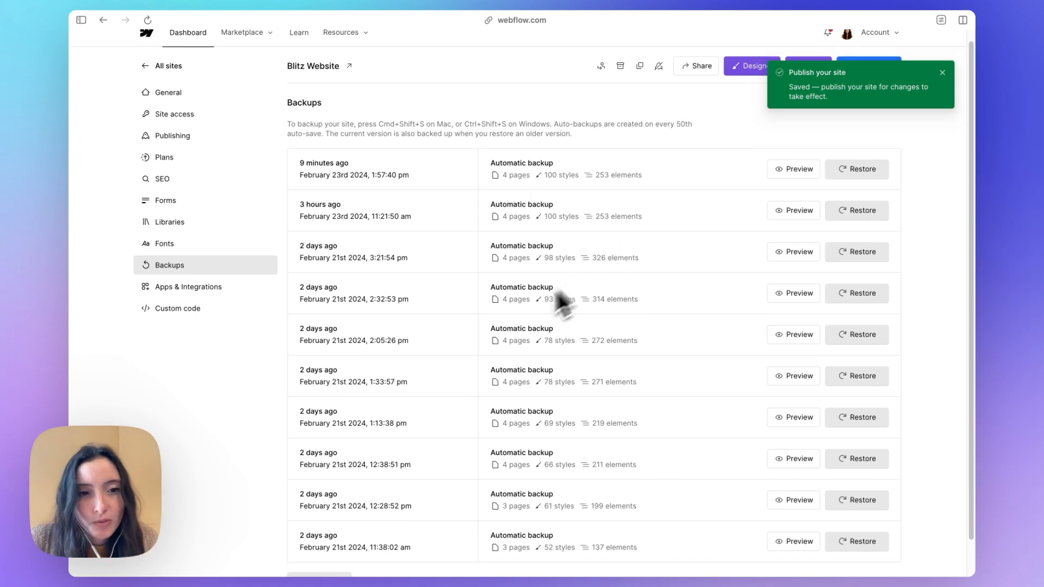
# - Review Apps & Integrations through Connected Apps, API access and Webhooks, then return to the top
pyautogui.click(193, 286)
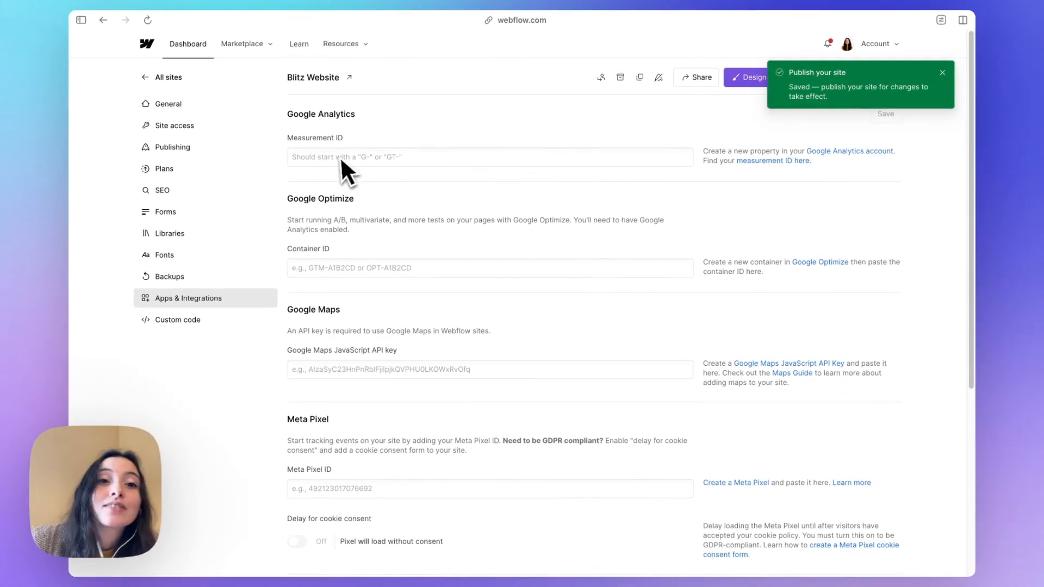
pyautogui.scroll(-3)
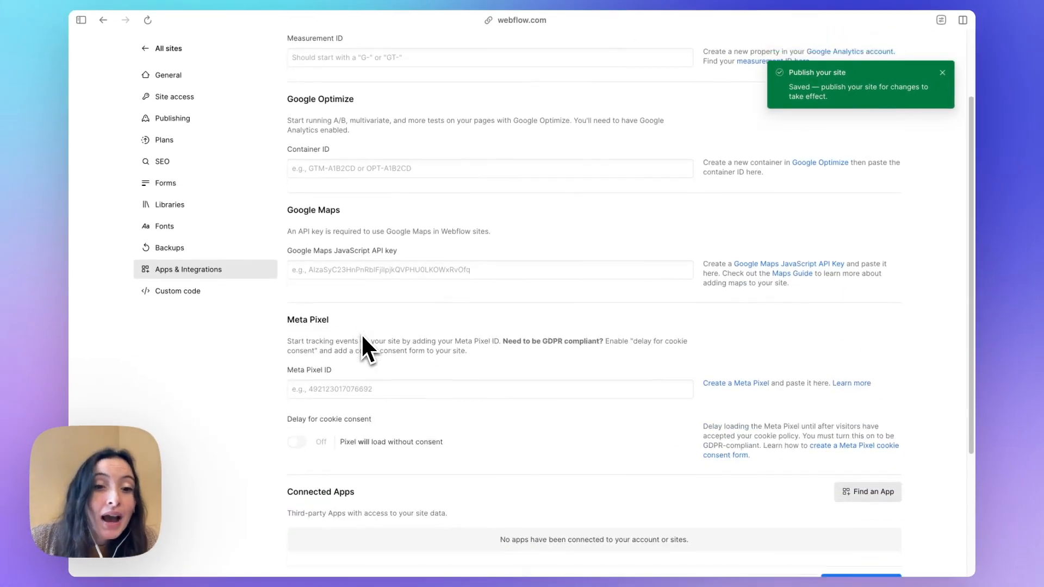
pyautogui.scroll(-3)
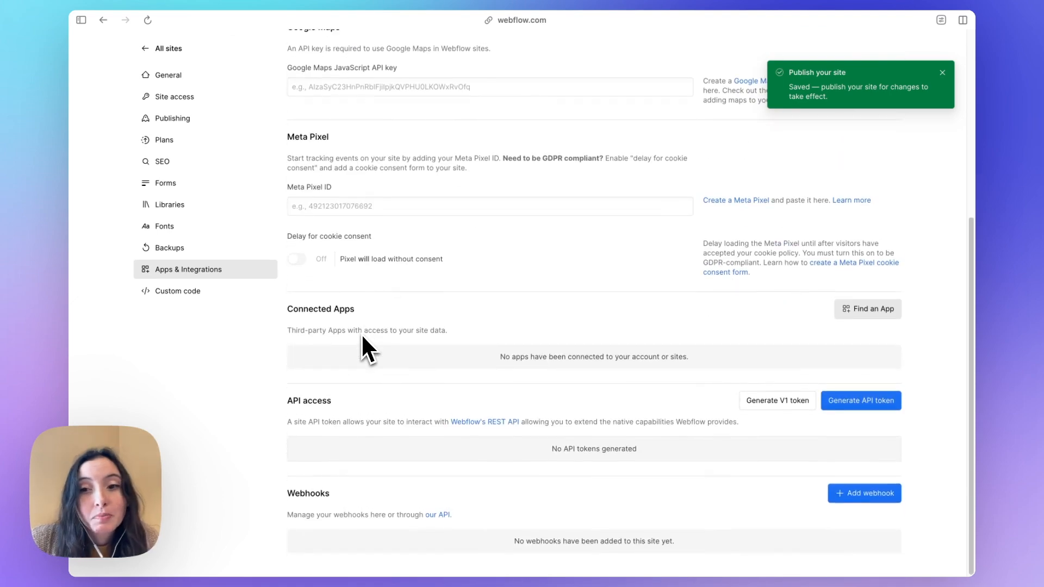
pyautogui.scroll(3)
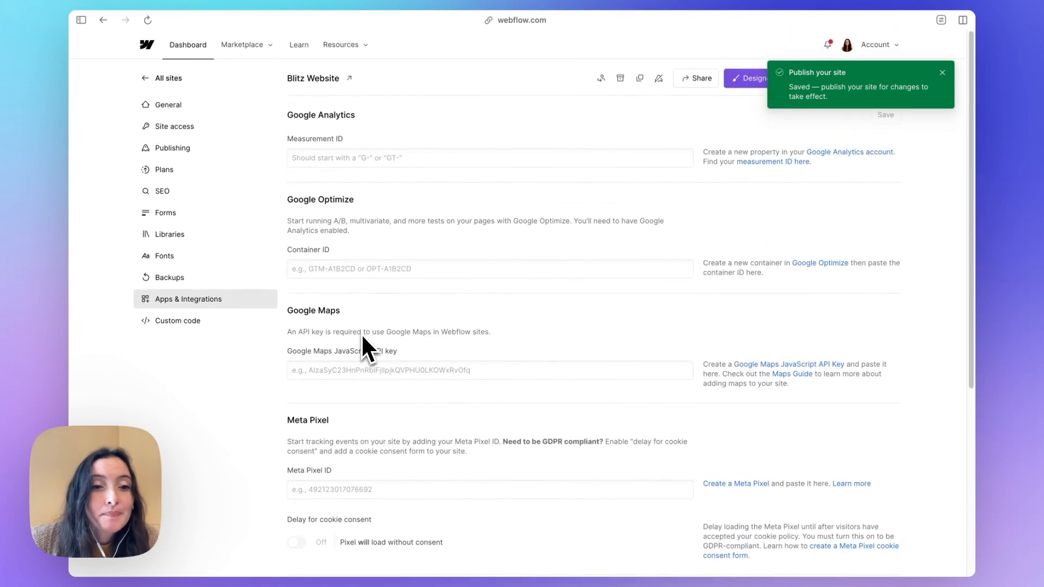
# - Open Custom code settings with empty head and footer editors and copy the font smoothing snippet
pyautogui.click(178, 320)
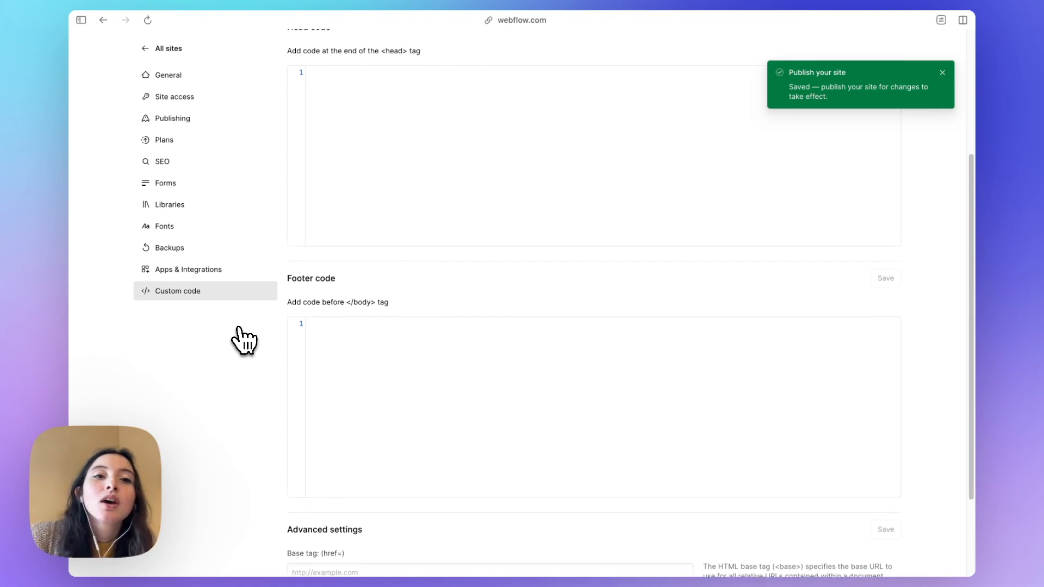
pyautogui.scroll(3)
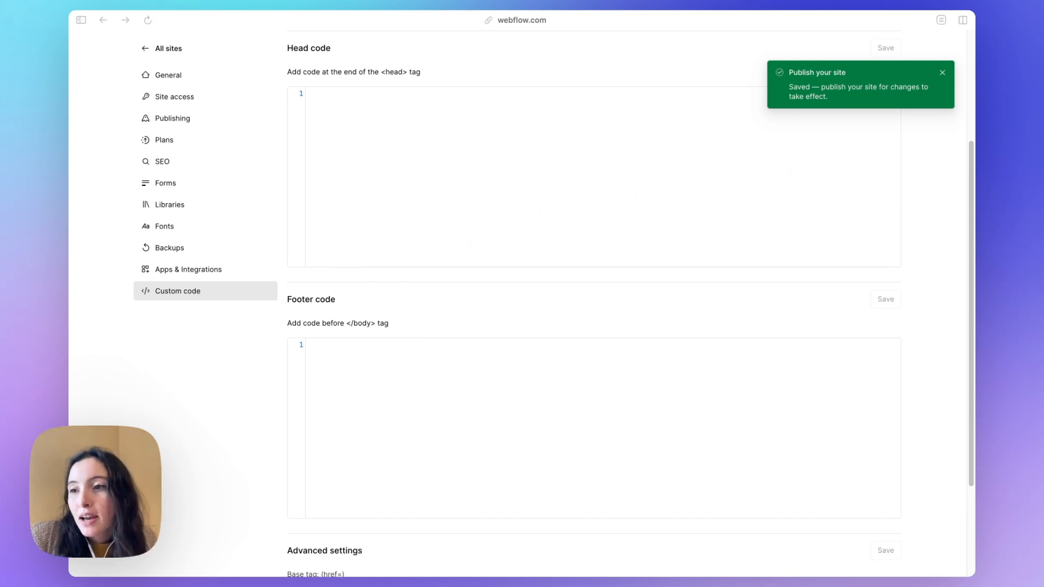
pyautogui.press('cmd+c')
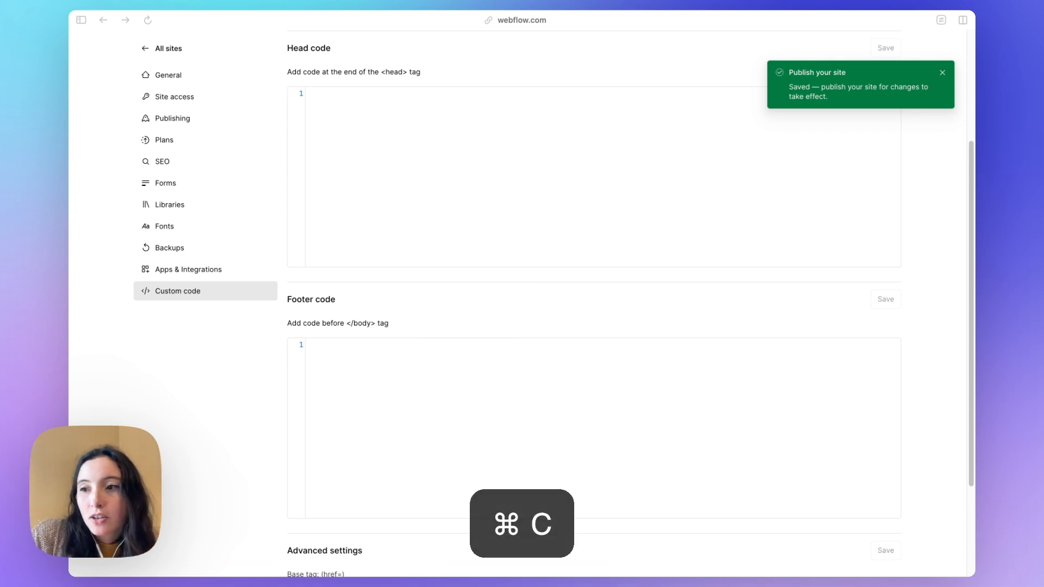
# - Add a <style> block setting body font-smoothing to antialiased in the head code and save
pyautogui.click(518, 143)
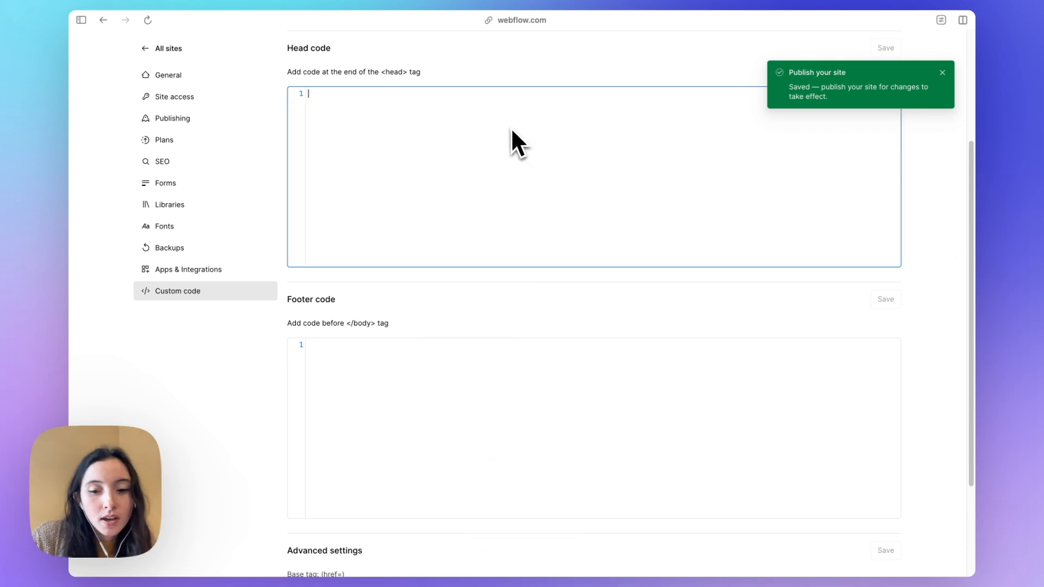
pyautogui.write('<style>')
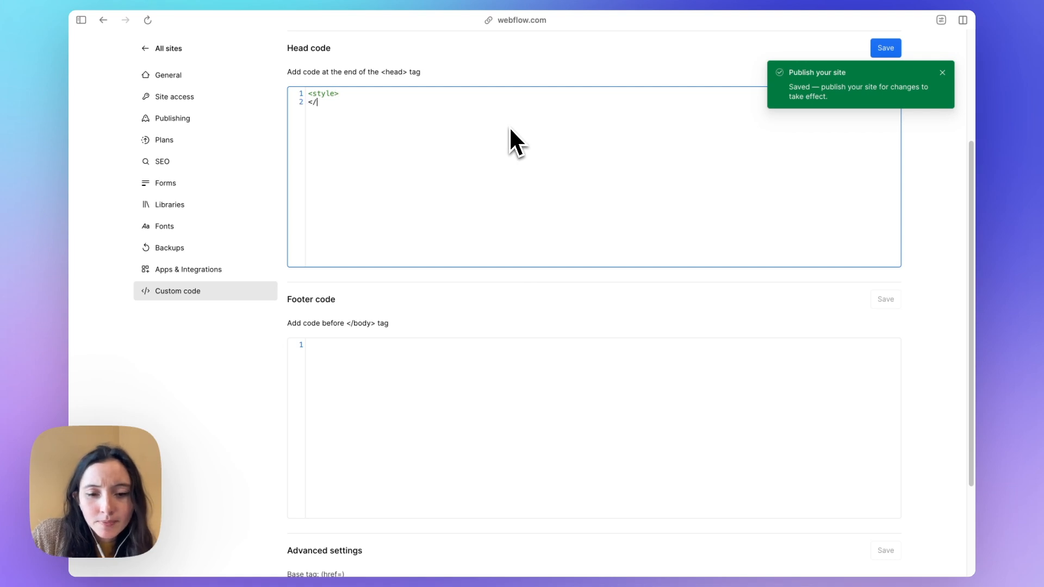
pyautogui.write('style>')
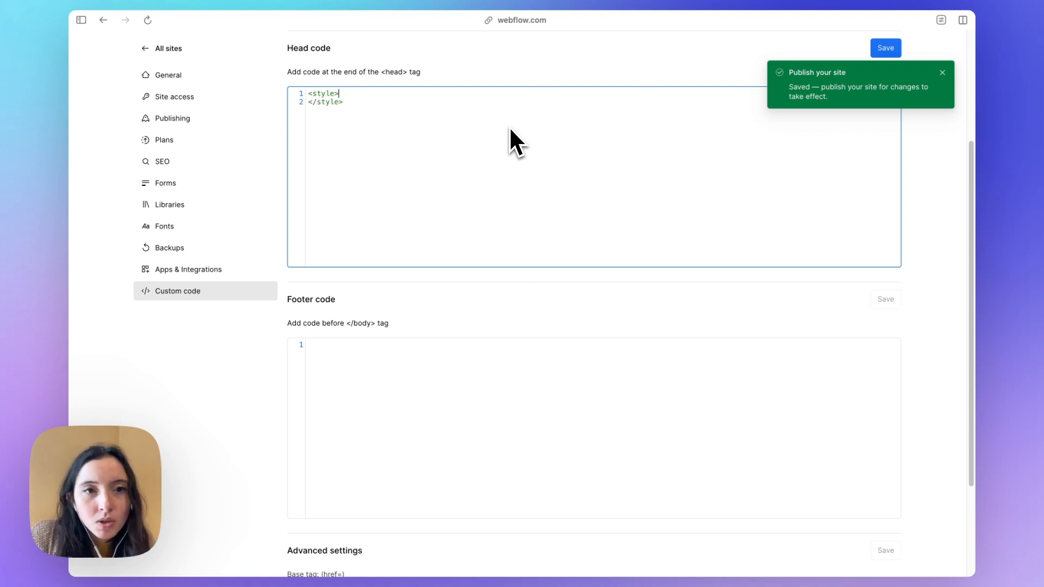
pyautogui.press('Enter')
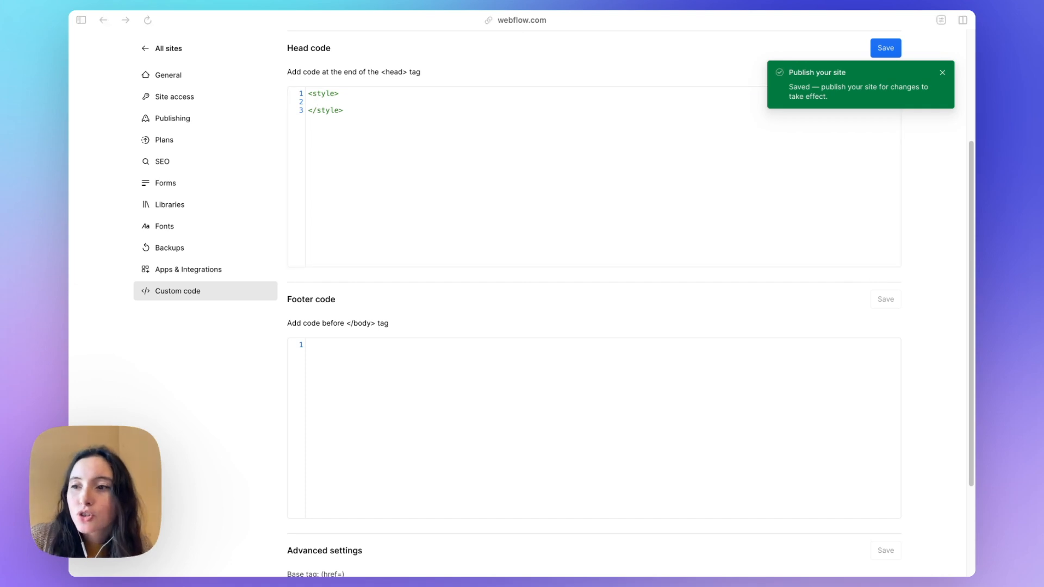
pyautogui.press('cmd+c')
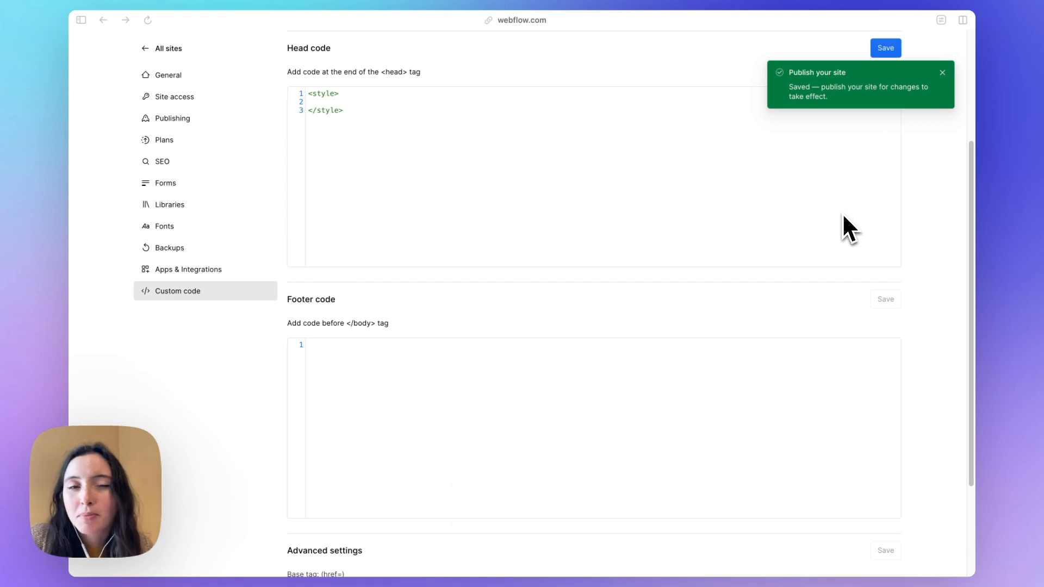
pyautogui.moveTo(400, 176)
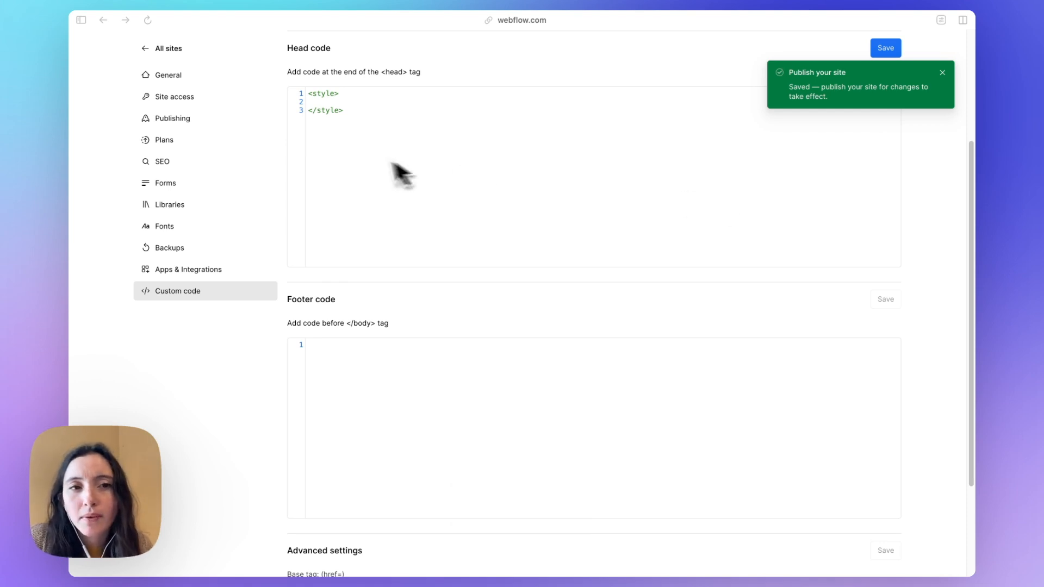
pyautogui.press('cmd+v')
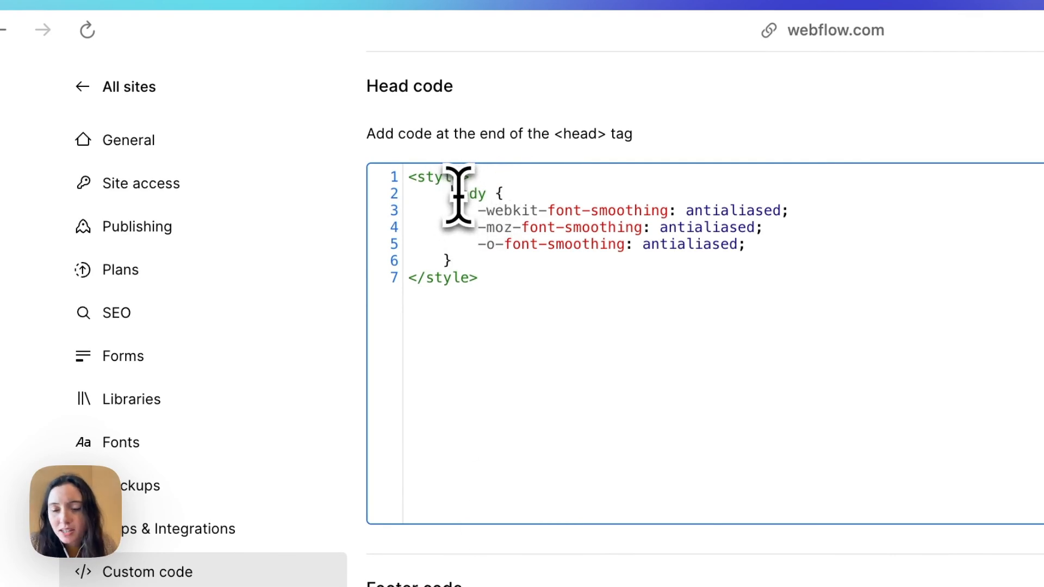
pyautogui.click(887, 47)
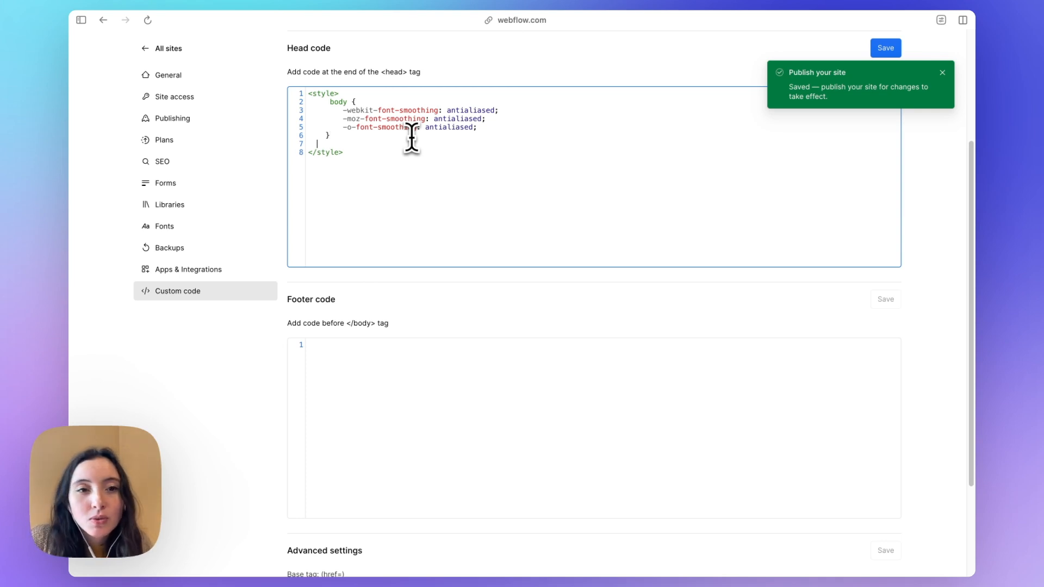
pyautogui.press('cmd+v')
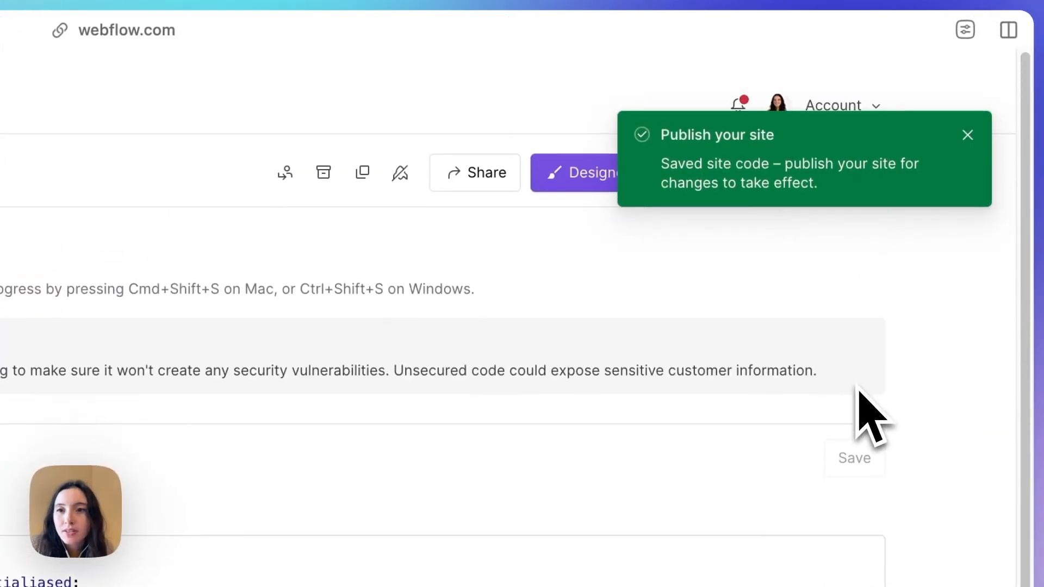
# - Publish the site to the blitz-staging.webflow.io staging domain
pyautogui.click(820, 54)
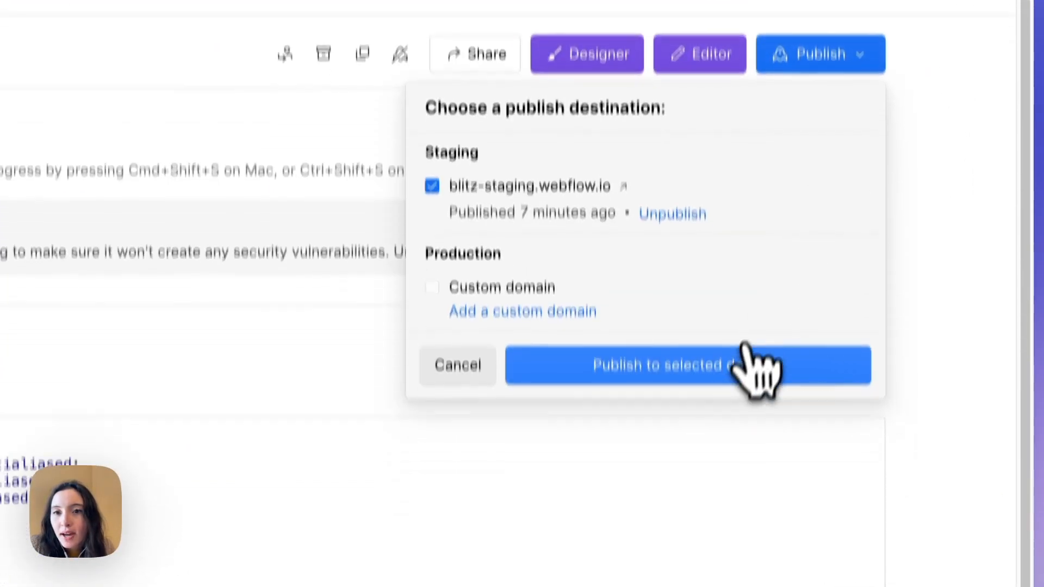
pyautogui.click(686, 365)
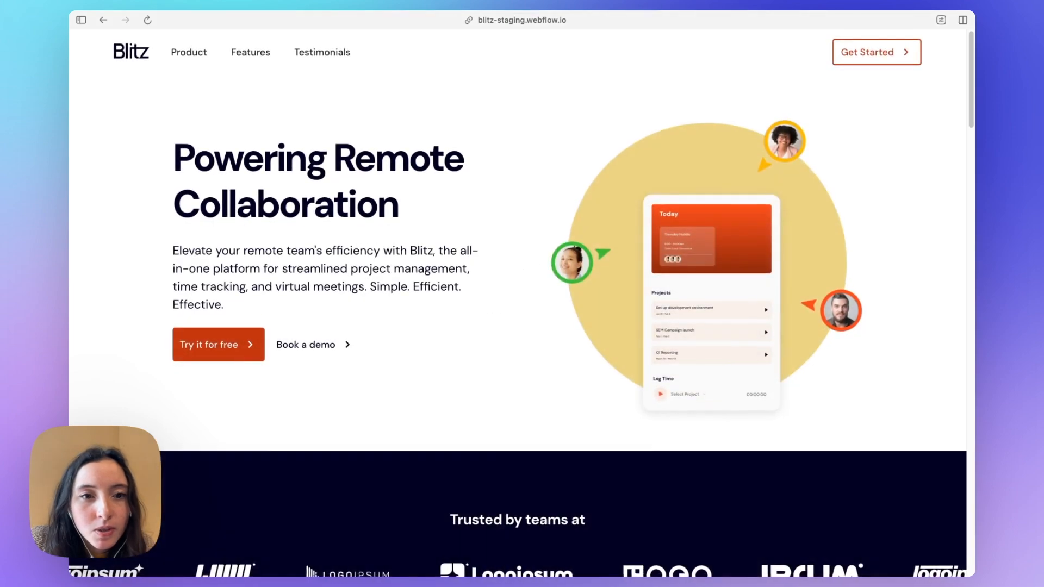
# - Select the hero heading text on the staging site and scroll down to test the red highlight
pyautogui.doubleClick(350, 250)
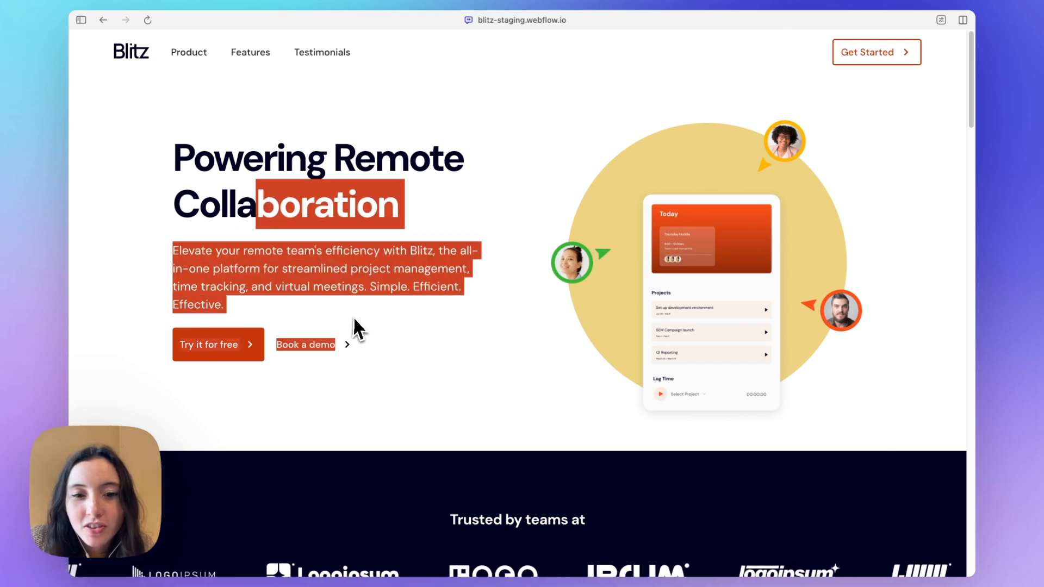
pyautogui.scroll(-3)
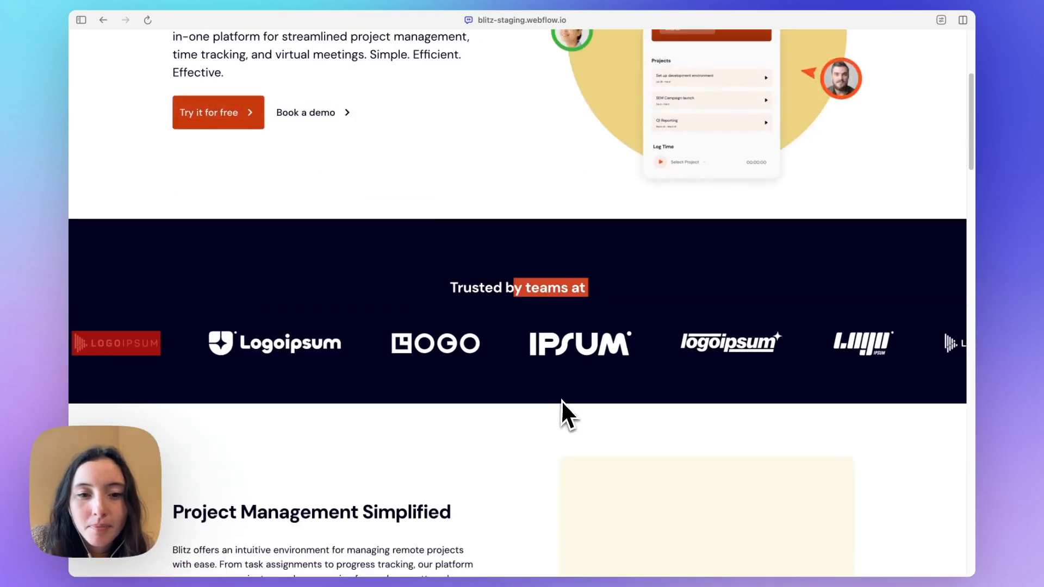
pyautogui.scroll(-3)
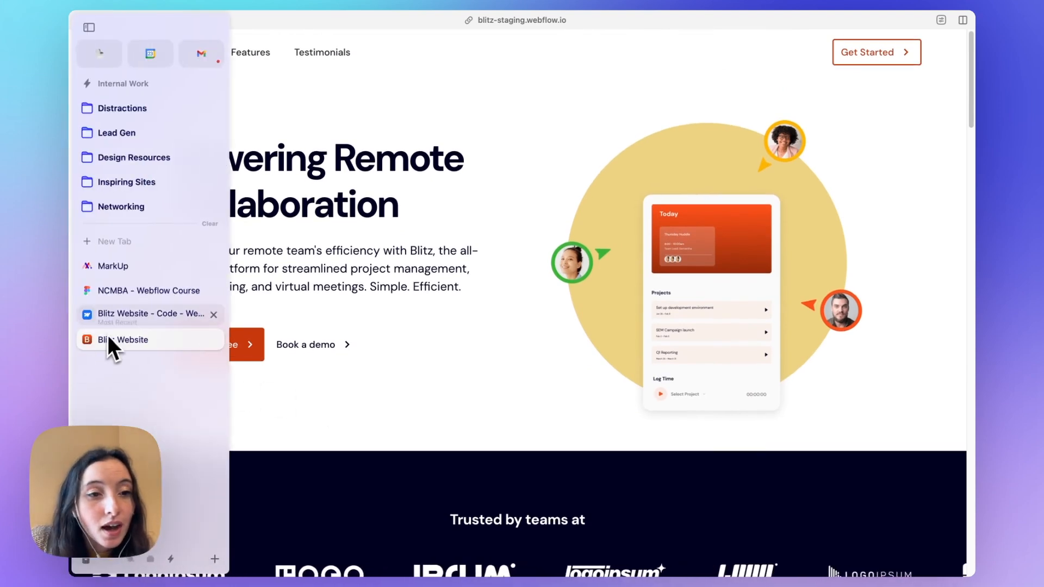
# - Return to Custom code settings and close the publish options after the successful publish
pyautogui.click(124, 339)
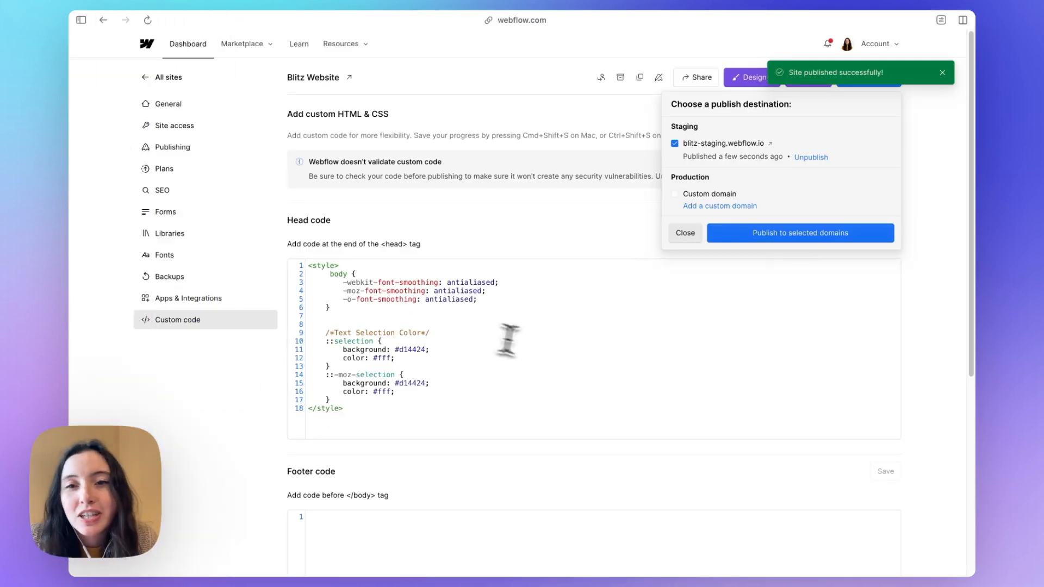
pyautogui.click(684, 233)
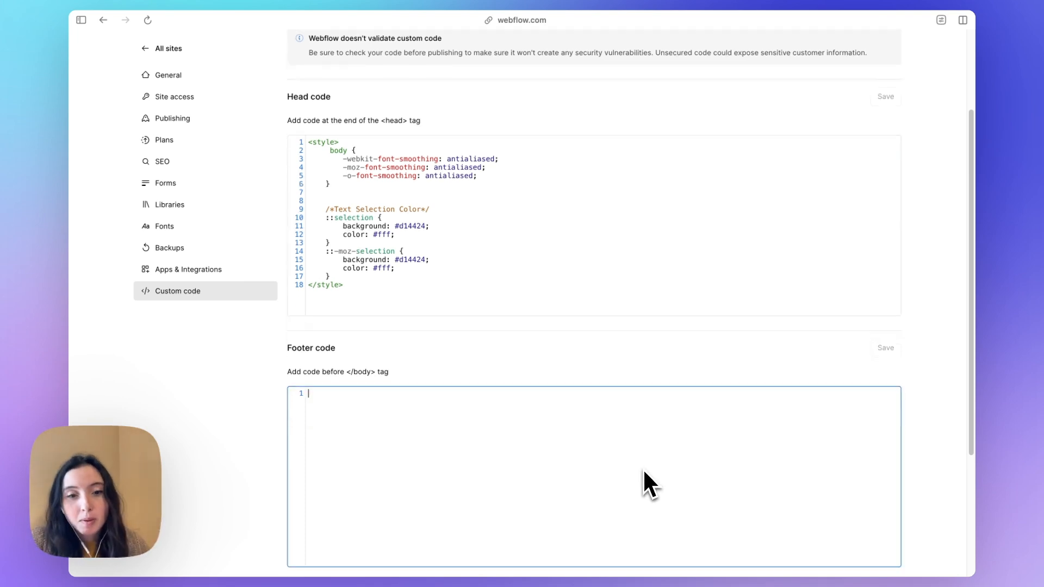
pyautogui.scroll(-3)
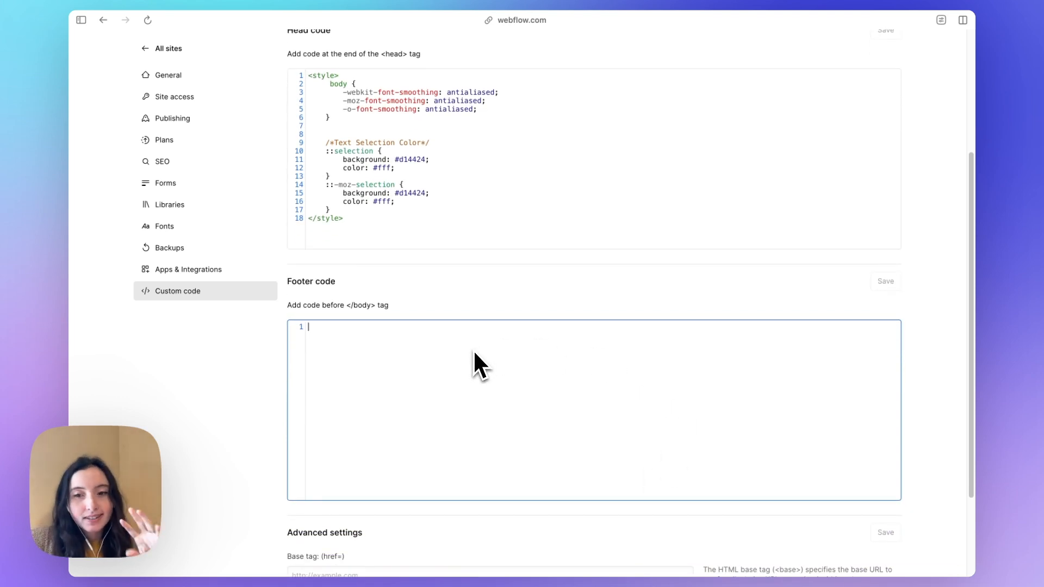
pyautogui.scroll(-3)
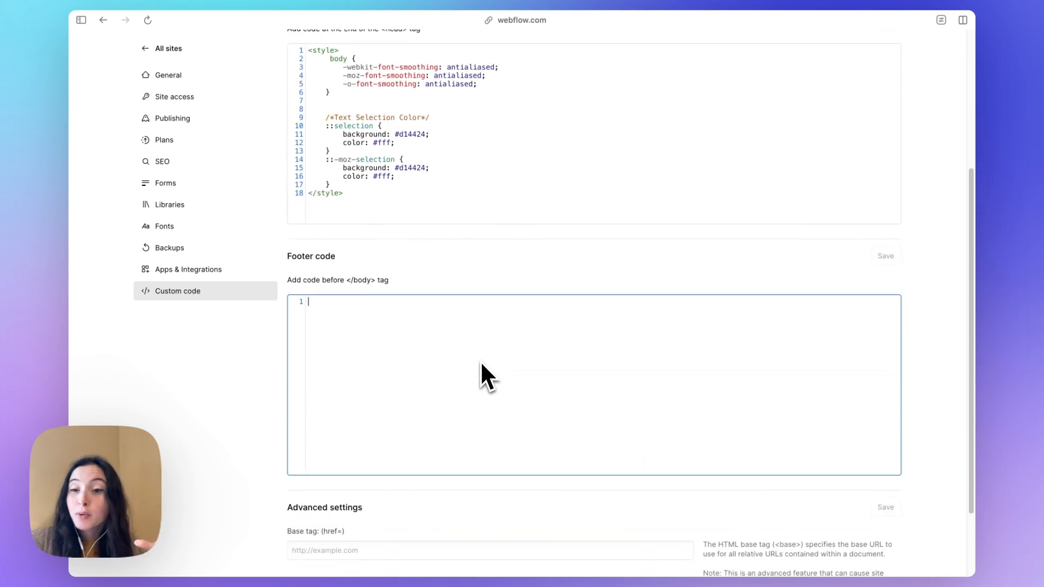
pyautogui.scroll(-3)
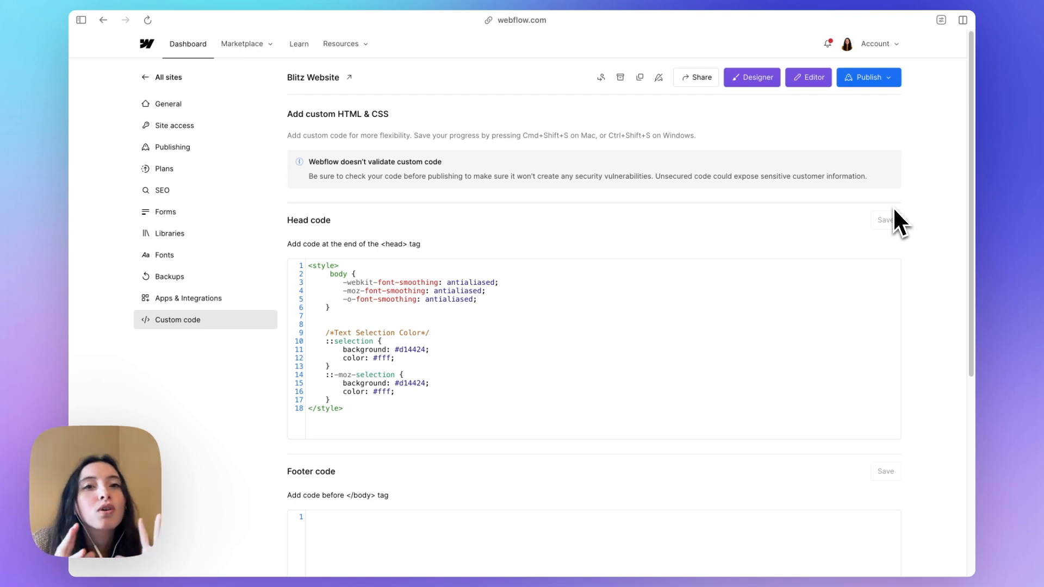
pyautogui.moveTo(893, 230)
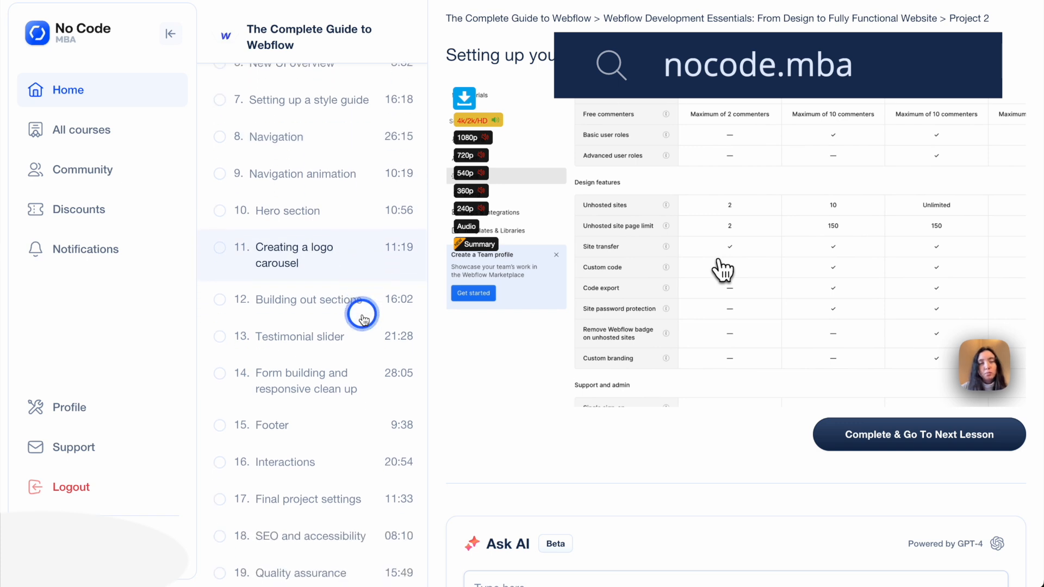
# - Scroll the course lesson list down to the Build a curation site in Webflow project
pyautogui.scroll(-3)
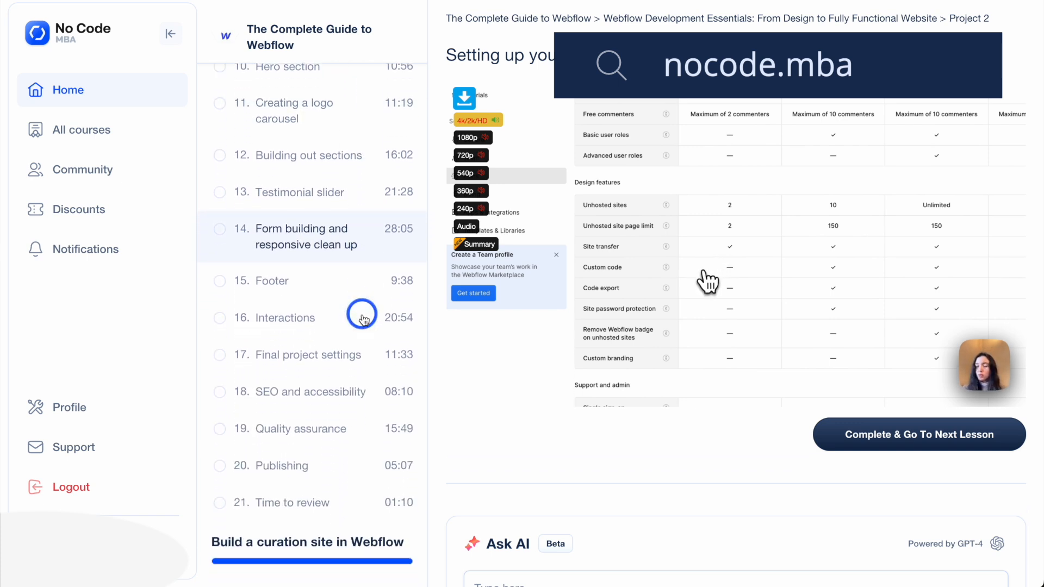
pyautogui.scroll(-3)
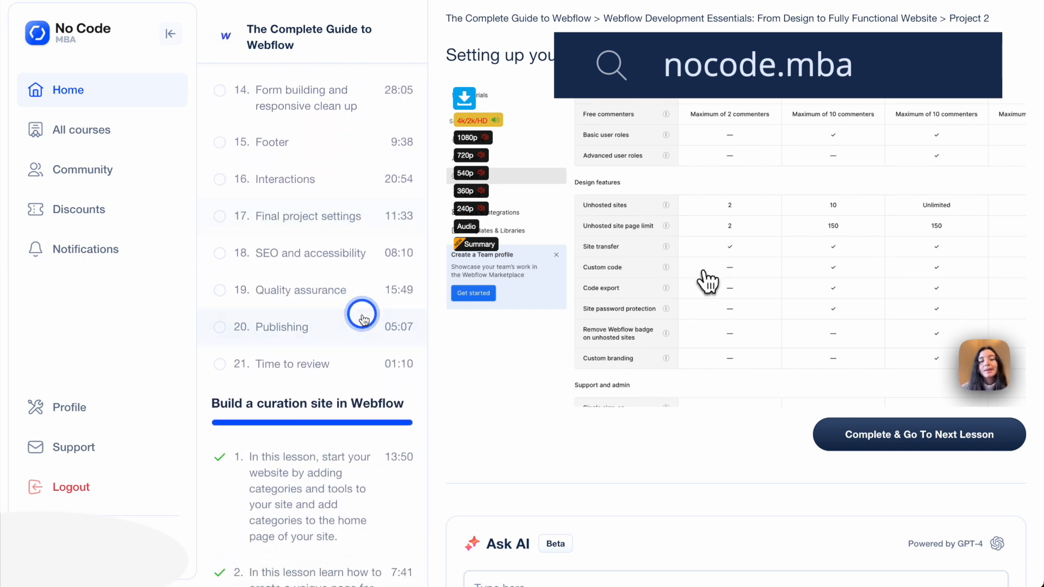
pyautogui.scroll(-3)
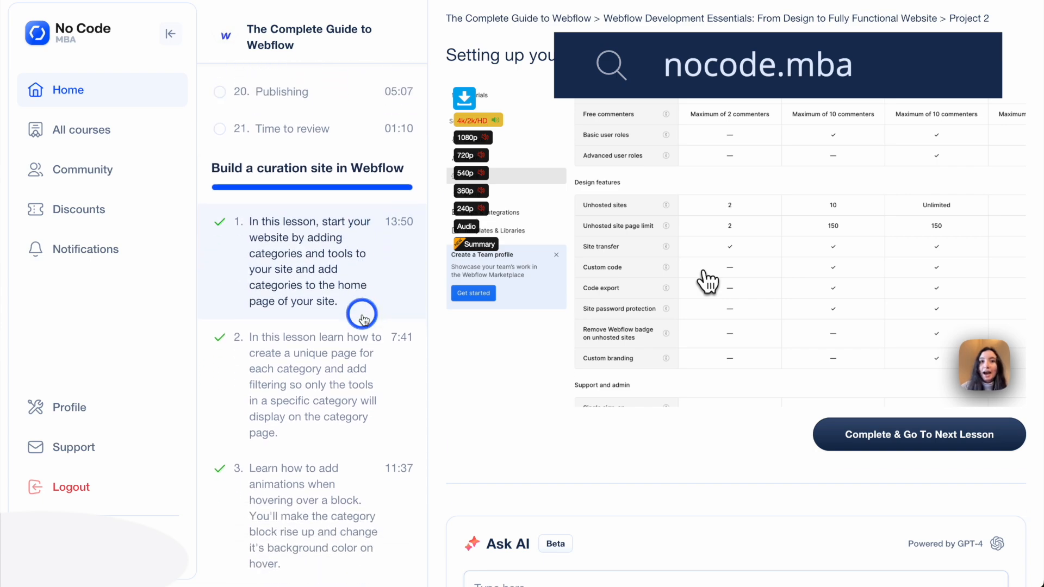